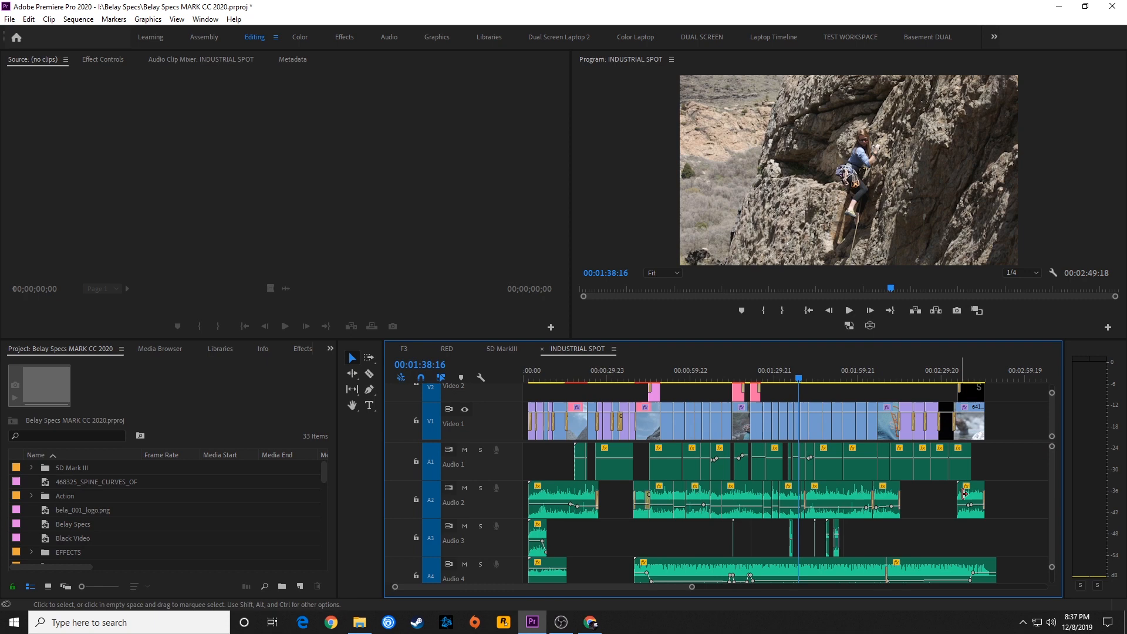
pyautogui.moveTo(798, 363)
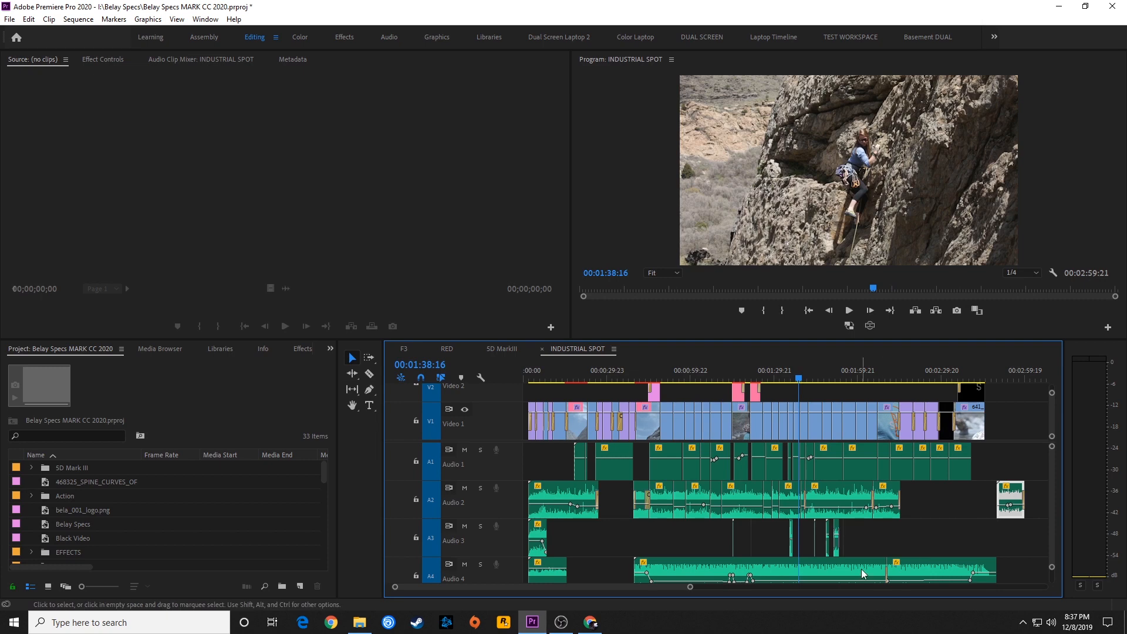
pyautogui.moveTo(857, 564)
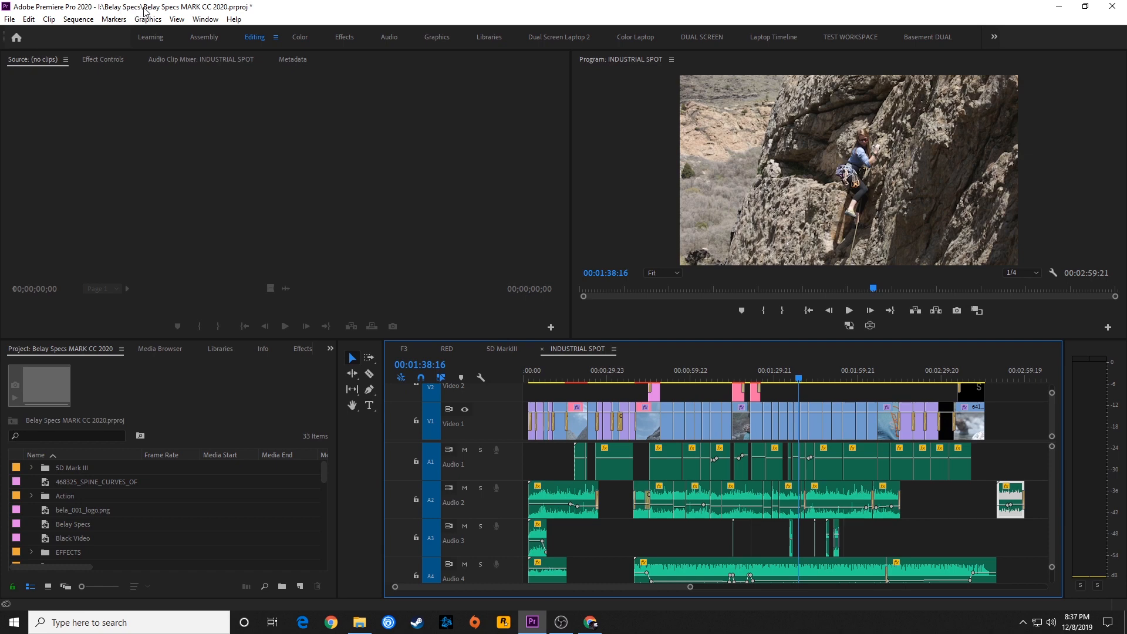
pyautogui.moveTo(168, 9)
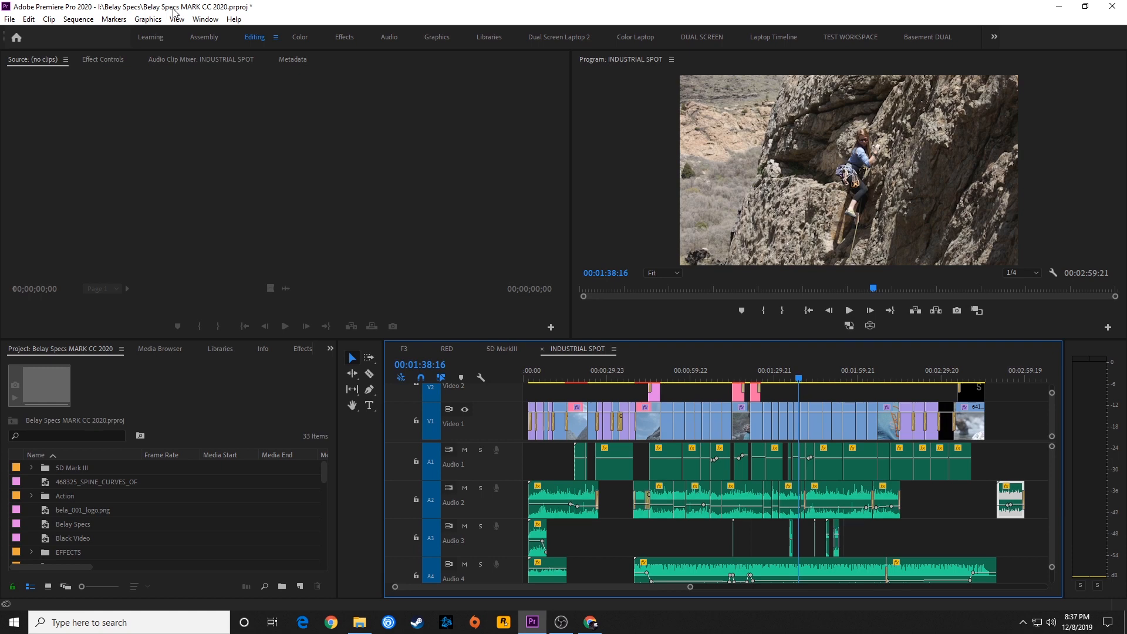
pyautogui.moveTo(176, 13)
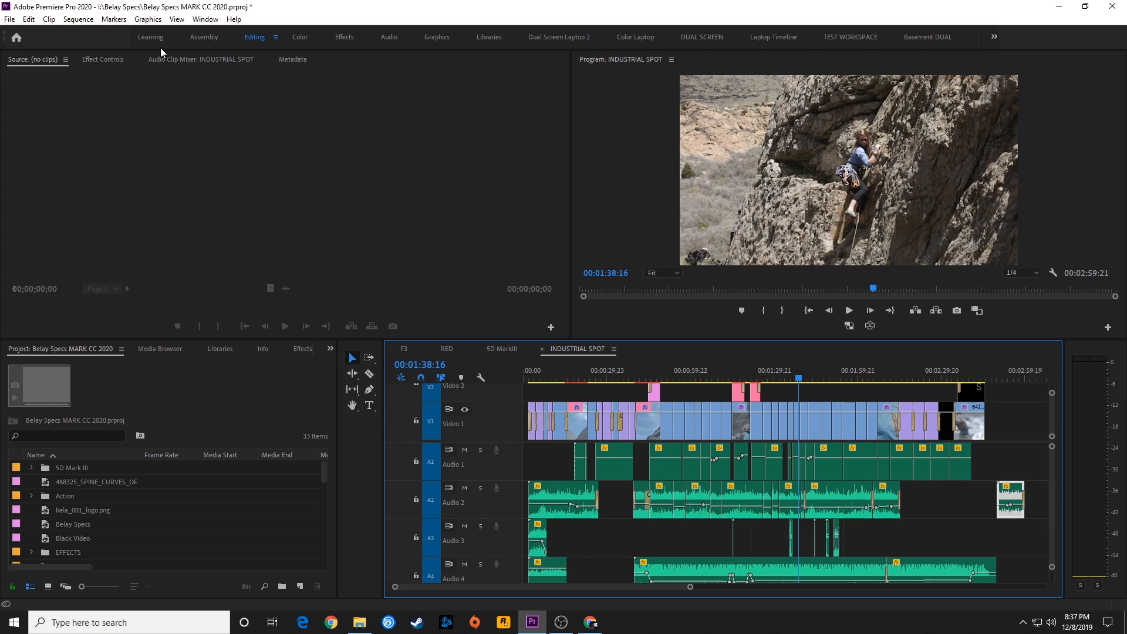
pyautogui.moveTo(142, 61)
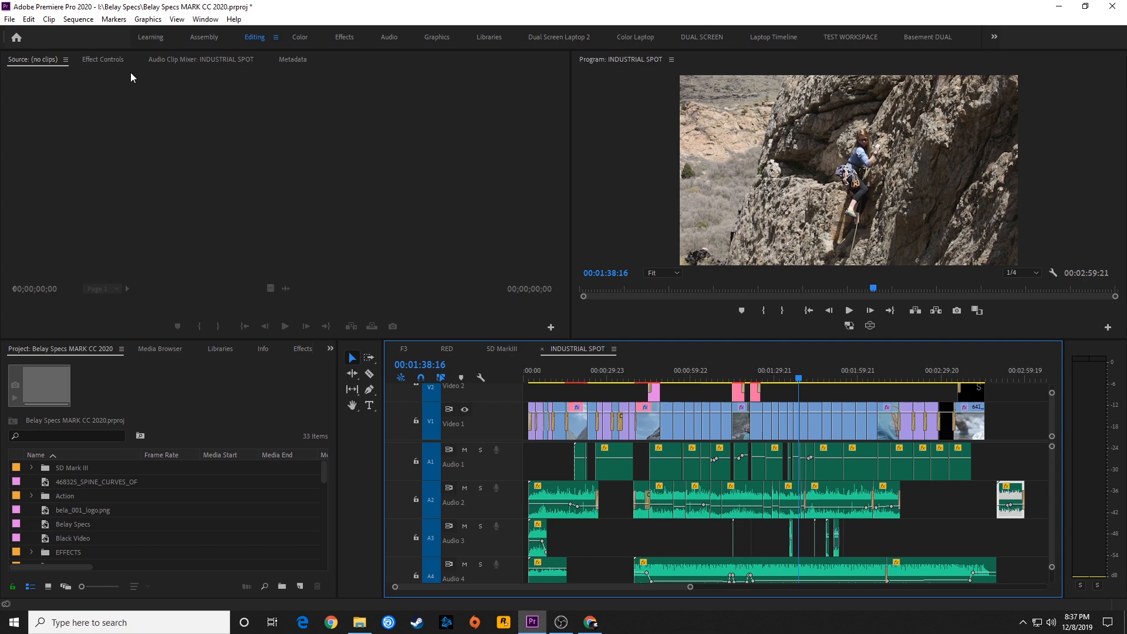
pyautogui.moveTo(420, 379)
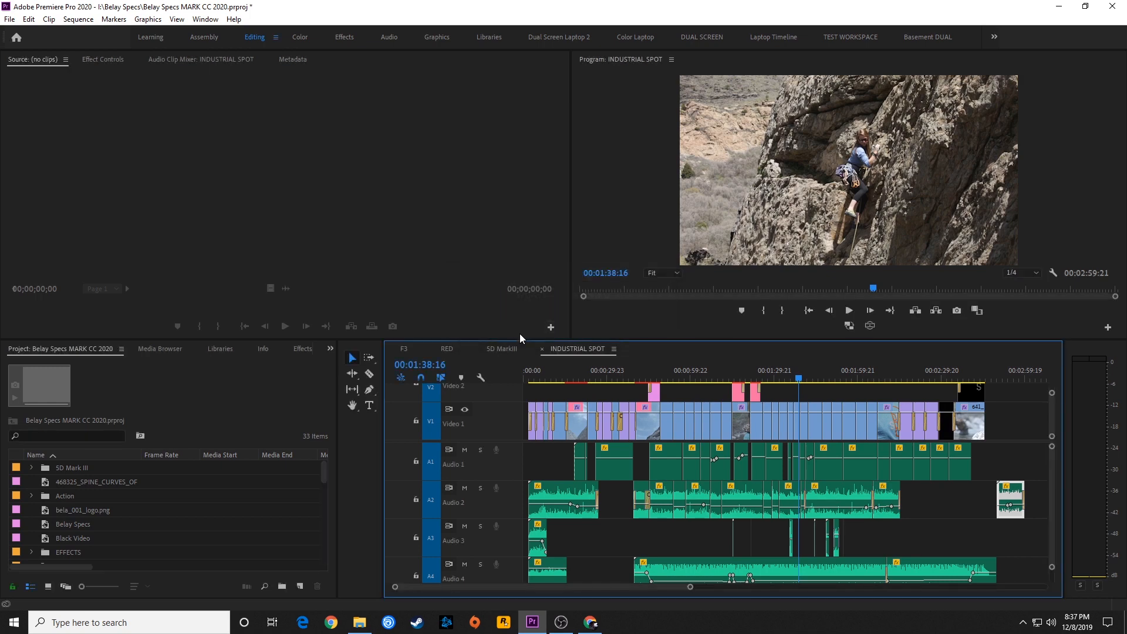
pyautogui.moveTo(532, 302)
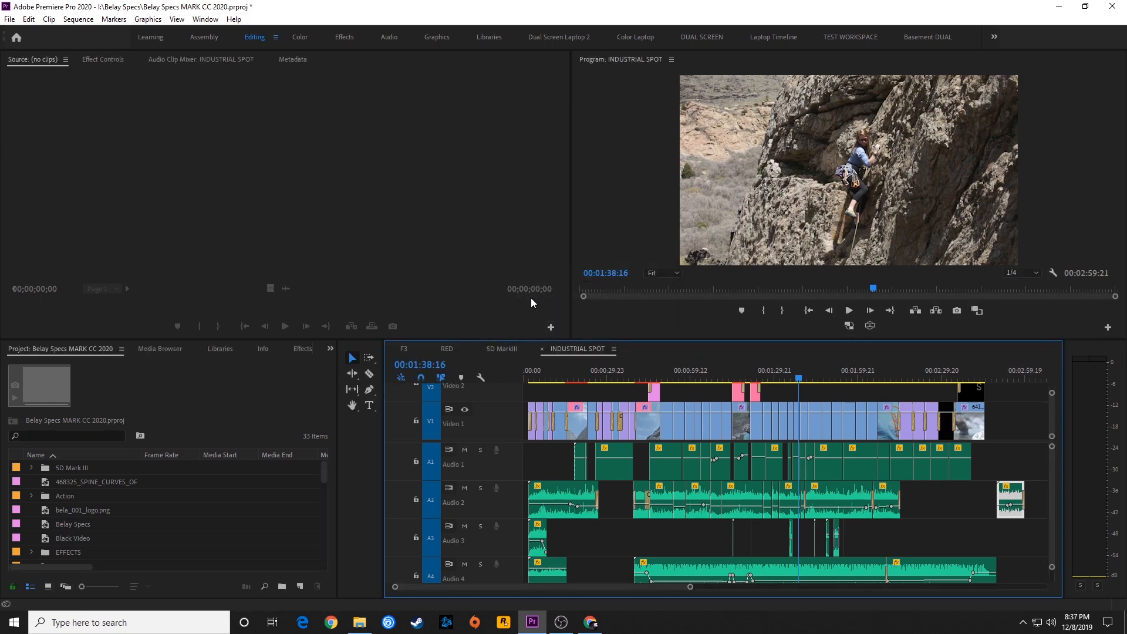
pyautogui.moveTo(581, 299)
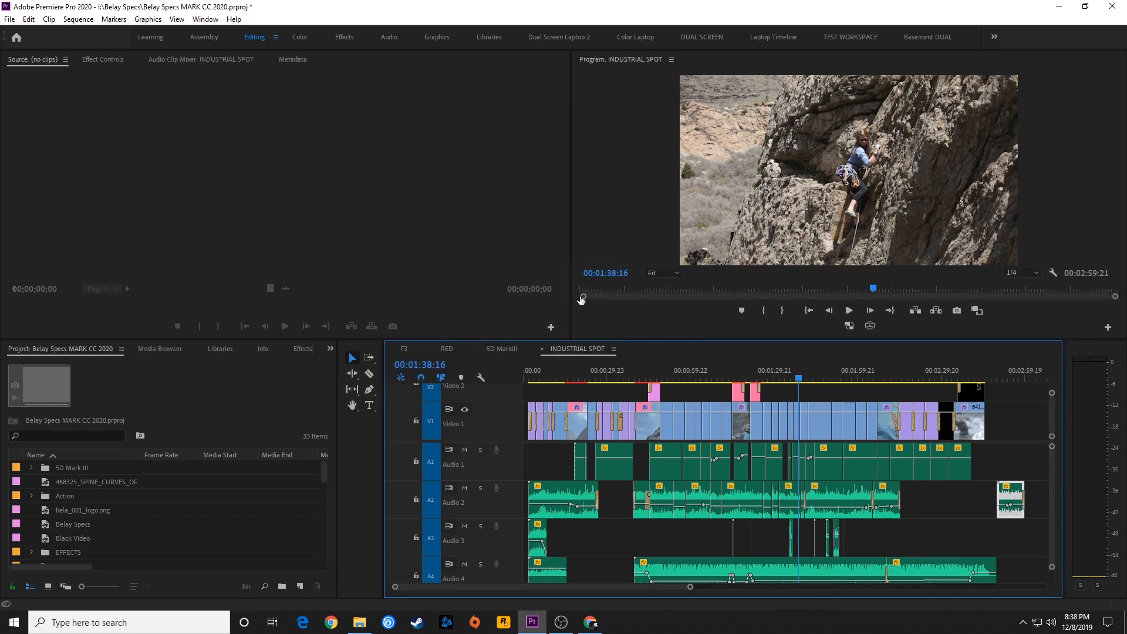
pyautogui.moveTo(489, 315)
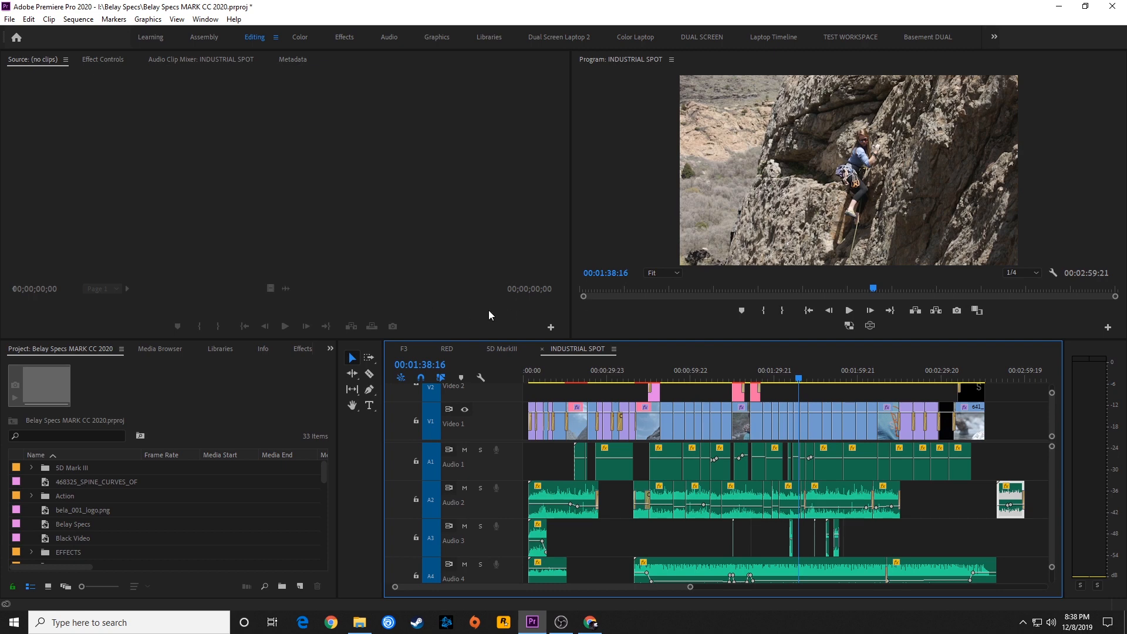
# Save, set the playhead to 02:45:18, then cancel quitting to keep the project open
pyautogui.press('ctrl+s')
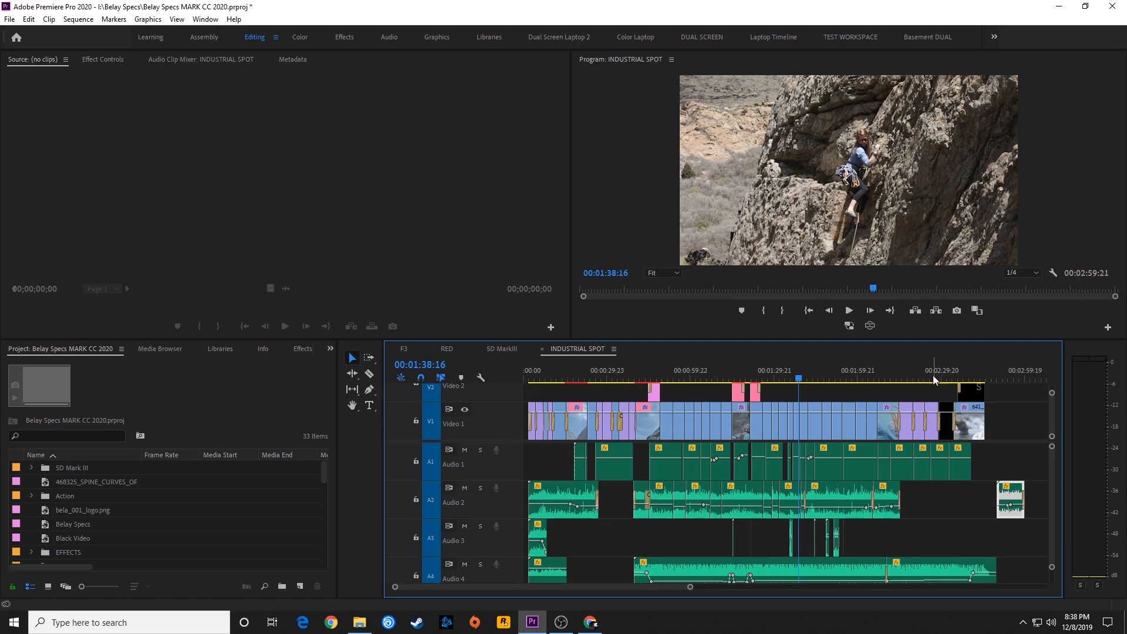
pyautogui.click(986, 370)
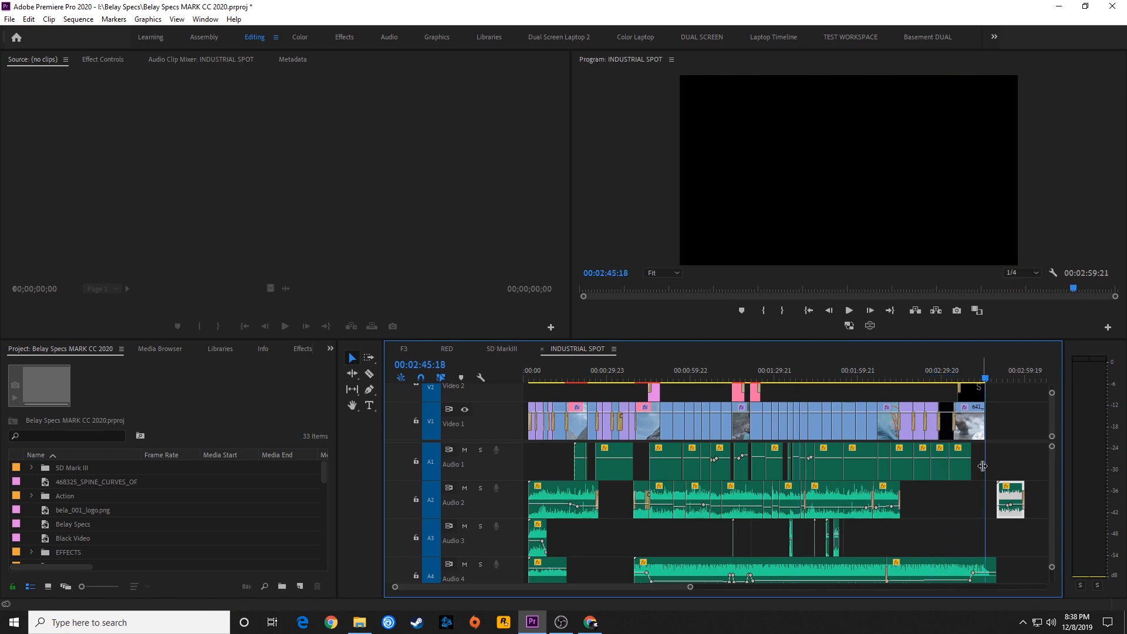
pyautogui.moveTo(1006, 32)
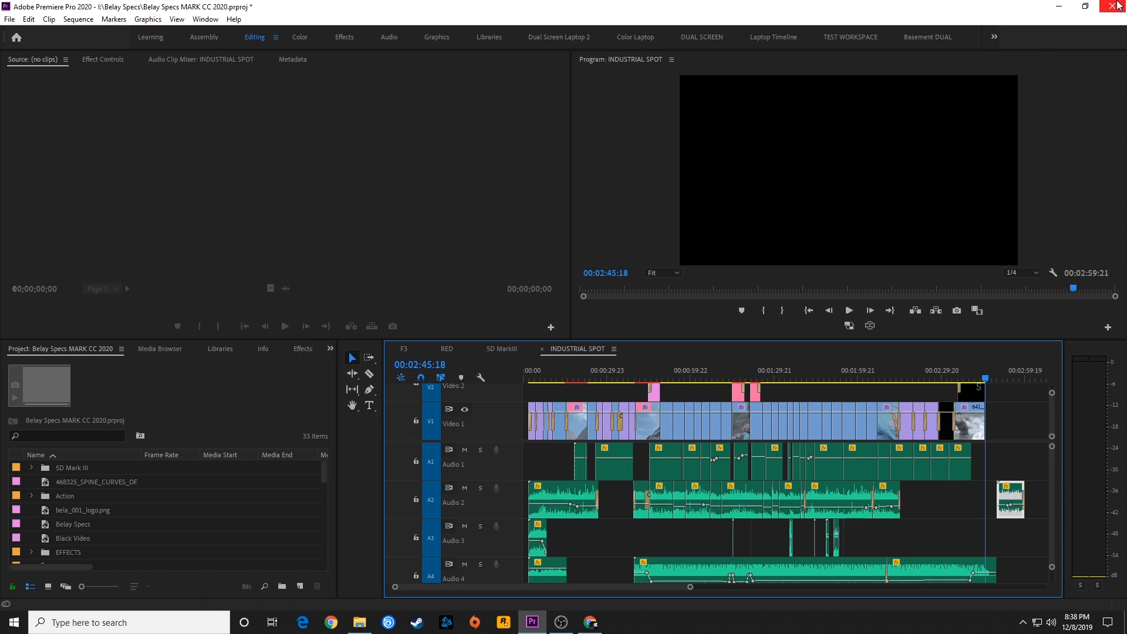
pyautogui.click(1118, 7)
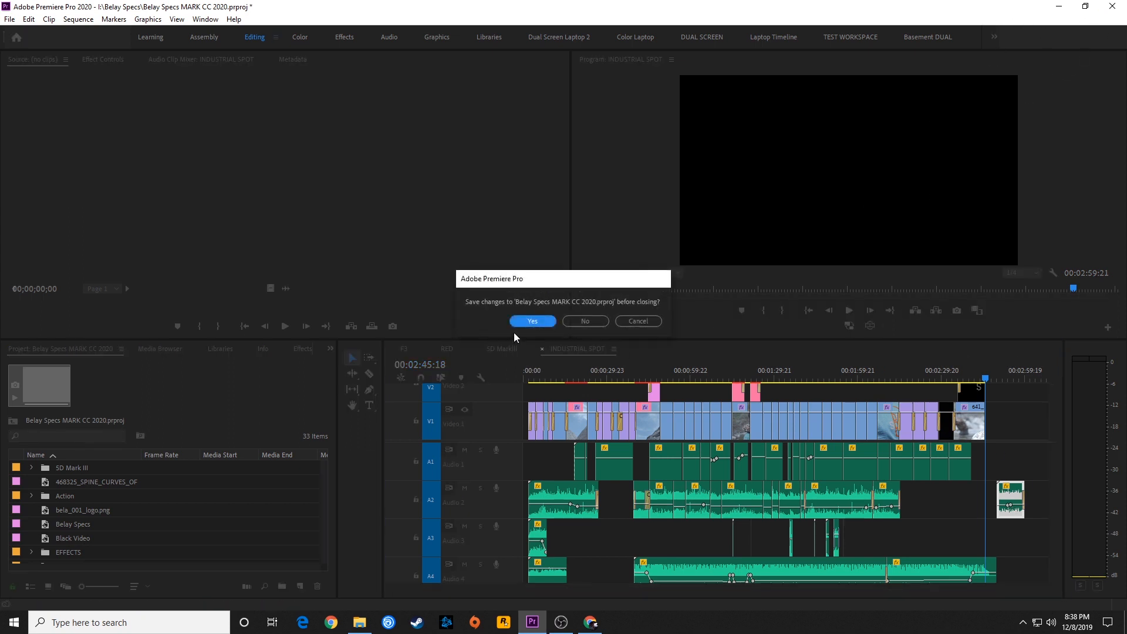
pyautogui.moveTo(632, 297)
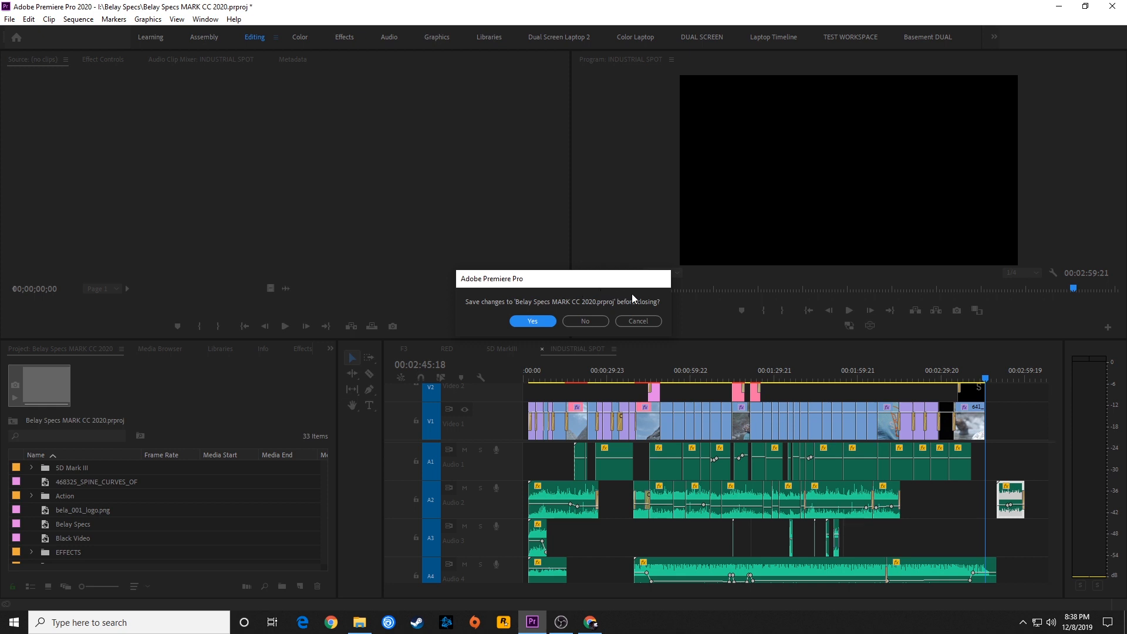
pyautogui.moveTo(638, 321)
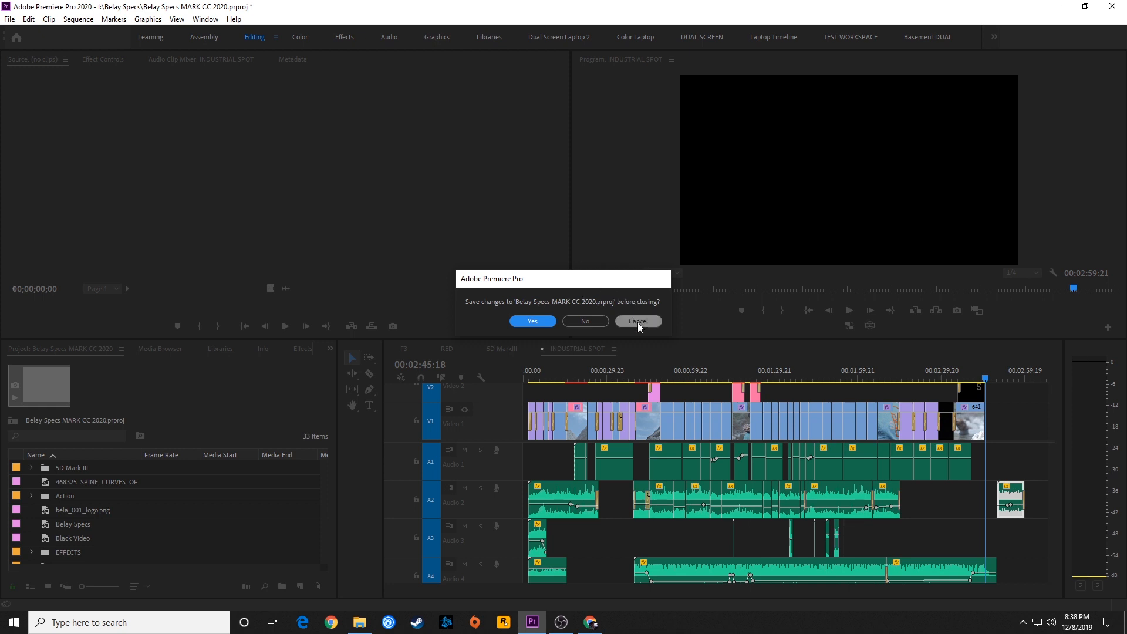
pyautogui.click(637, 321)
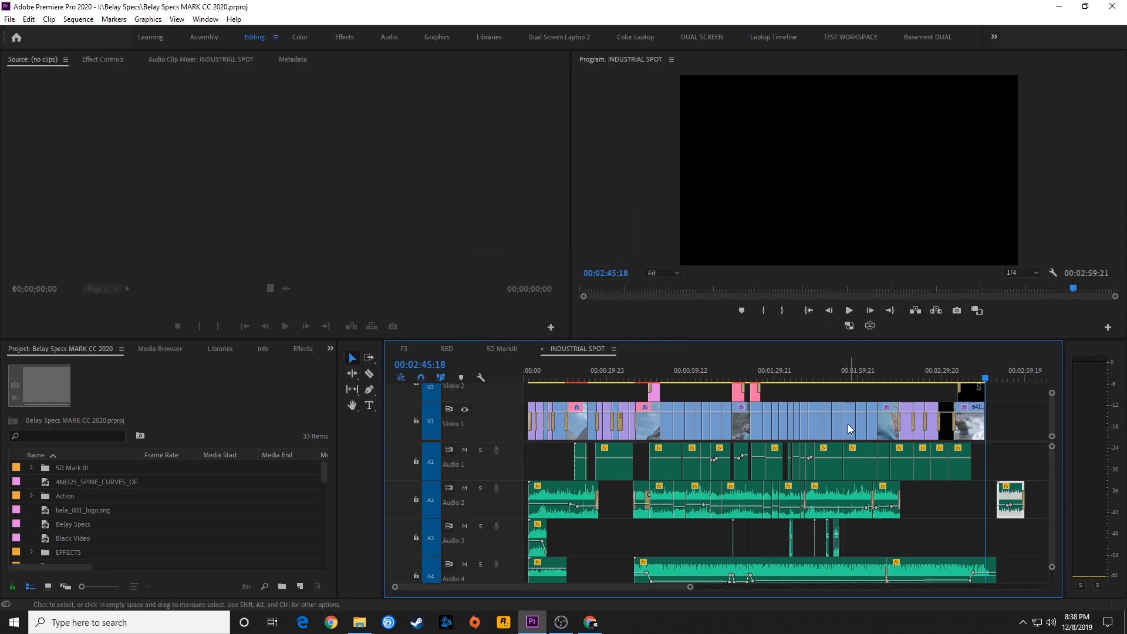
pyautogui.moveTo(219, 7)
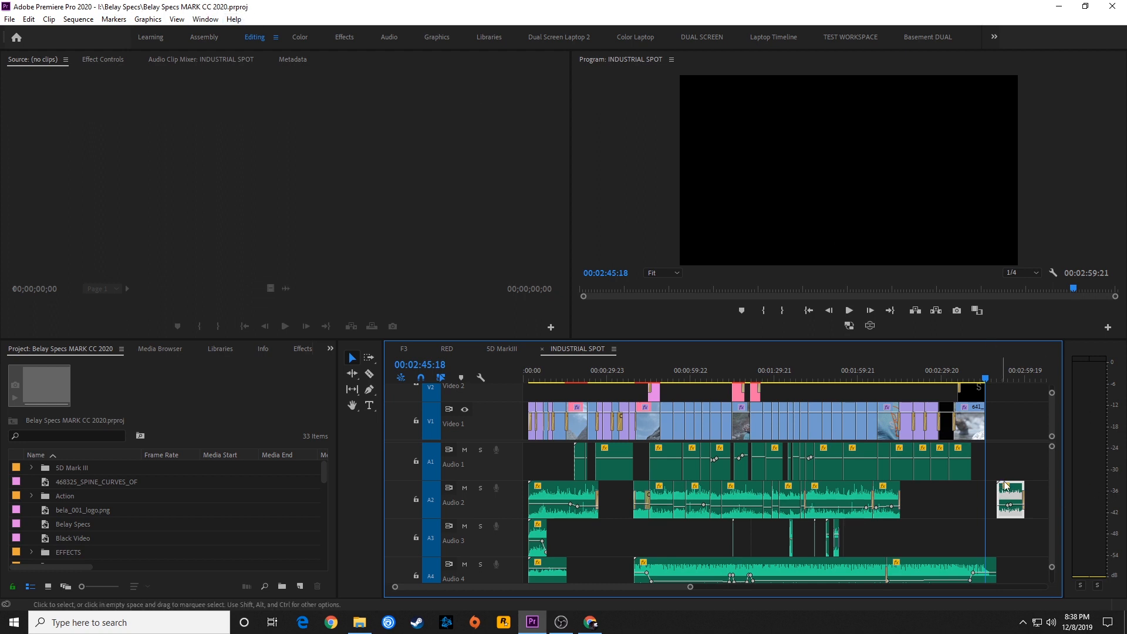
pyautogui.moveTo(983, 461)
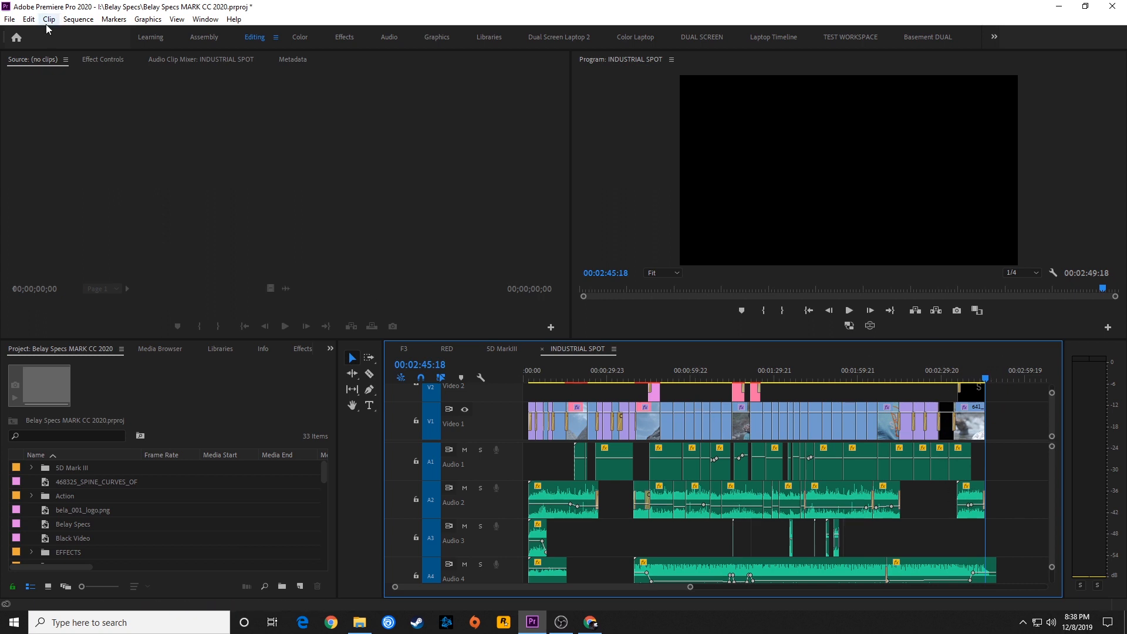
pyautogui.moveTo(29, 19)
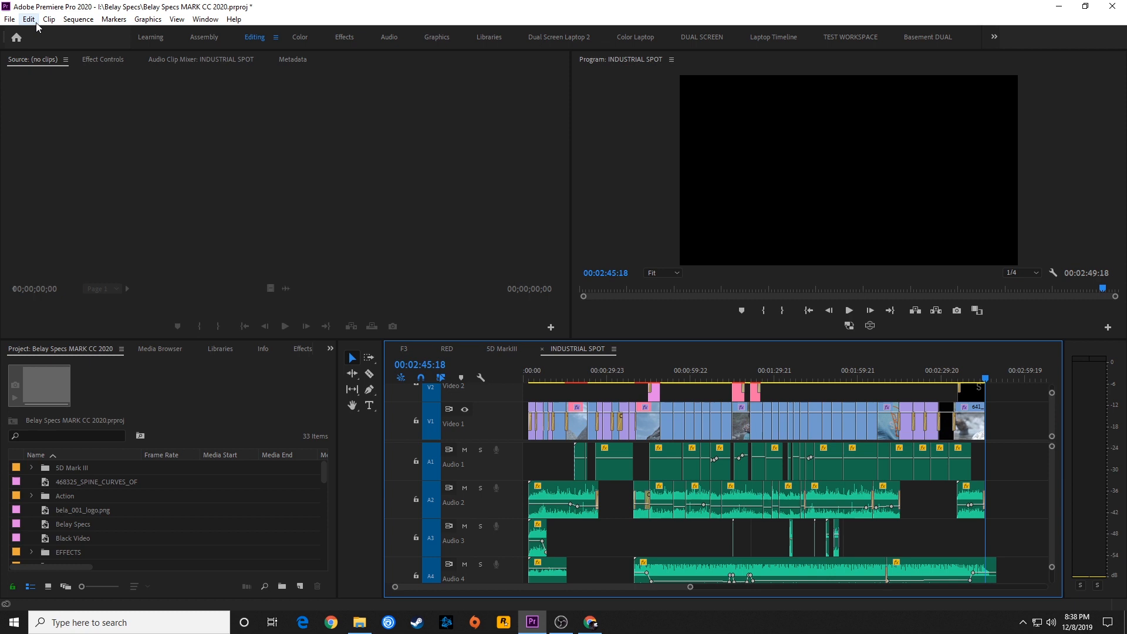
# Open the Edit menu again to reach the Preferences submenu at Auto Save
pyautogui.click(28, 18)
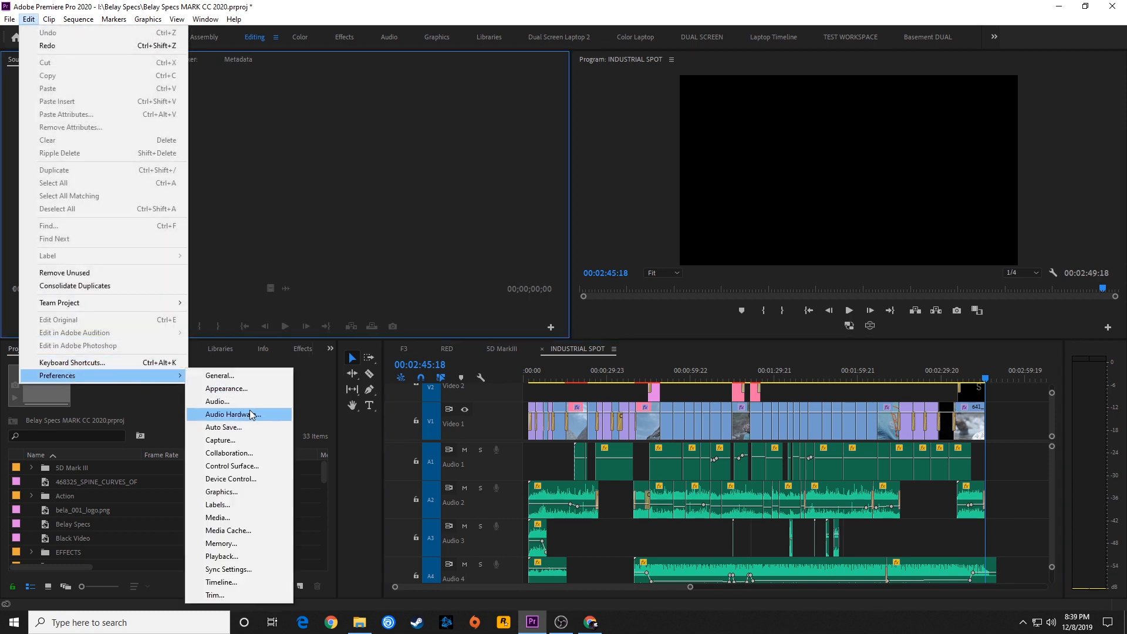
pyautogui.moveTo(238, 427)
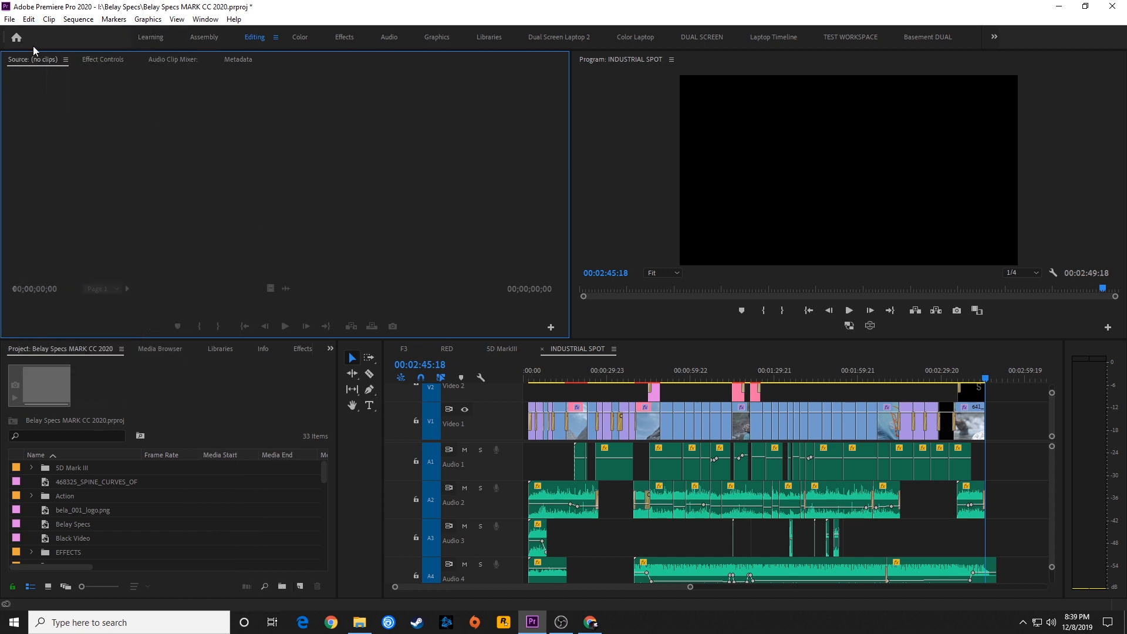
pyautogui.moveTo(39, 9)
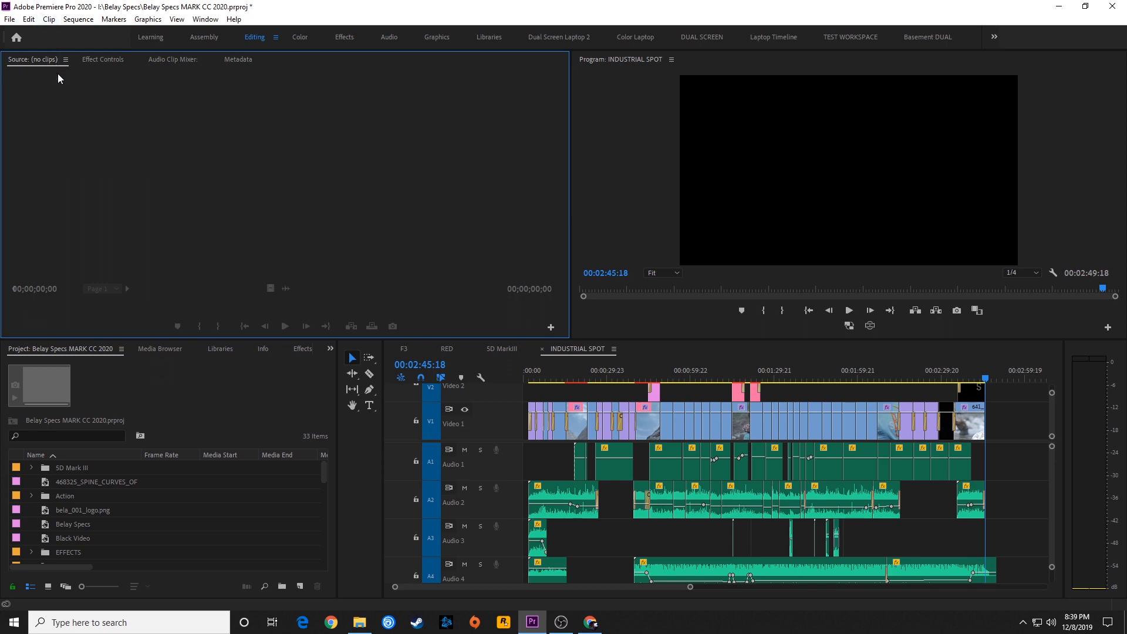
pyautogui.moveTo(45, 13)
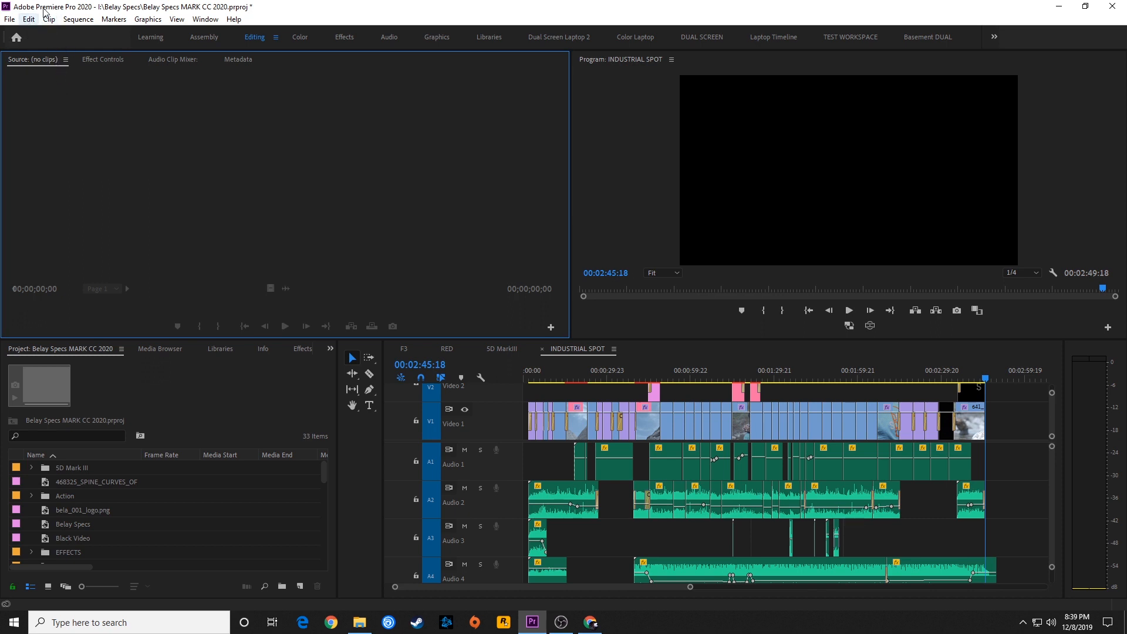
pyautogui.click(28, 19)
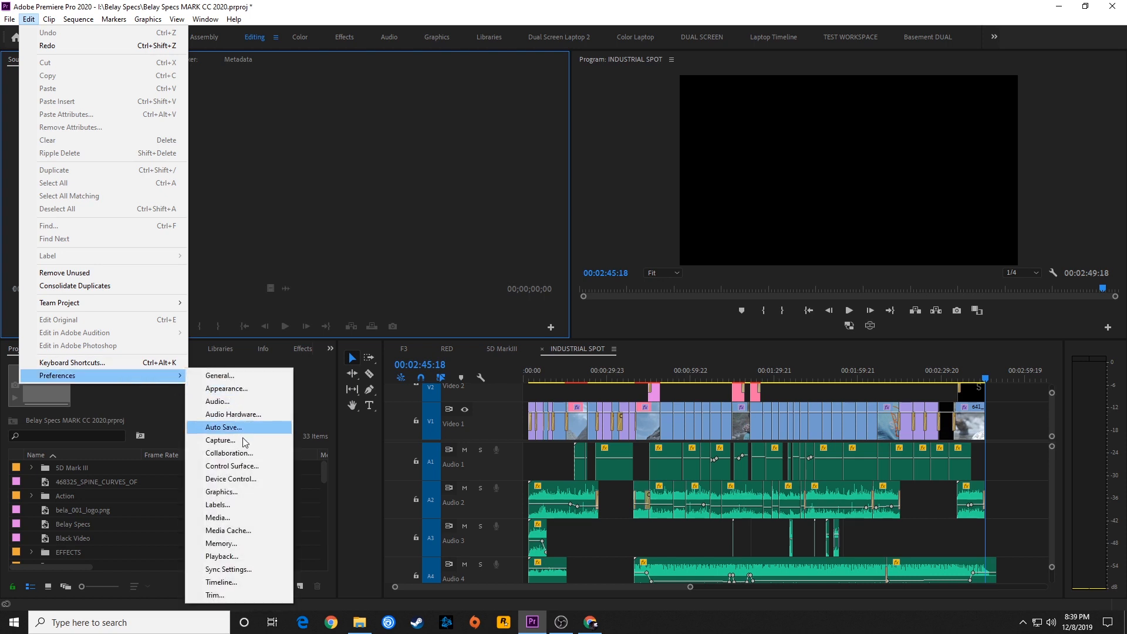
pyautogui.click(222, 427)
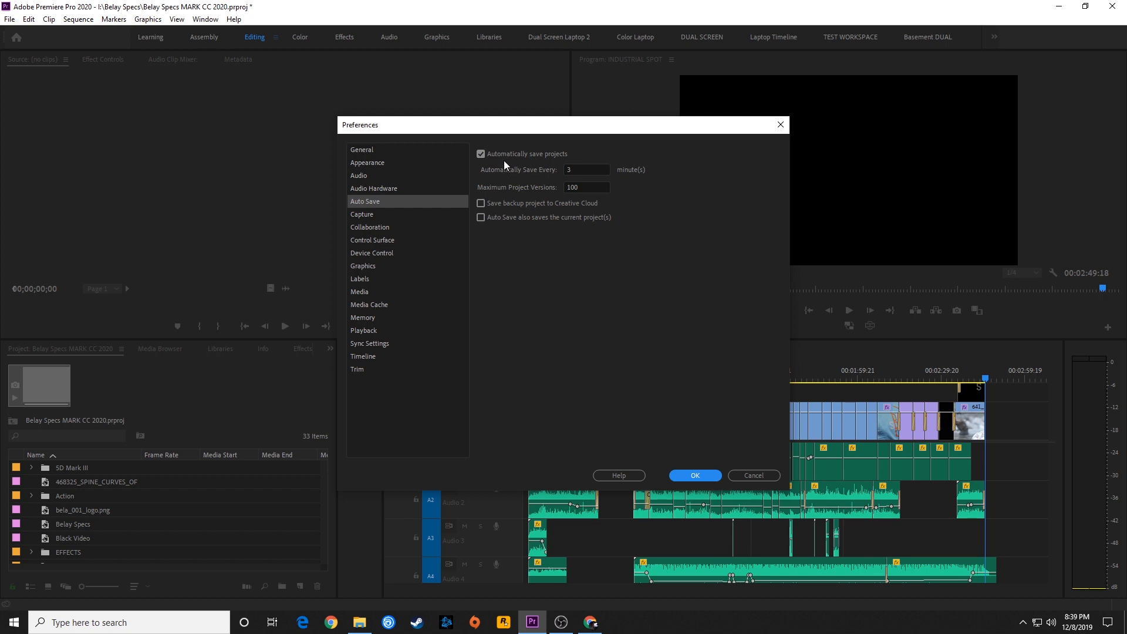
pyautogui.moveTo(559, 153)
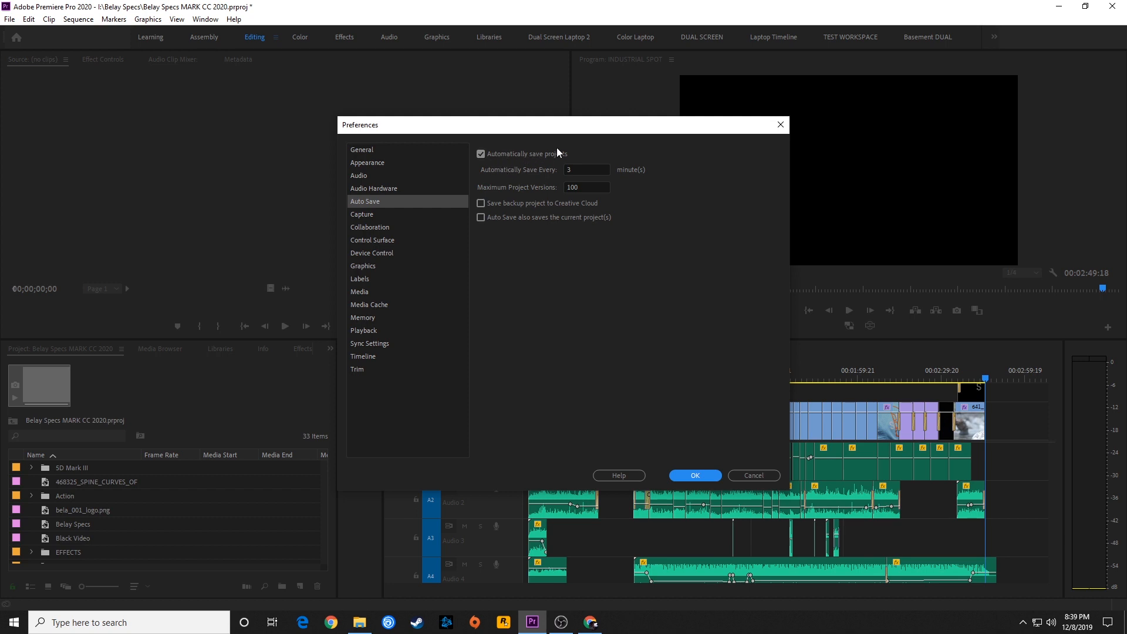
pyautogui.moveTo(600, 160)
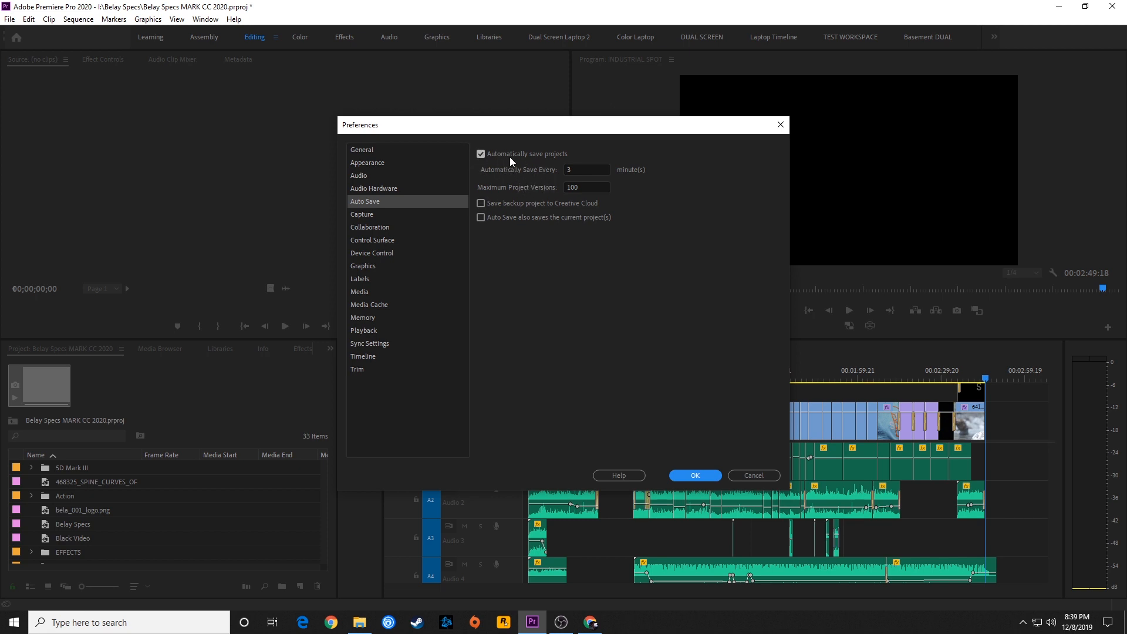
pyautogui.moveTo(535, 157)
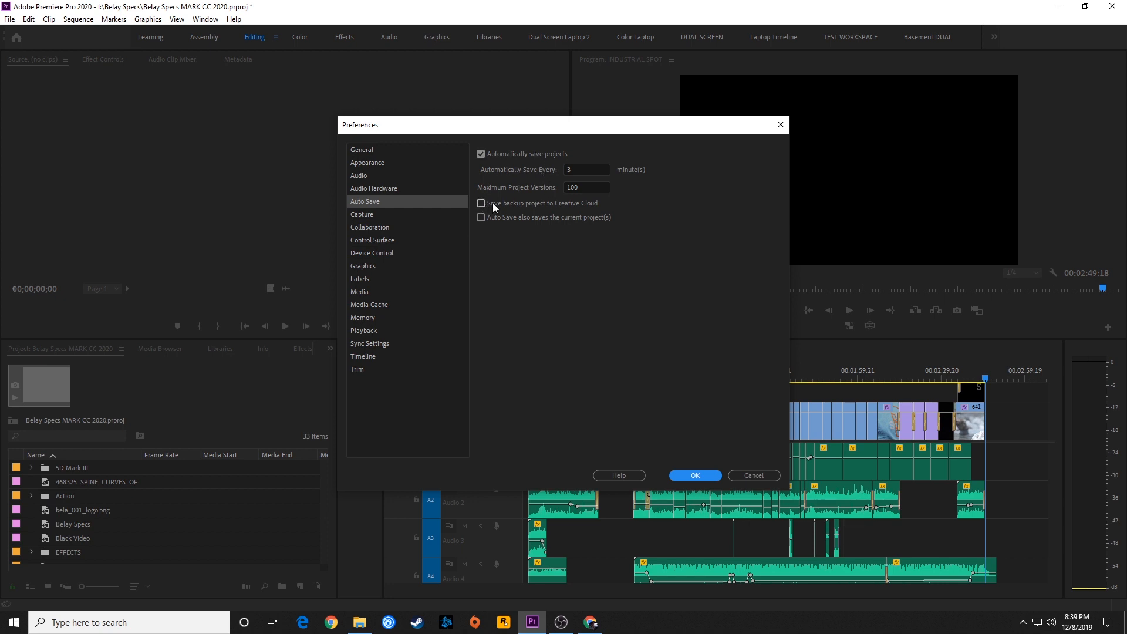
pyautogui.moveTo(579, 212)
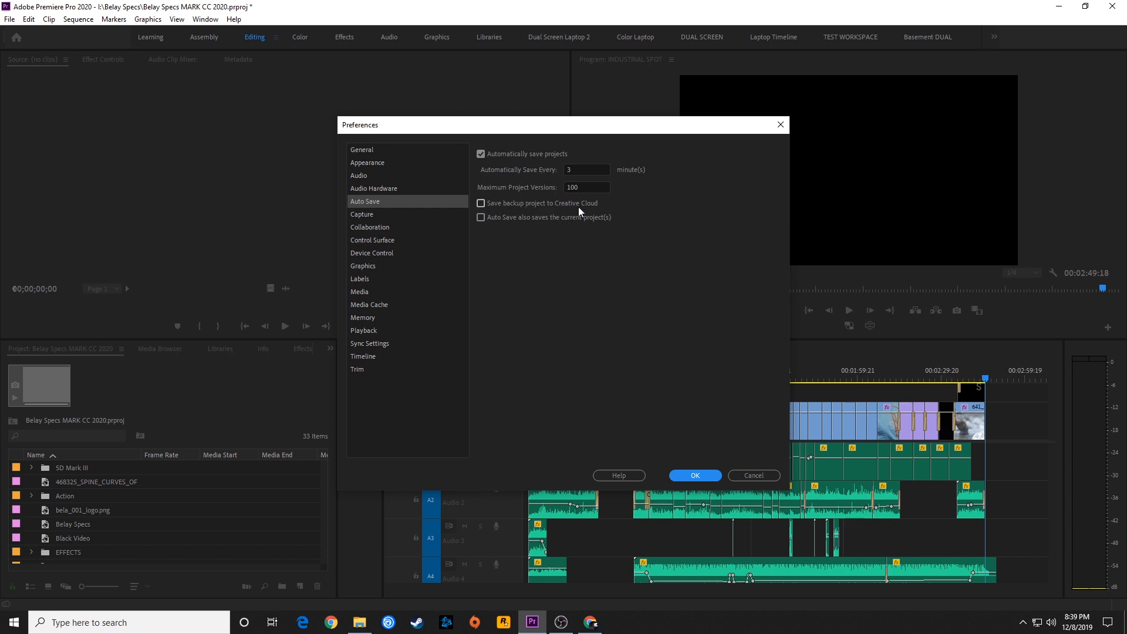
pyautogui.moveTo(586, 210)
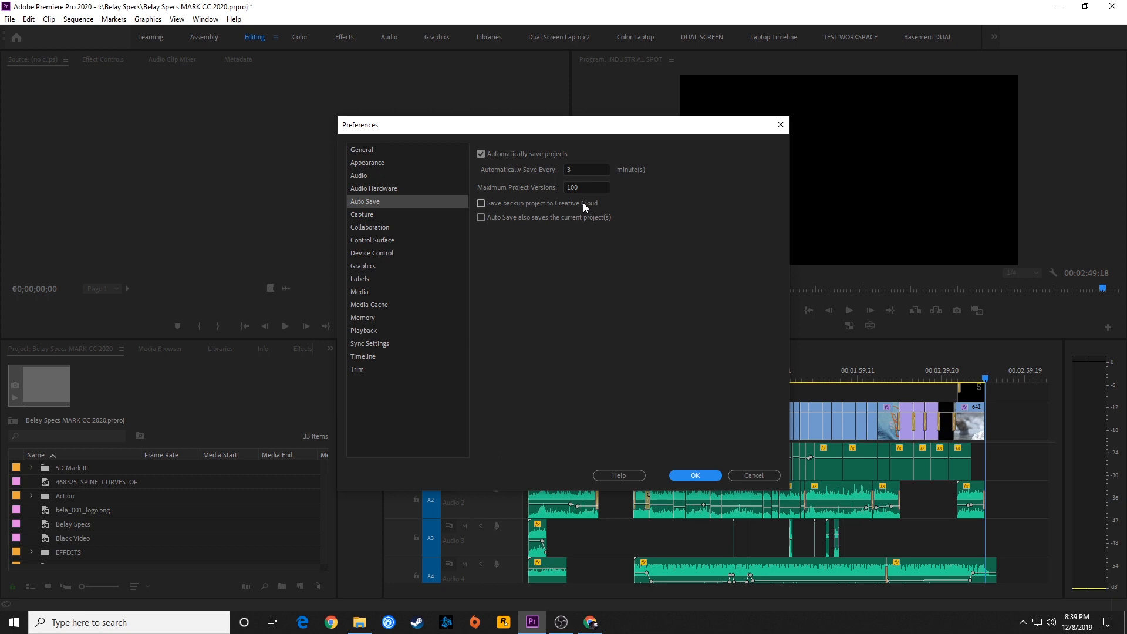
pyautogui.moveTo(550, 167)
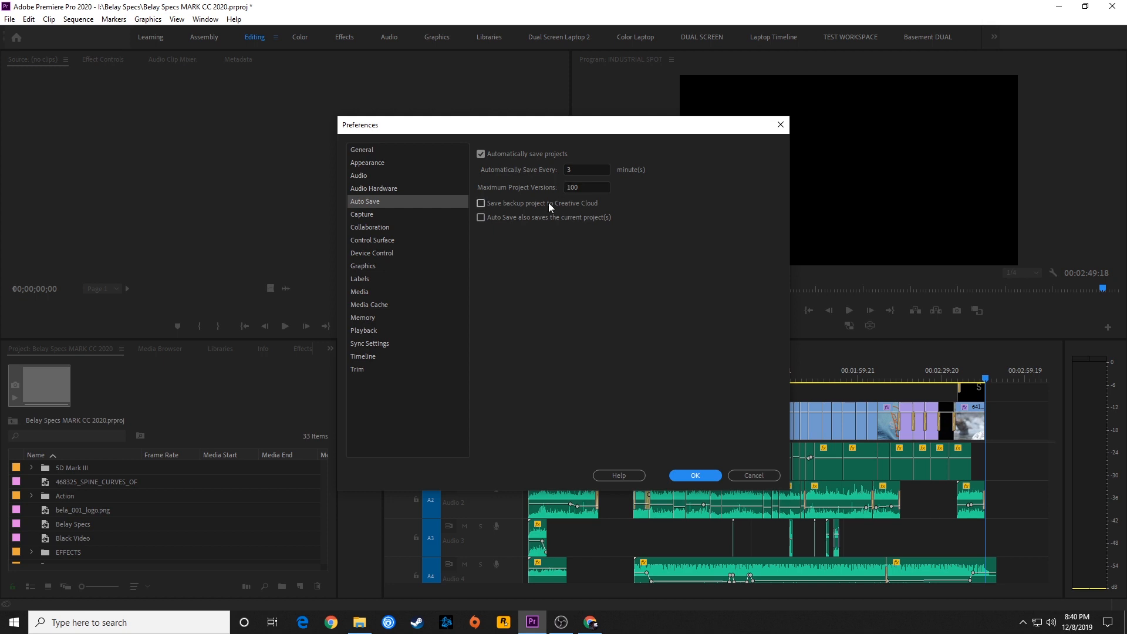
pyautogui.moveTo(471, 199)
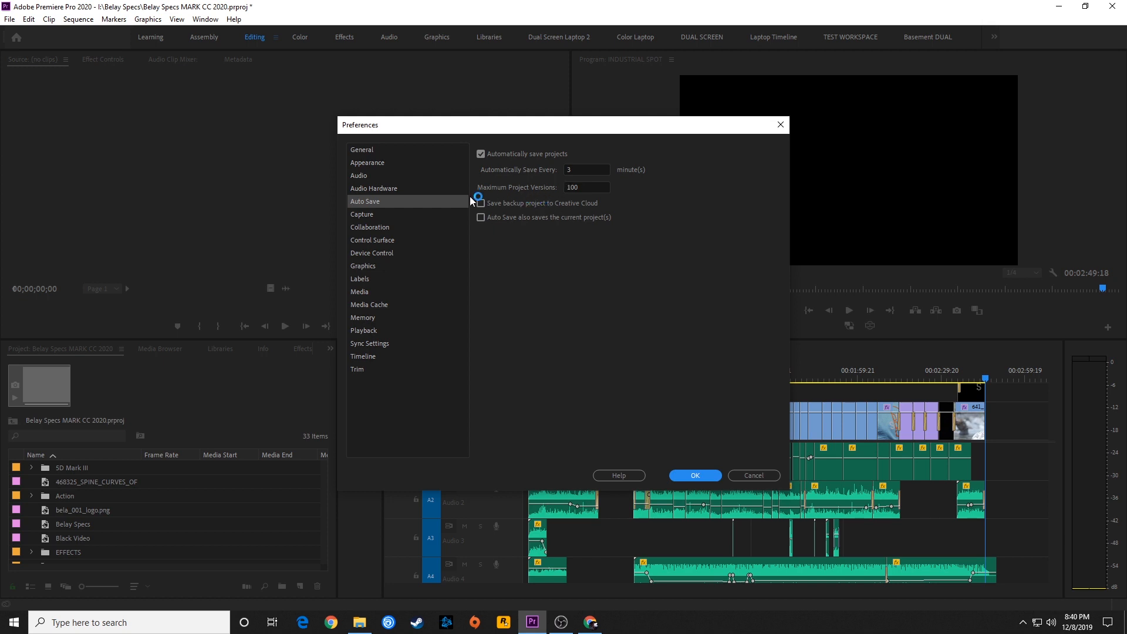
pyautogui.click(480, 203)
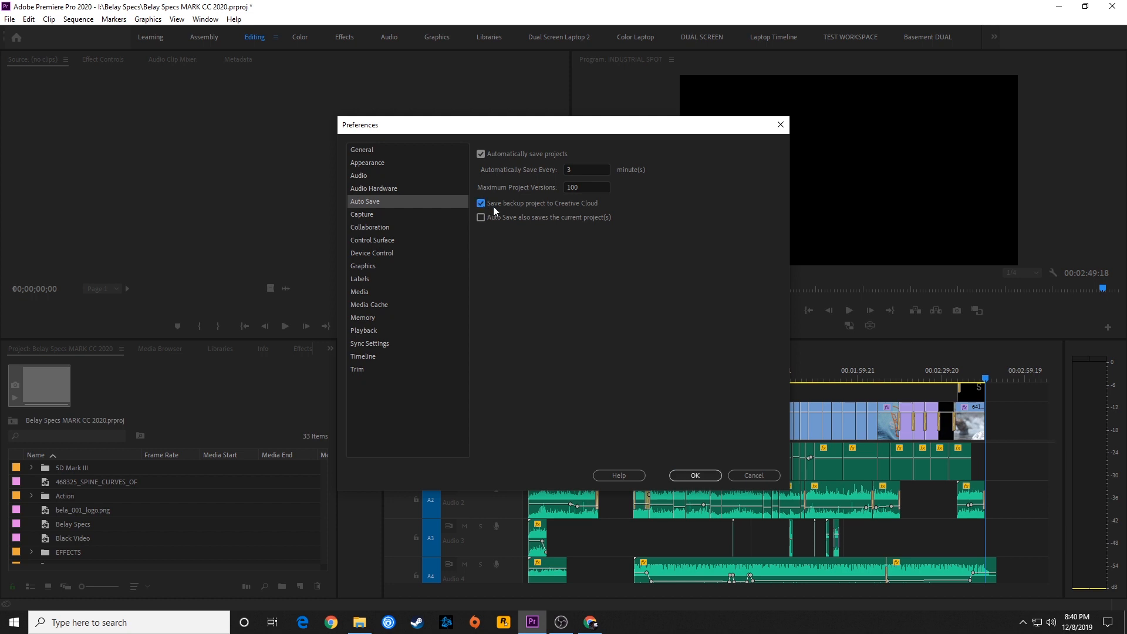
pyautogui.moveTo(590, 208)
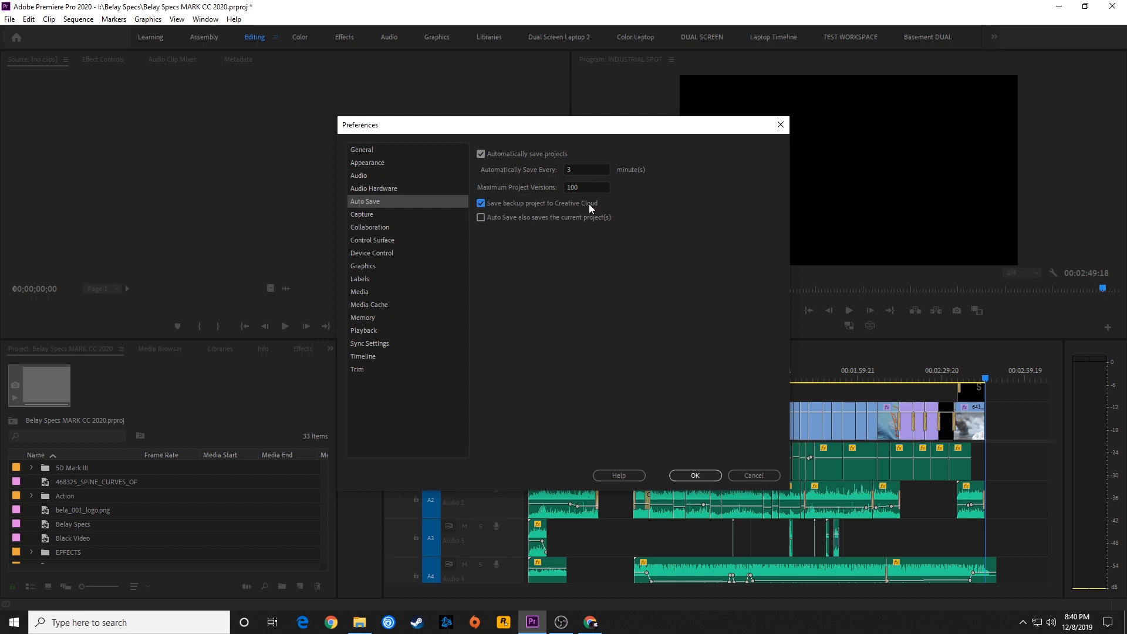
pyautogui.moveTo(548, 210)
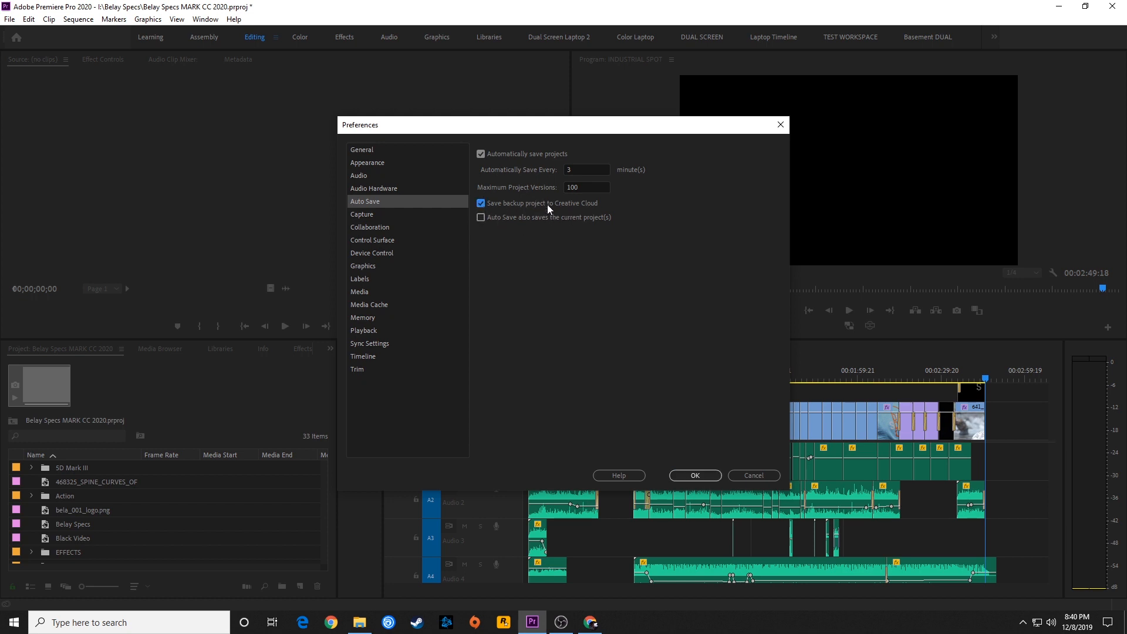
pyautogui.moveTo(561, 221)
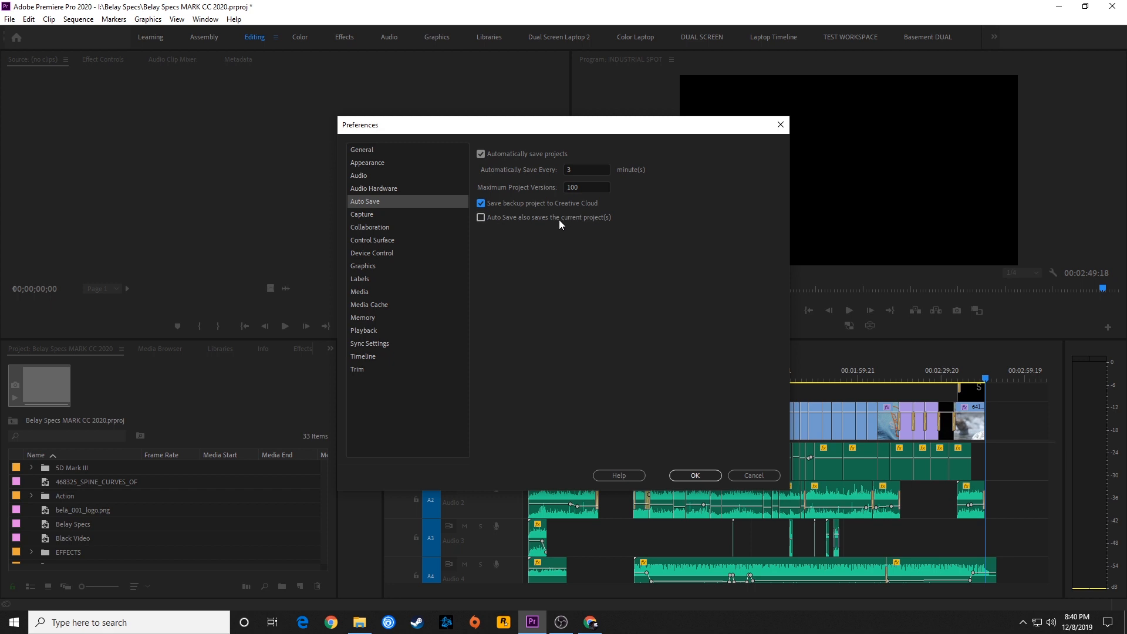
pyautogui.moveTo(485, 226)
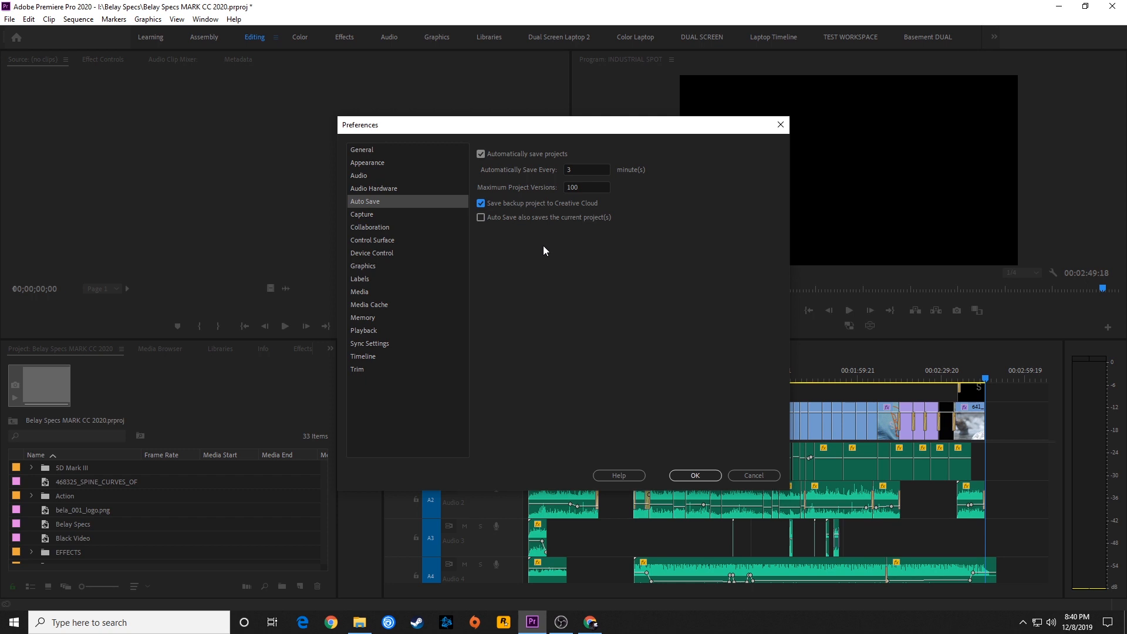
pyautogui.click(480, 217)
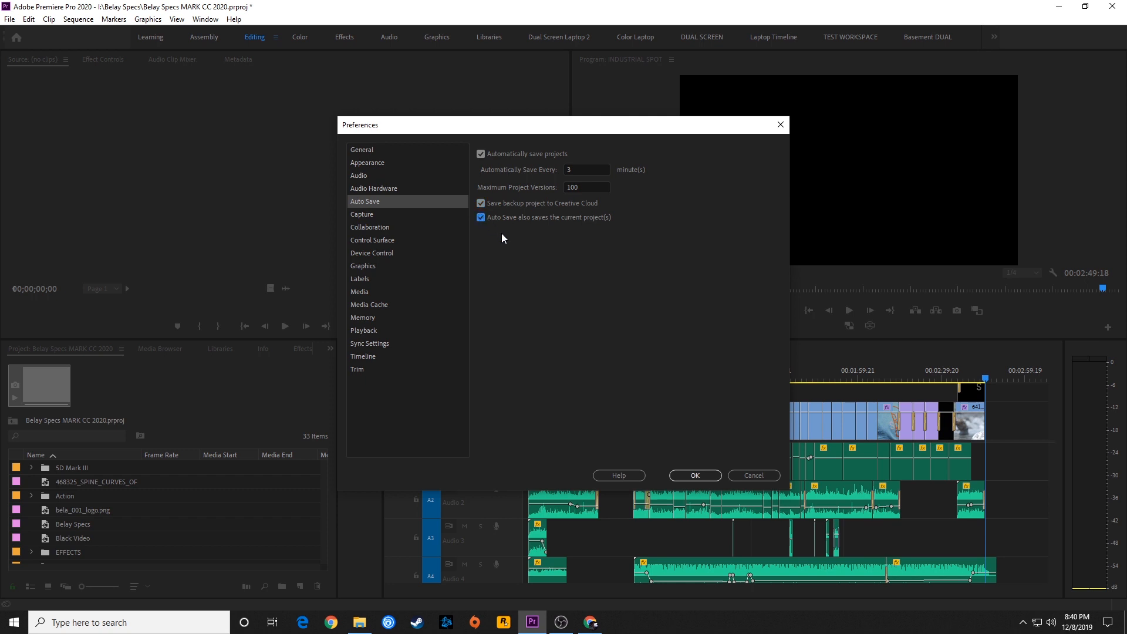
pyautogui.moveTo(525, 233)
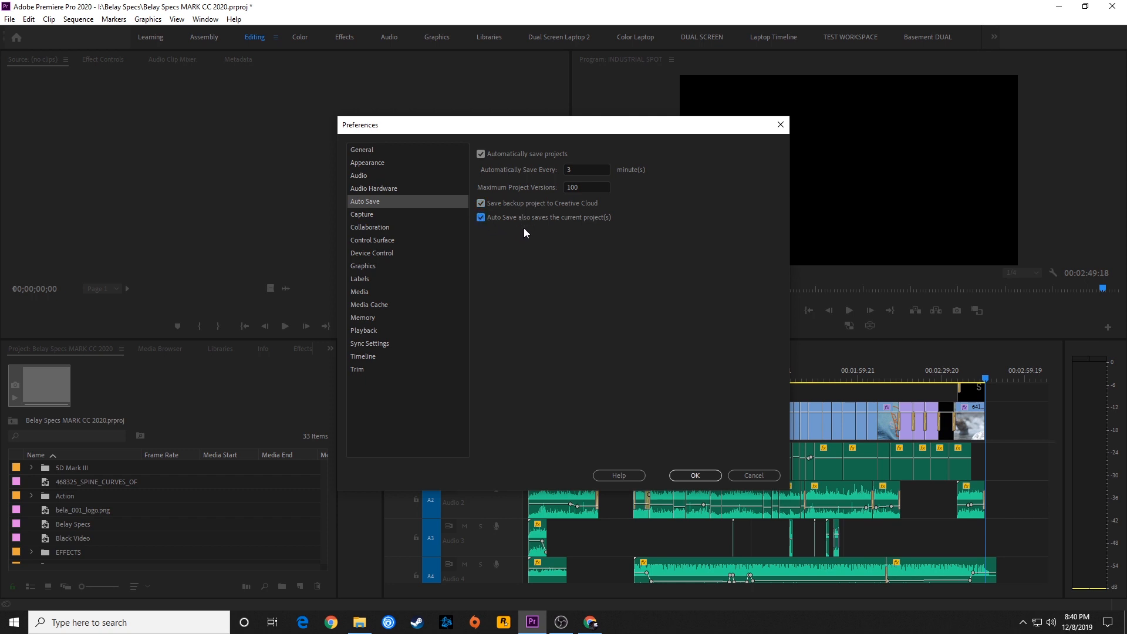
pyautogui.moveTo(162, 16)
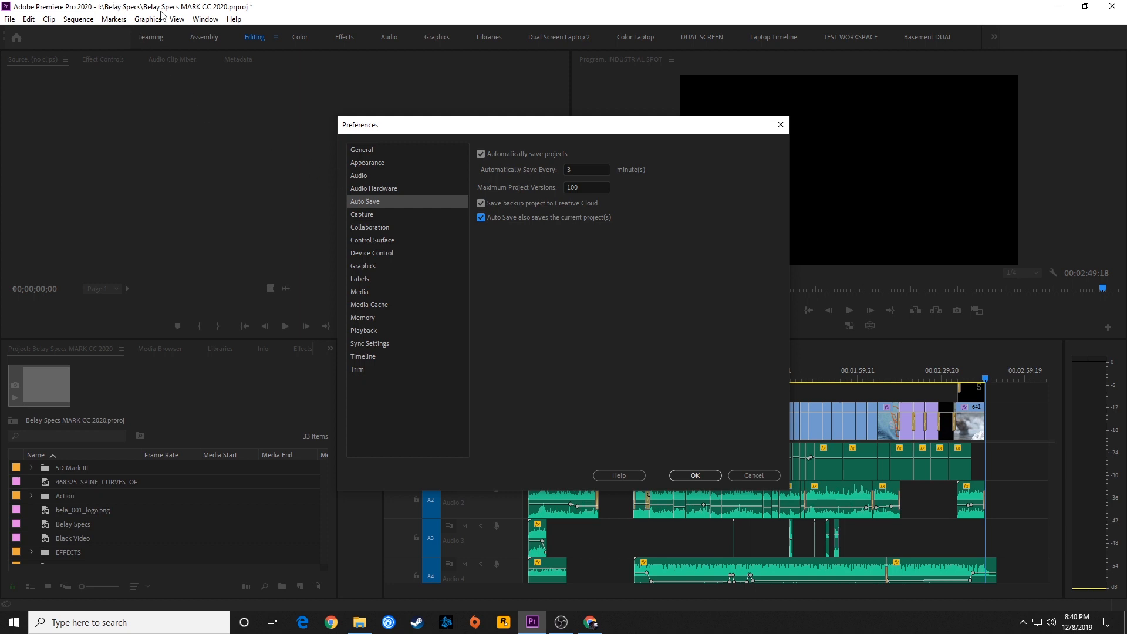
pyautogui.click(480, 218)
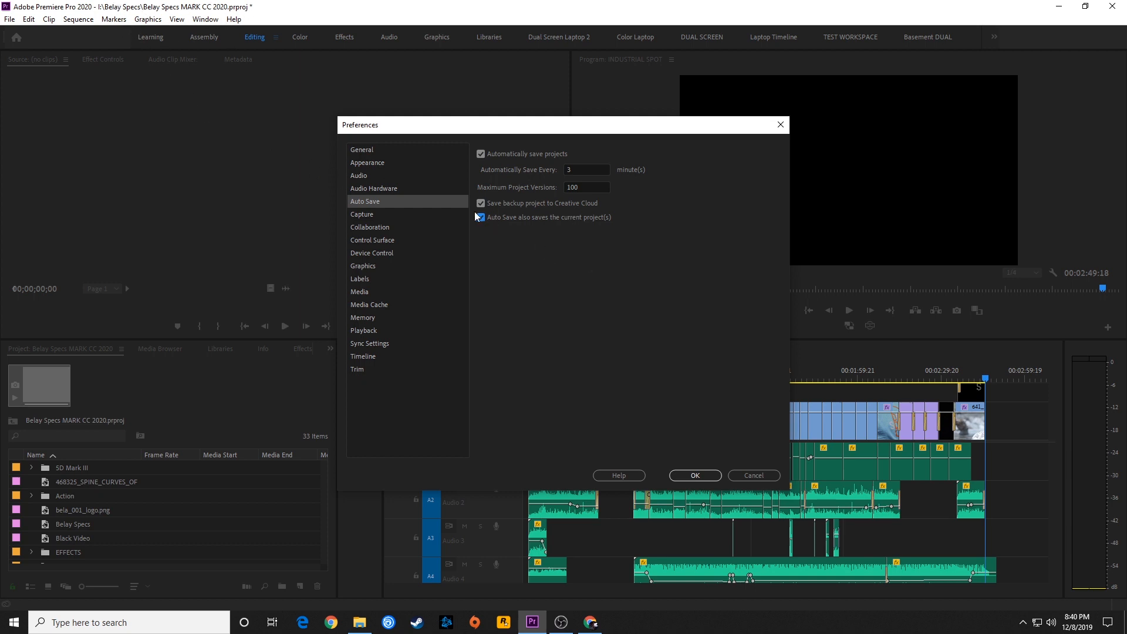
pyautogui.click(480, 217)
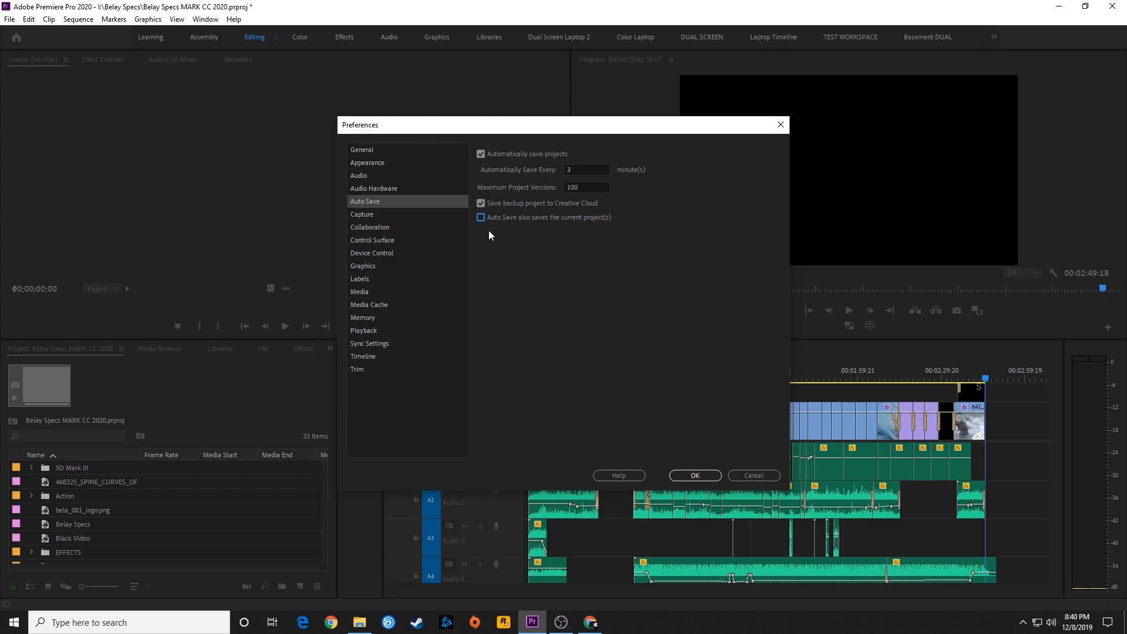
pyautogui.click(480, 202)
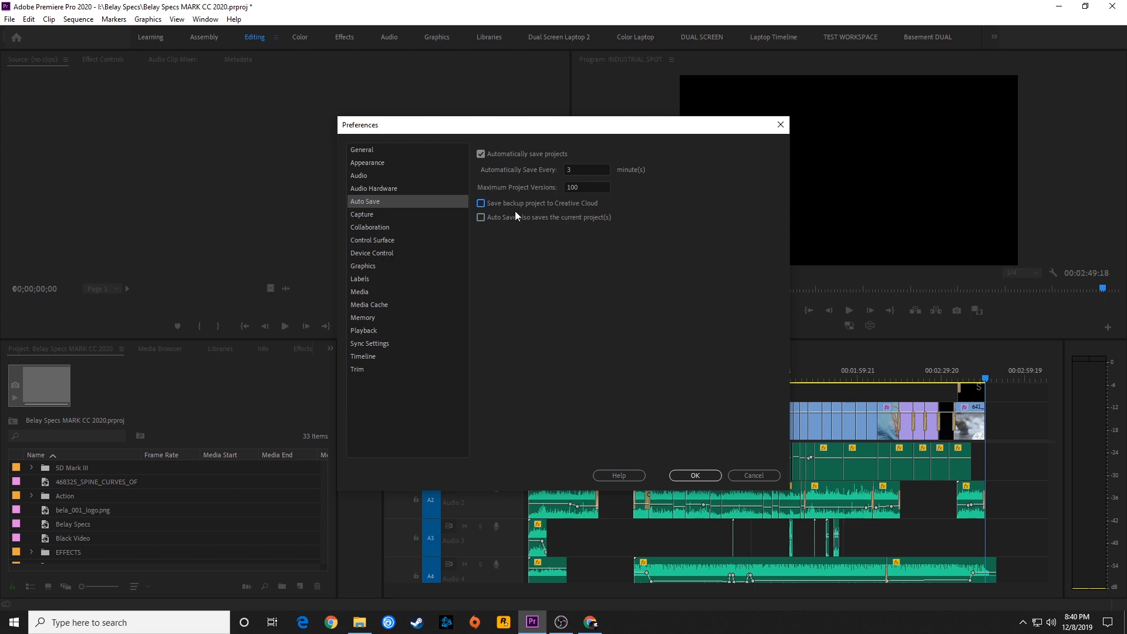
pyautogui.moveTo(535, 217)
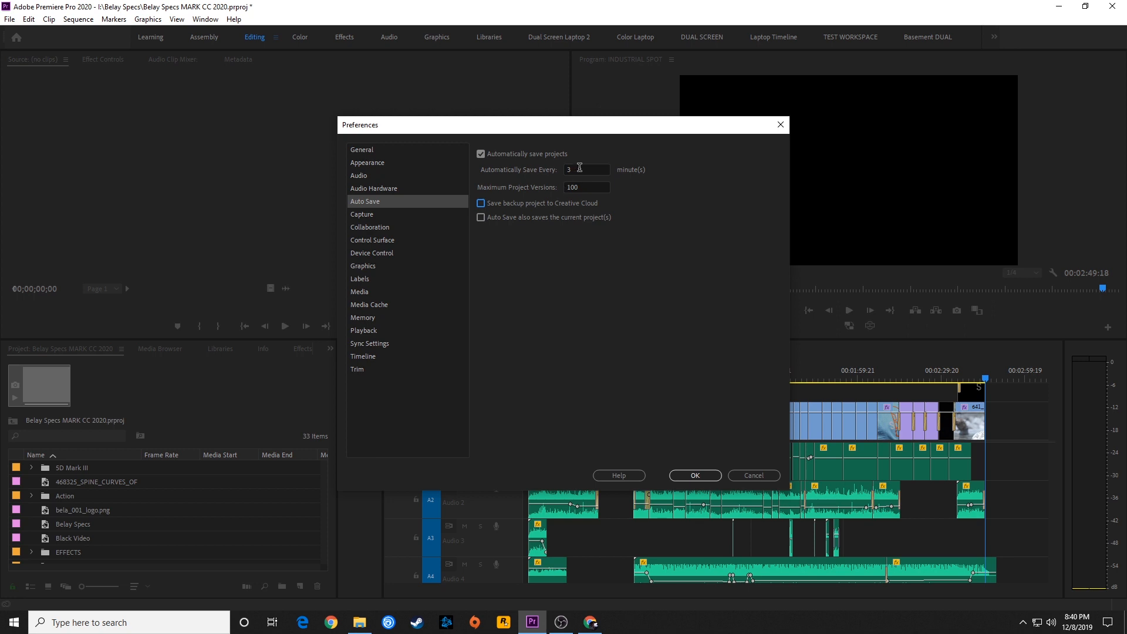
pyautogui.moveTo(519, 183)
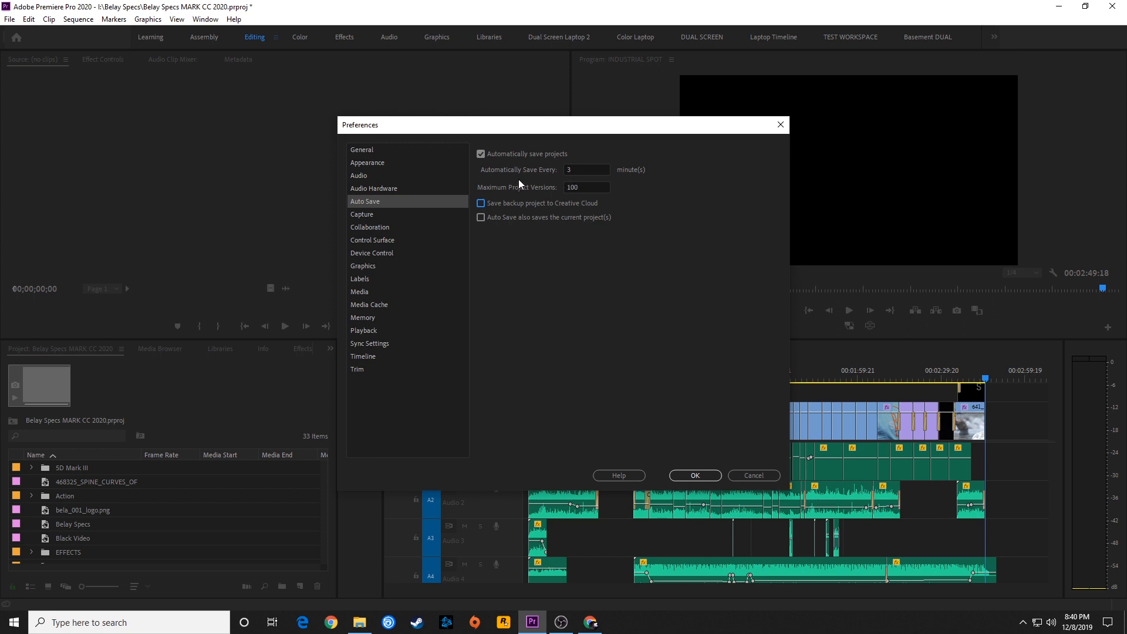
pyautogui.tripleClick(586, 169)
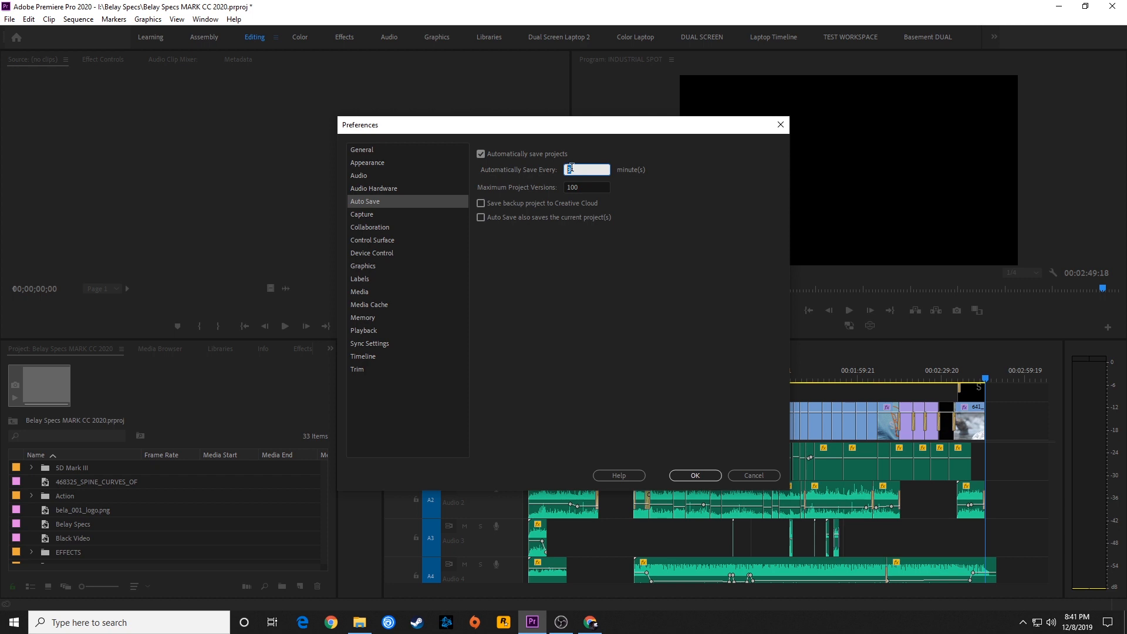
pyautogui.moveTo(589, 267)
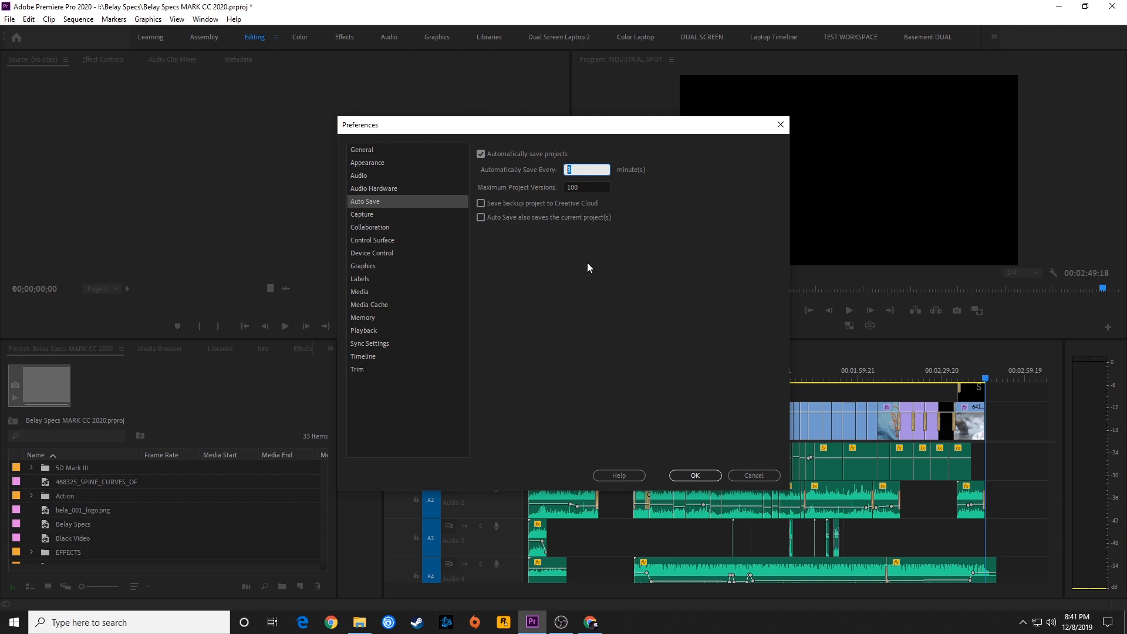
pyautogui.moveTo(583, 188)
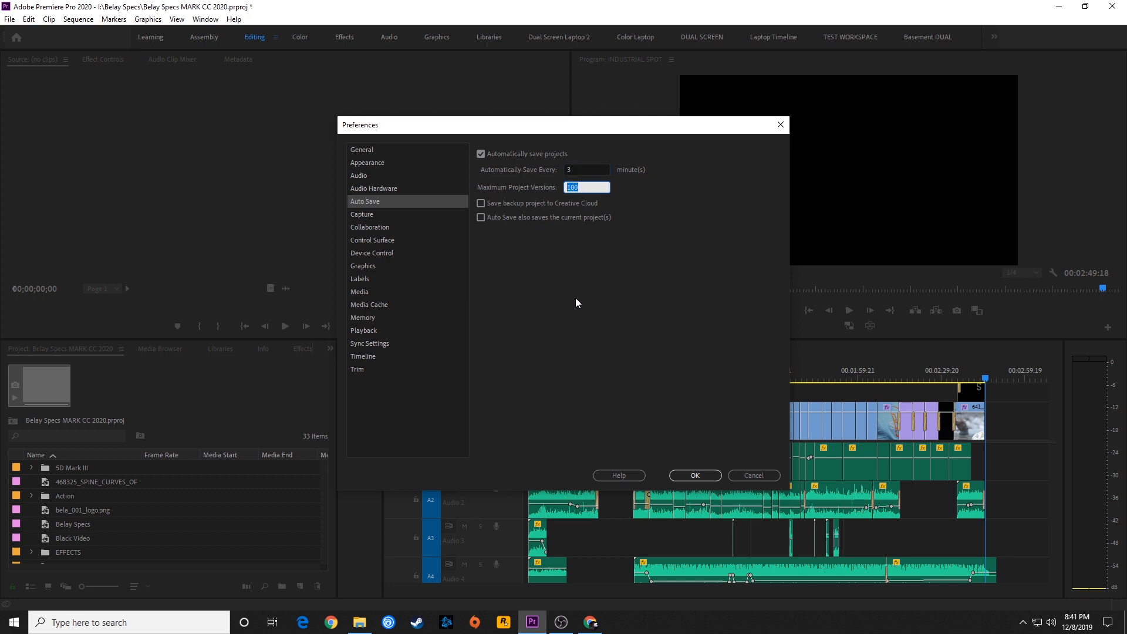
pyautogui.moveTo(604, 231)
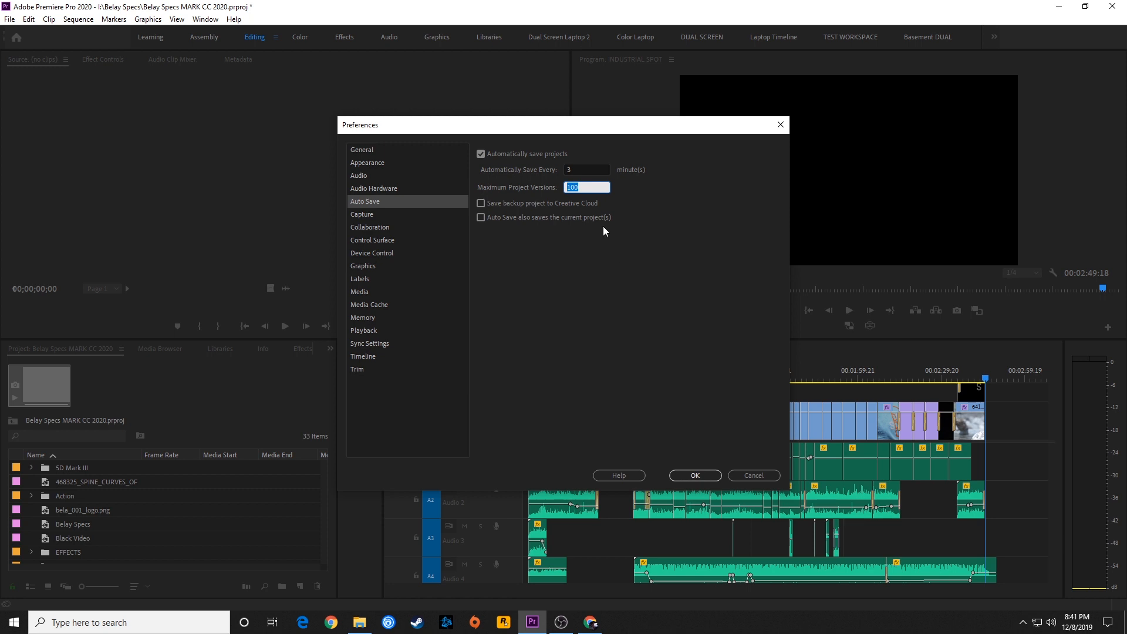
pyautogui.moveTo(541, 306)
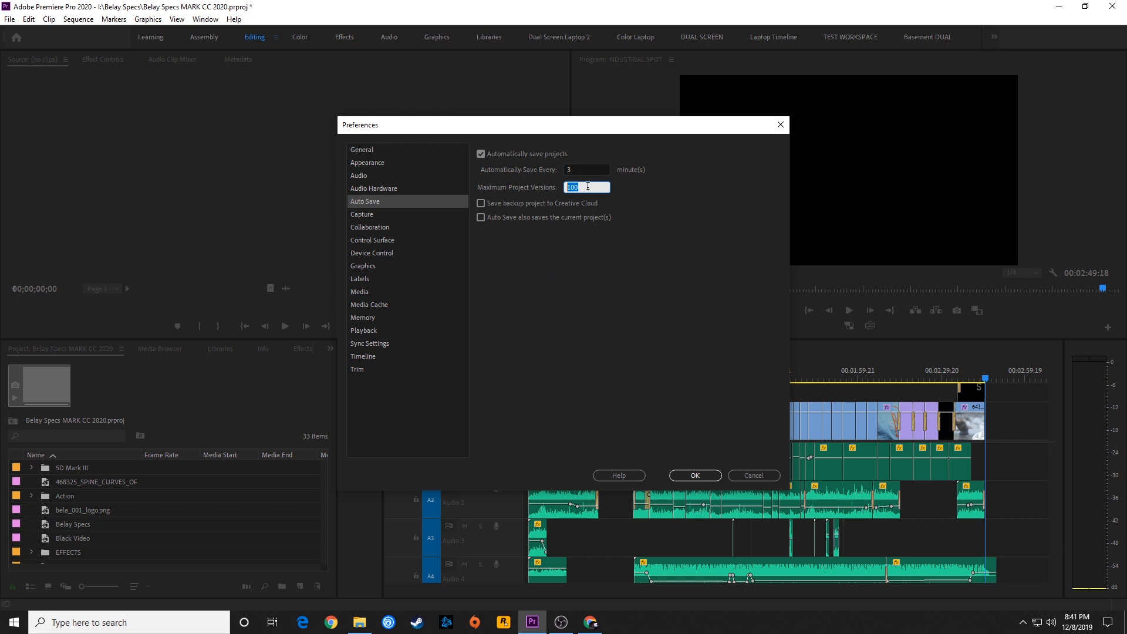
pyautogui.moveTo(582, 209)
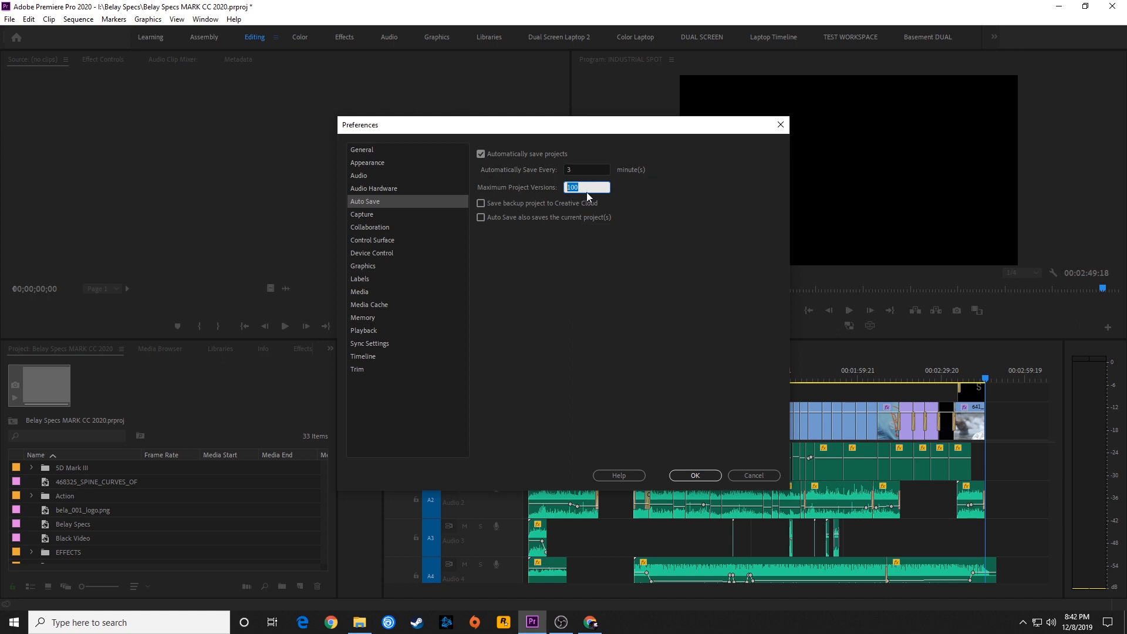
pyautogui.moveTo(575, 194)
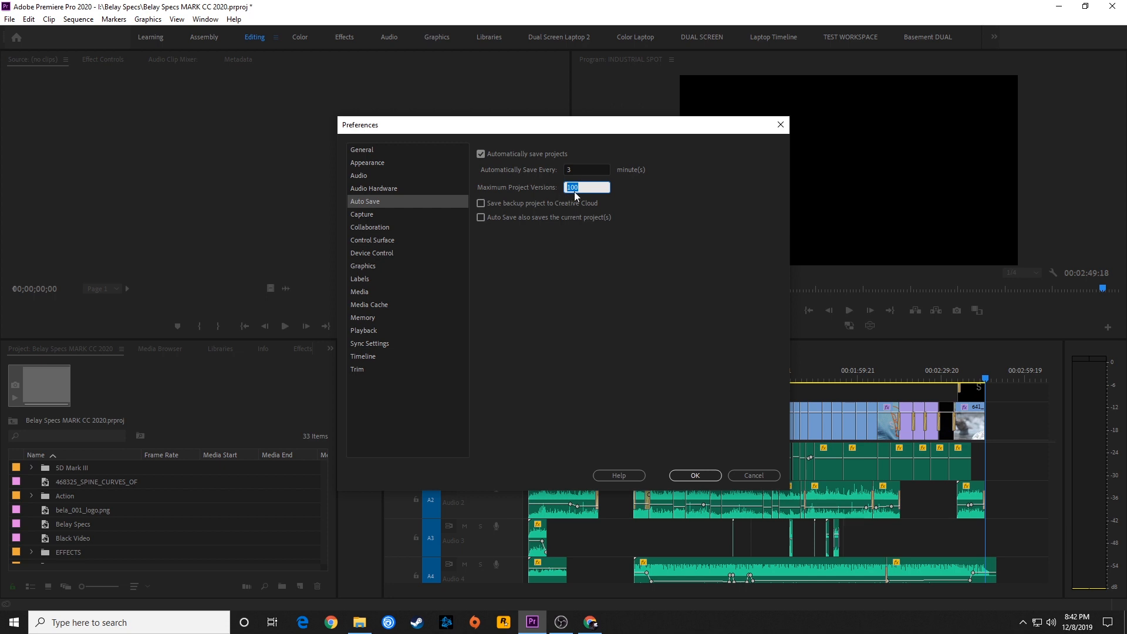
pyautogui.moveTo(579, 202)
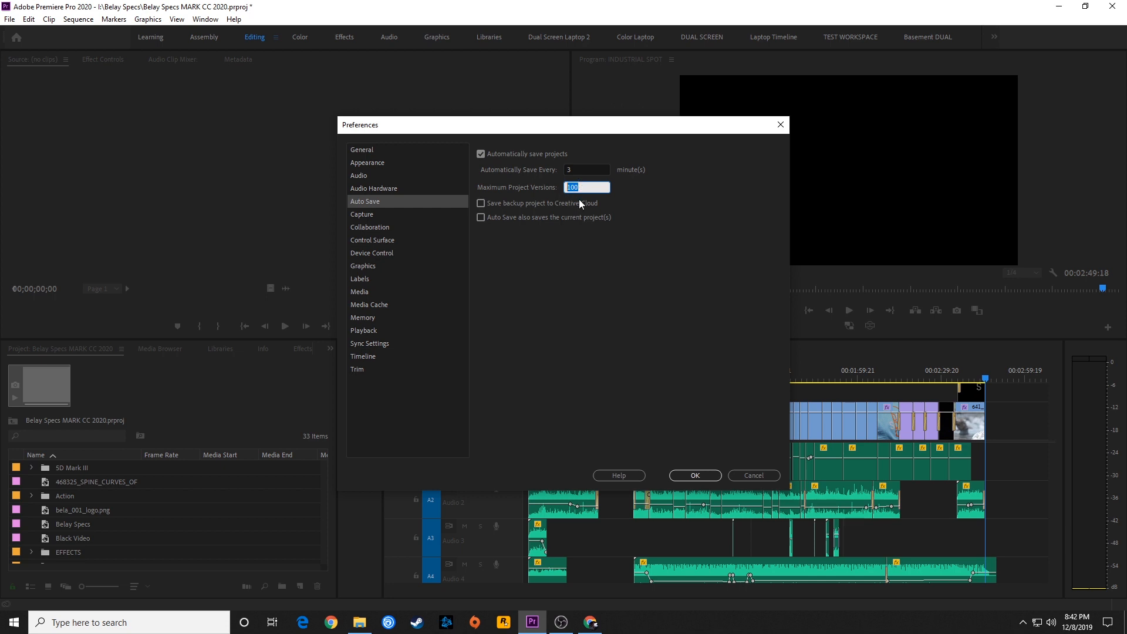
pyautogui.moveTo(551, 311)
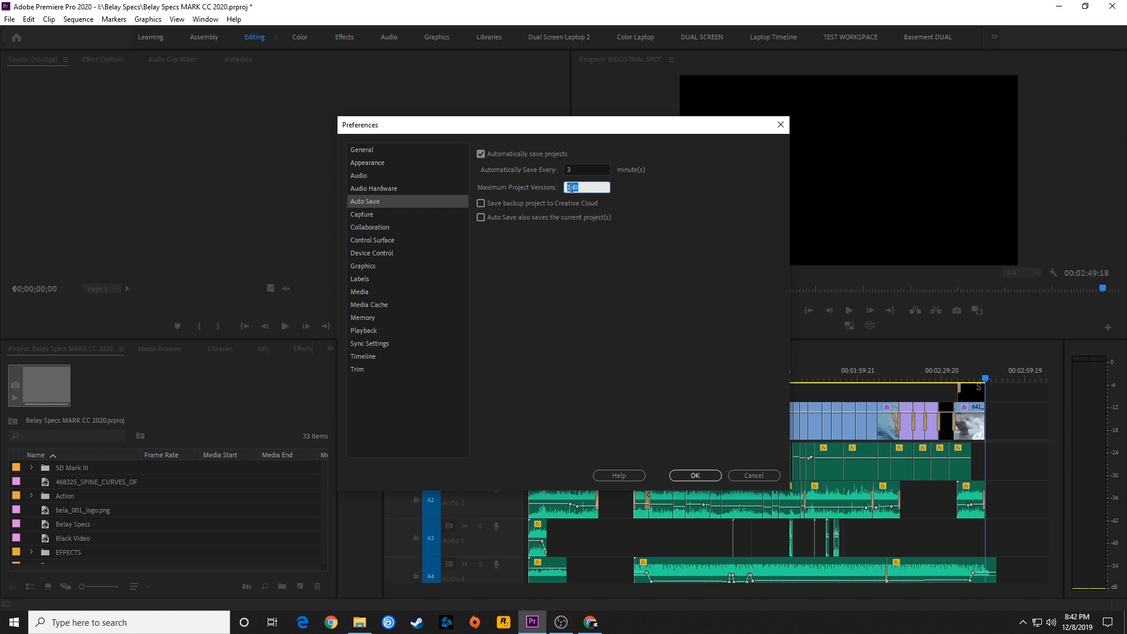
pyautogui.moveTo(644, 331)
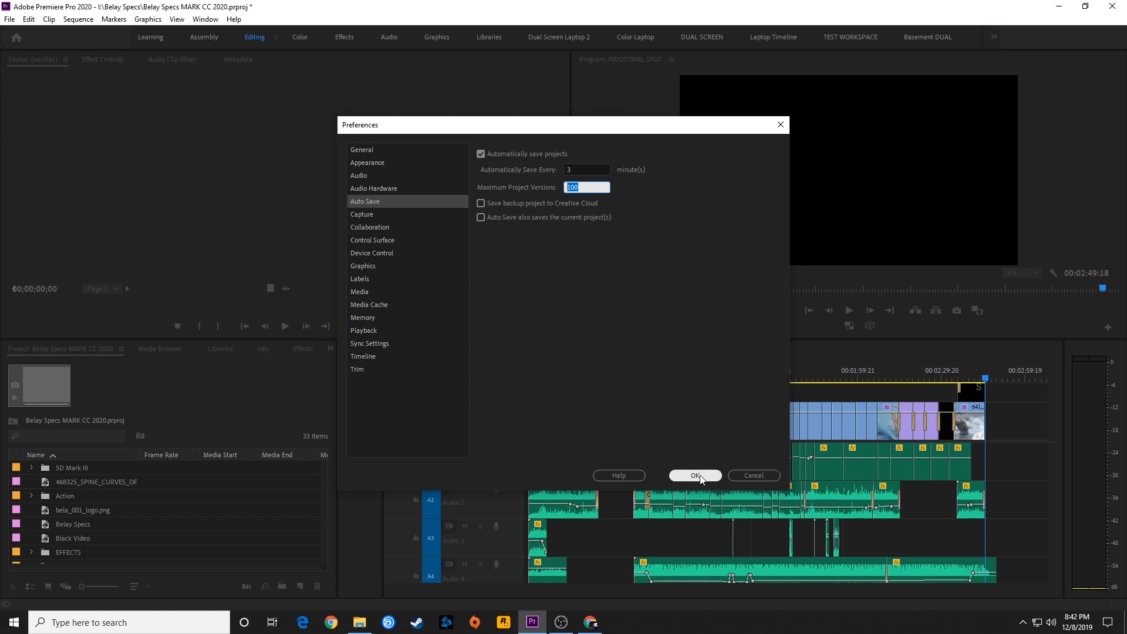
# Accept Auto Save at every 3 minutes with 100 versions and close Preferences
pyautogui.click(695, 475)
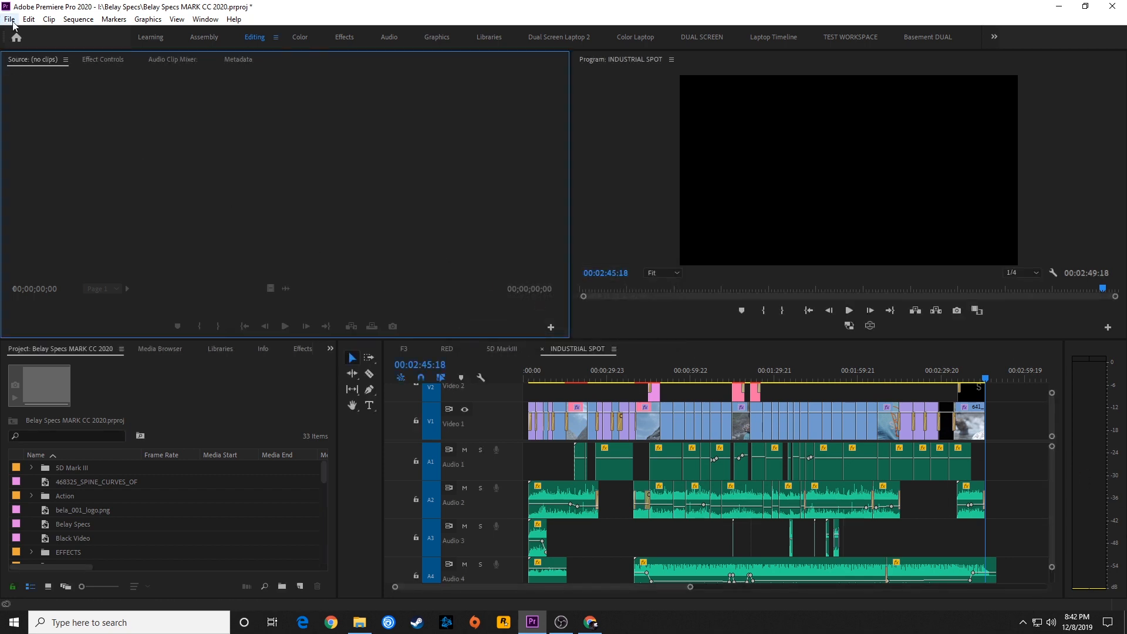
# Show the Scratch Disks page of Project Settings from the File menu
pyautogui.click(9, 18)
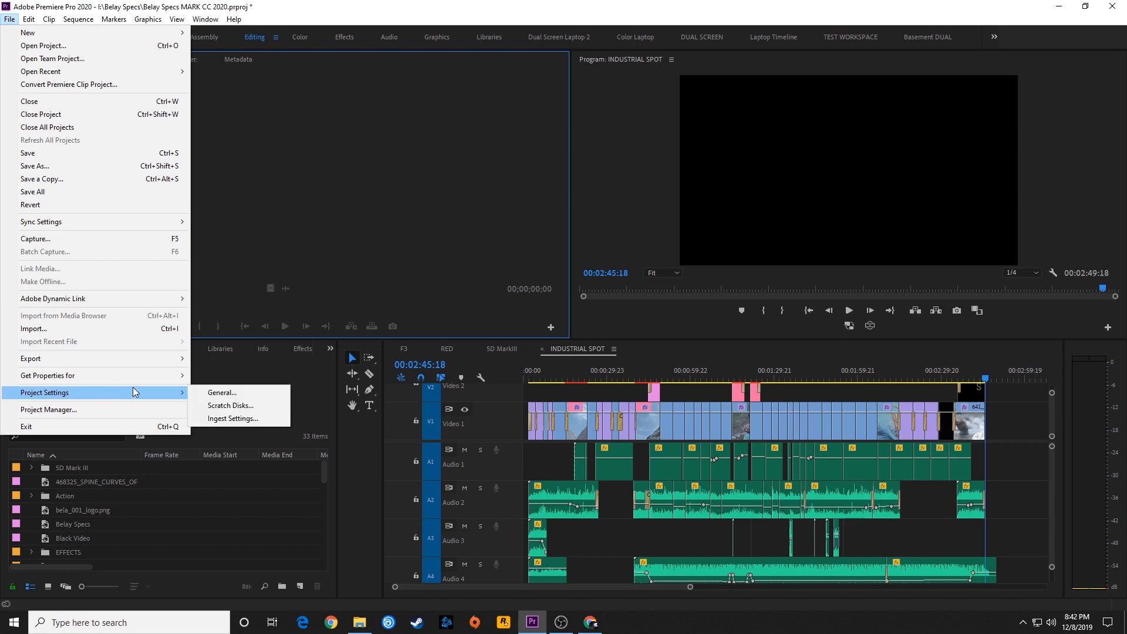
pyautogui.moveTo(230, 405)
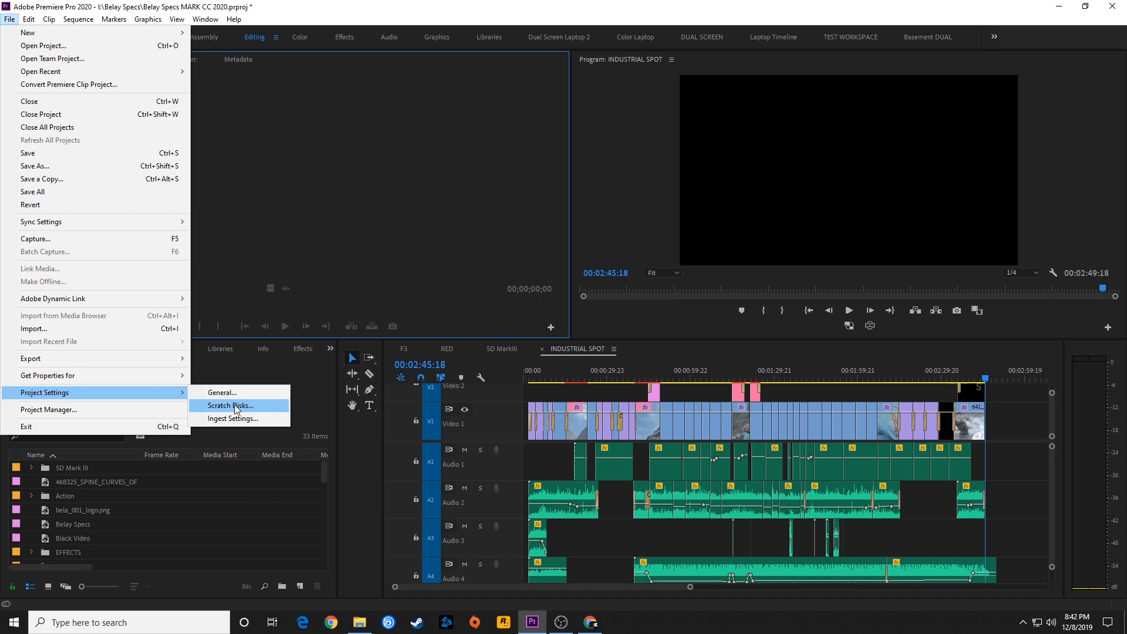
pyautogui.click(228, 406)
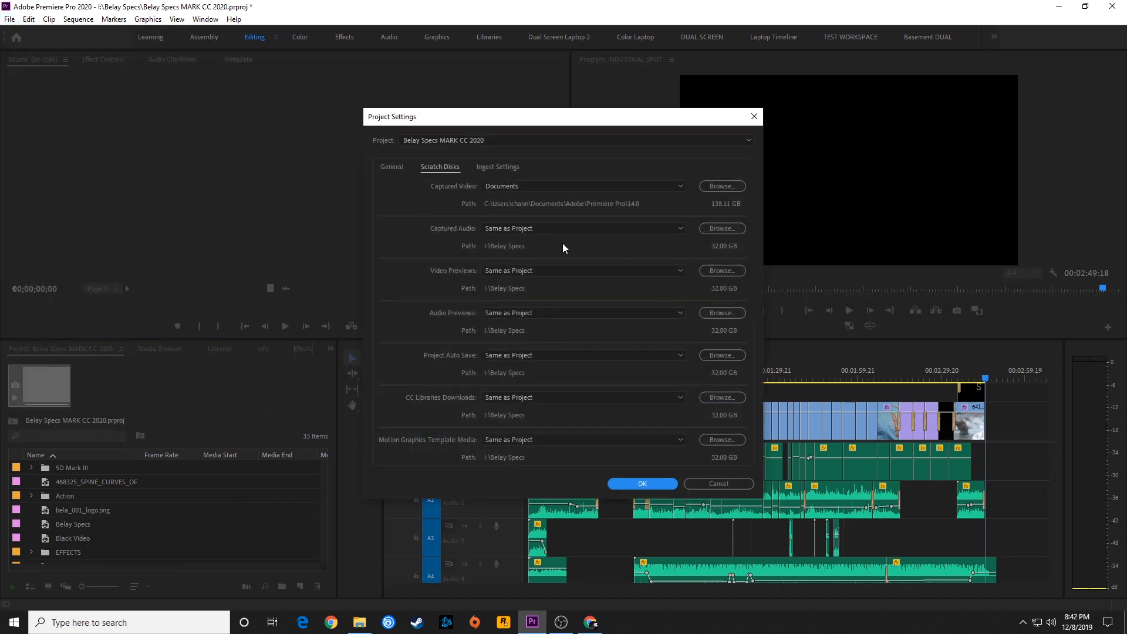
pyautogui.moveTo(494, 243)
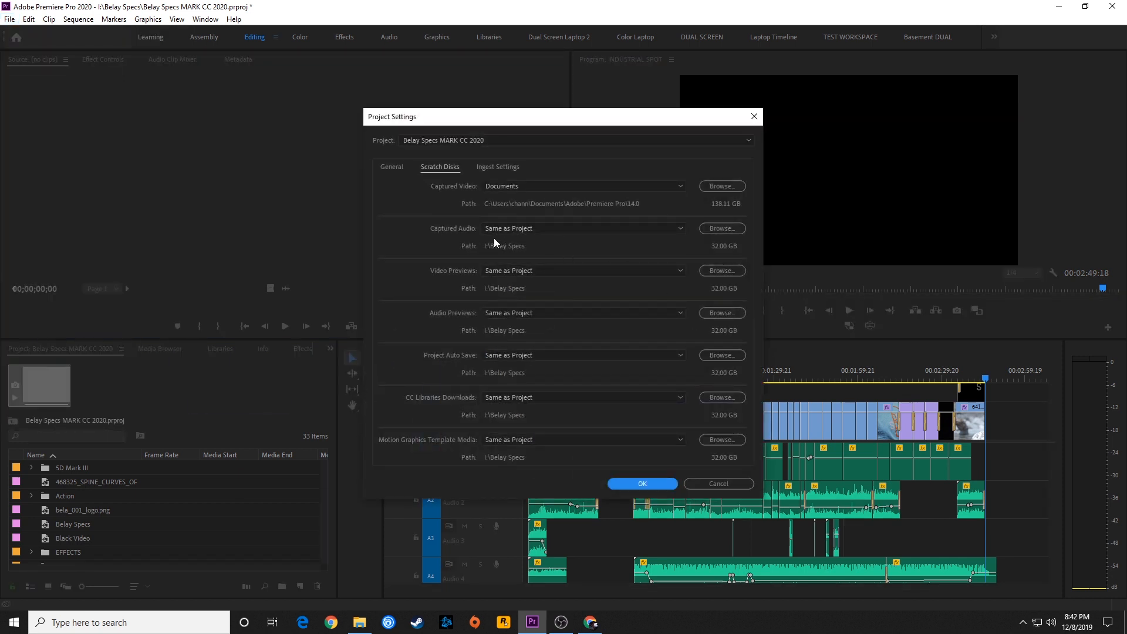
pyautogui.moveTo(595, 354)
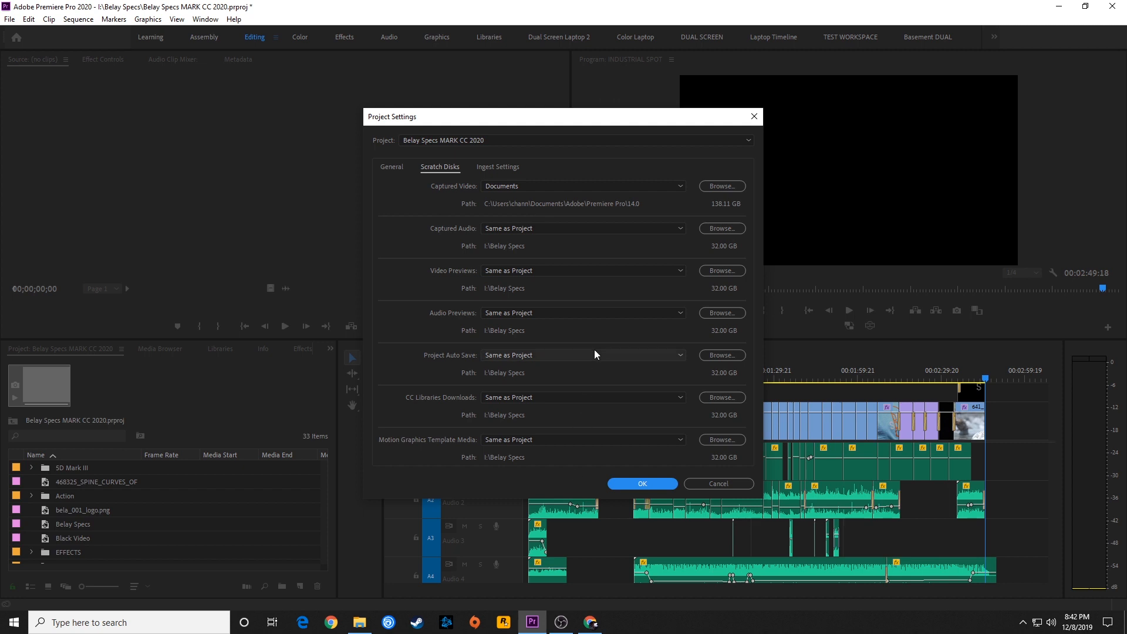
pyautogui.moveTo(567, 312)
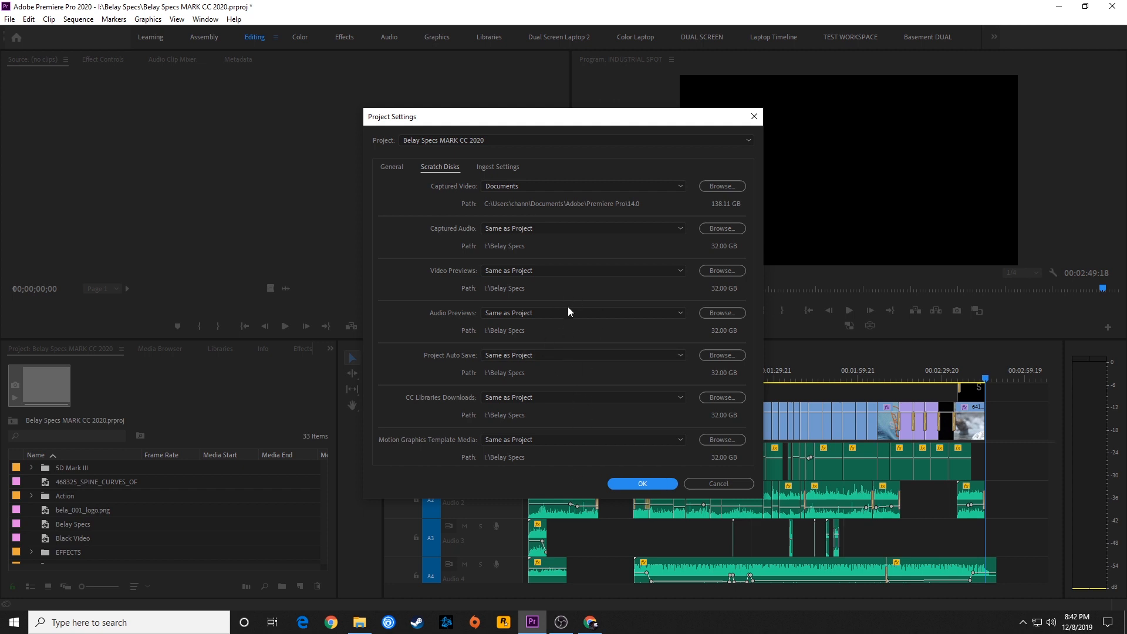
pyautogui.moveTo(460, 237)
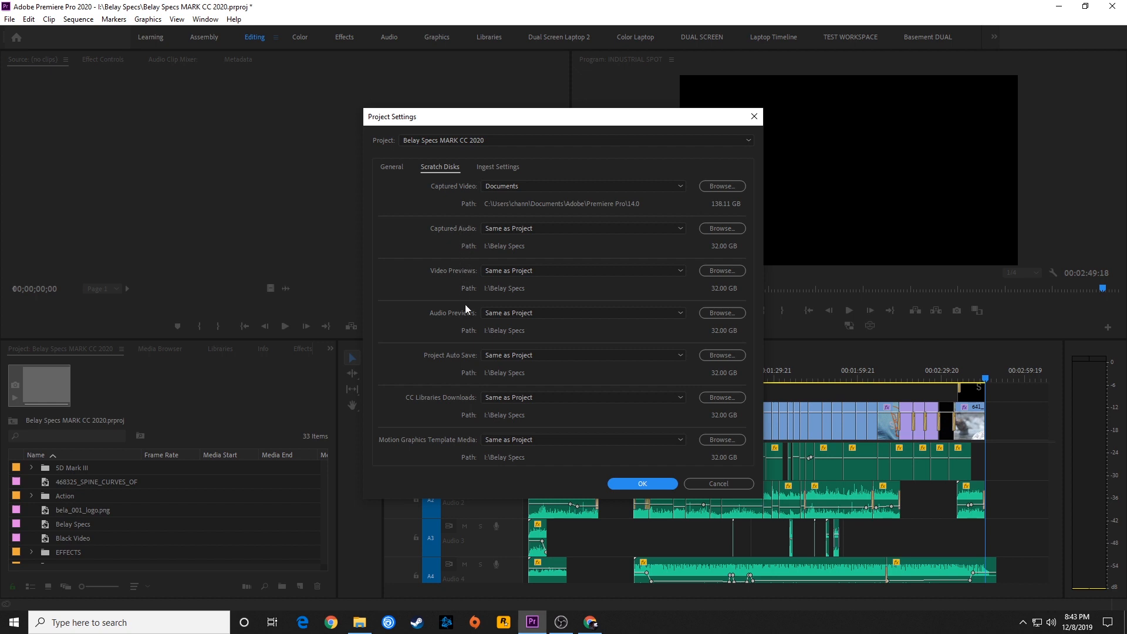
pyautogui.moveTo(608, 355)
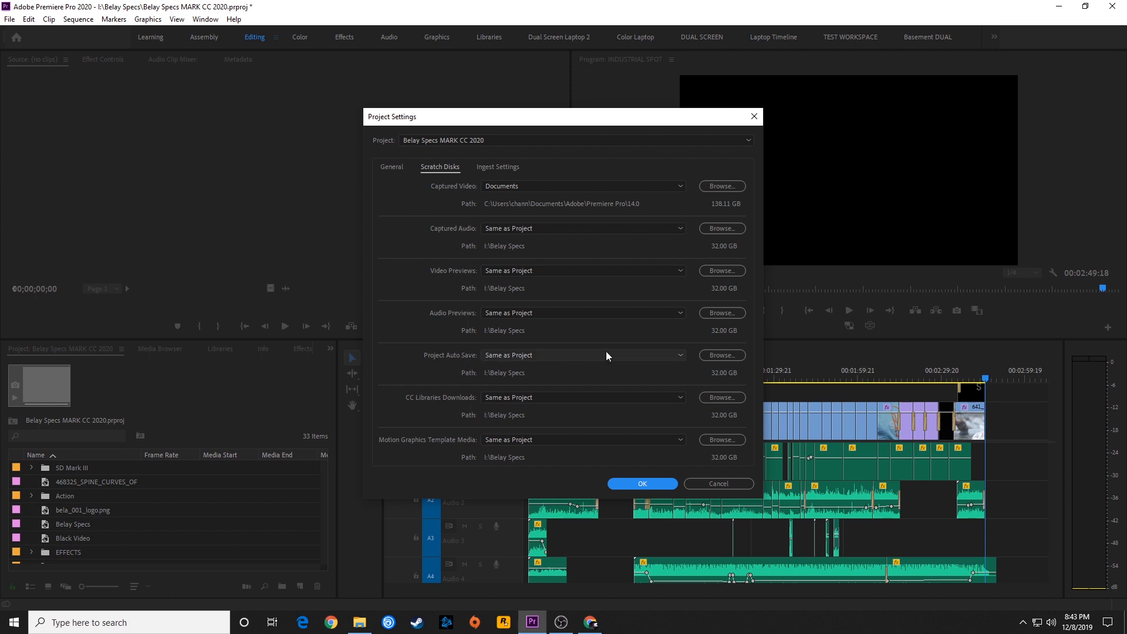
pyautogui.moveTo(557, 361)
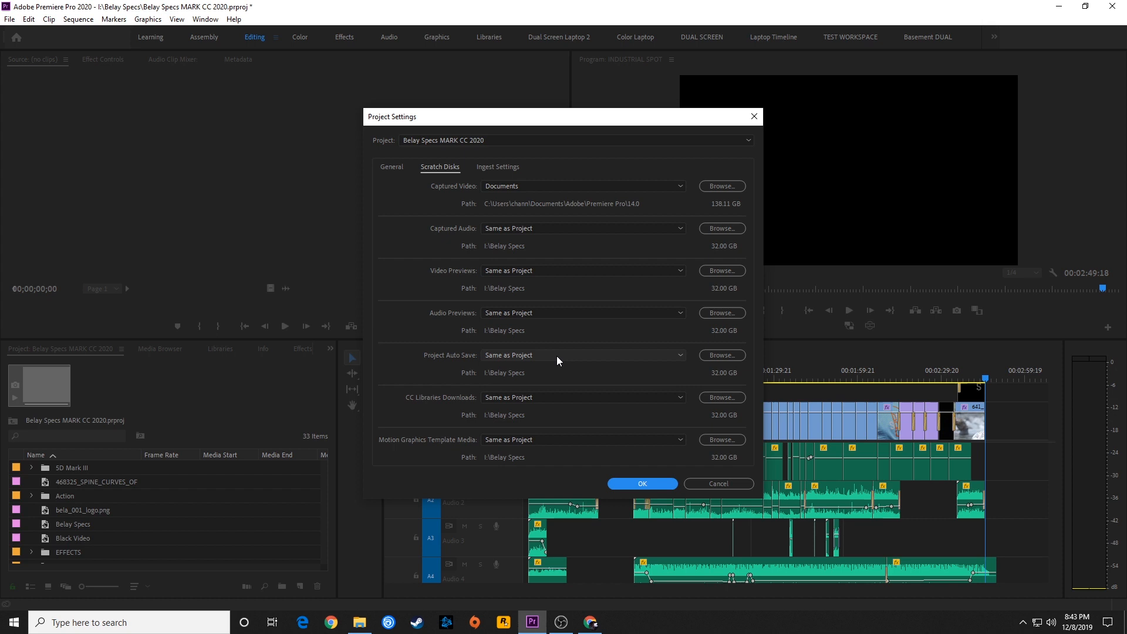
pyautogui.moveTo(523, 359)
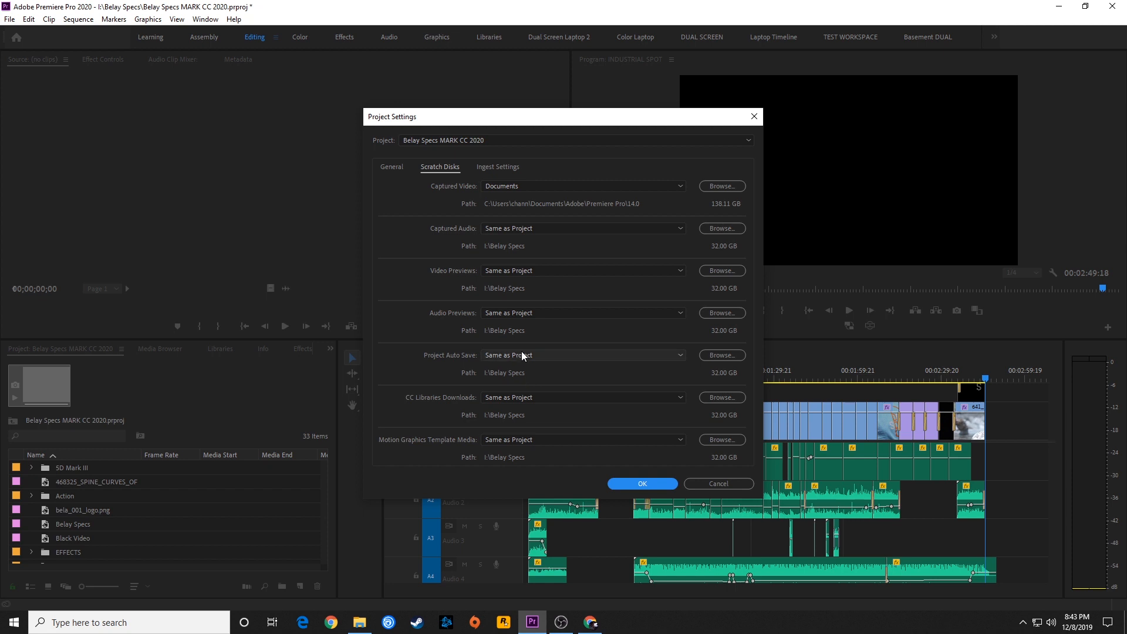
pyautogui.moveTo(482, 384)
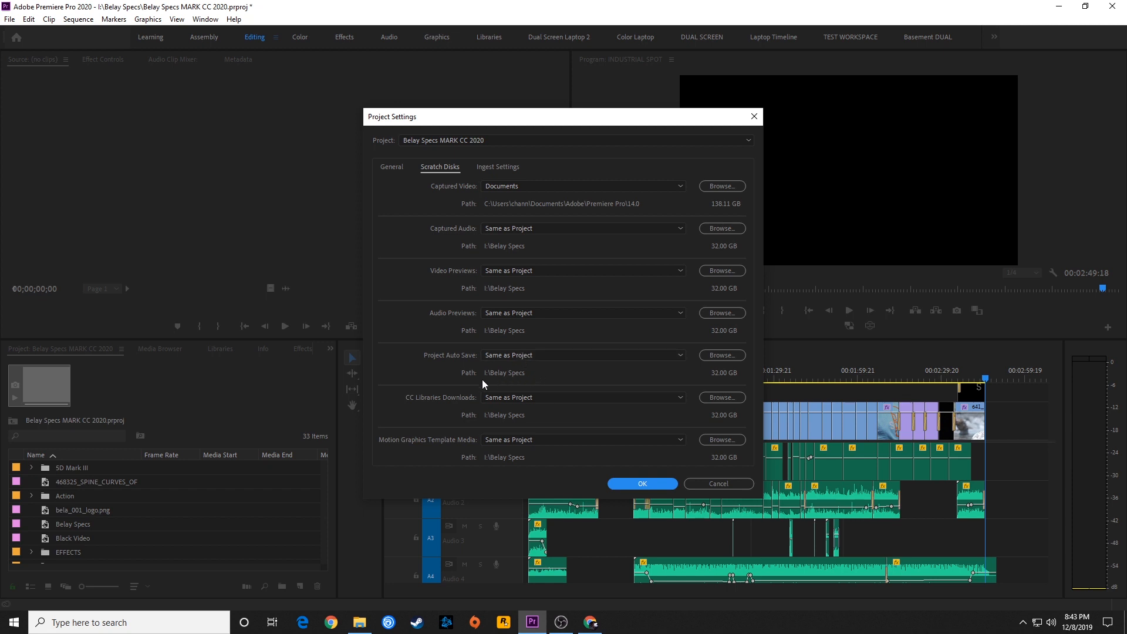
pyautogui.moveTo(522, 373)
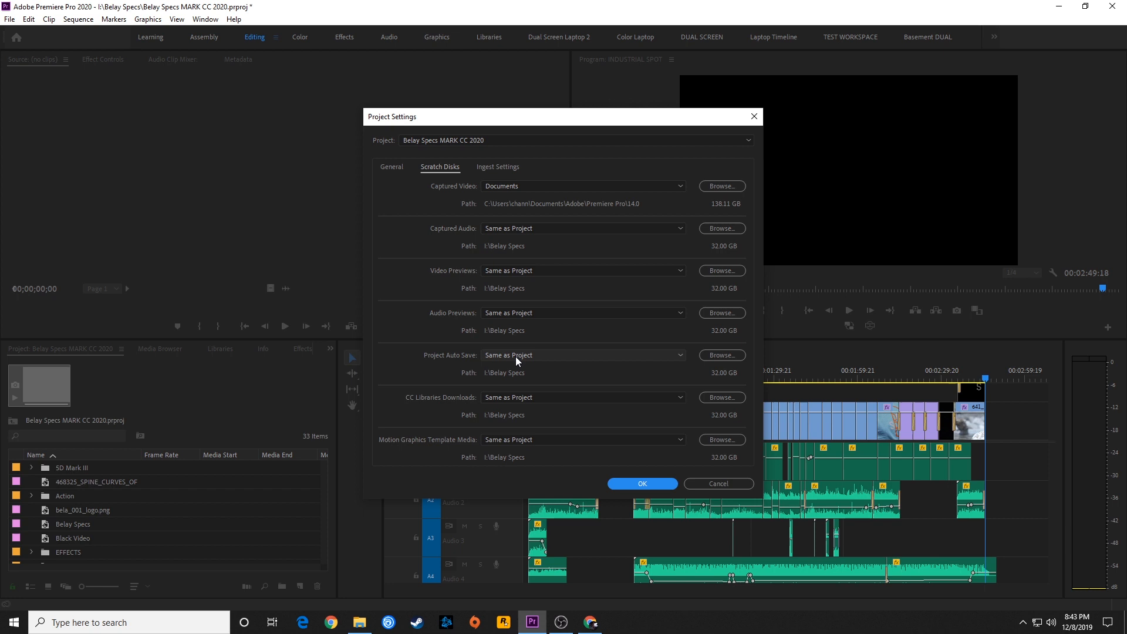
pyautogui.moveTo(509, 370)
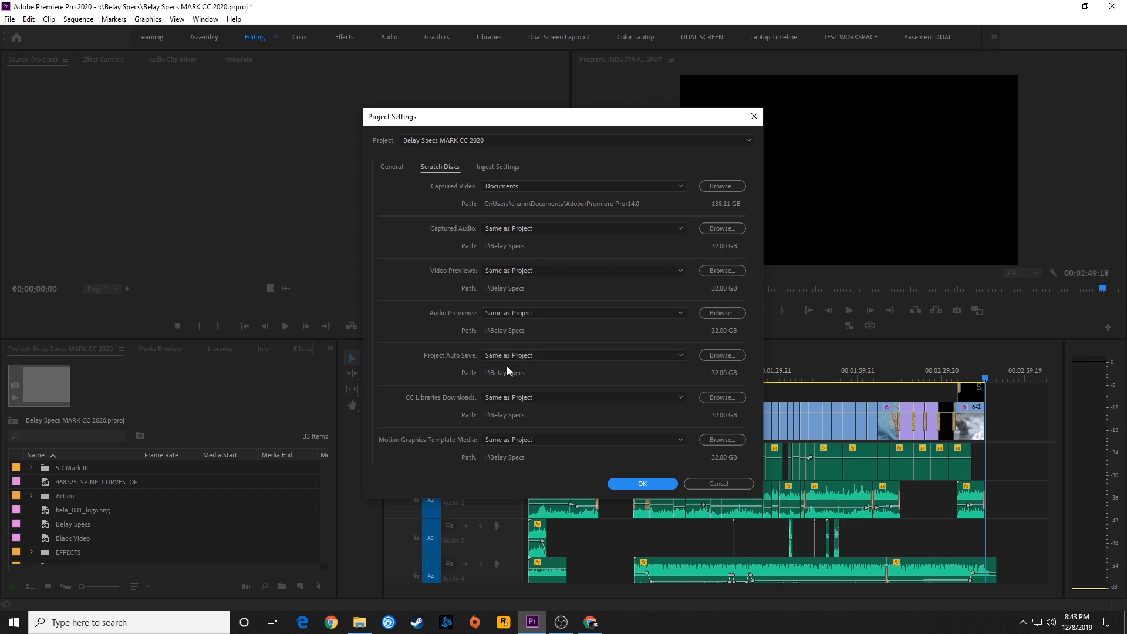
pyautogui.moveTo(512, 374)
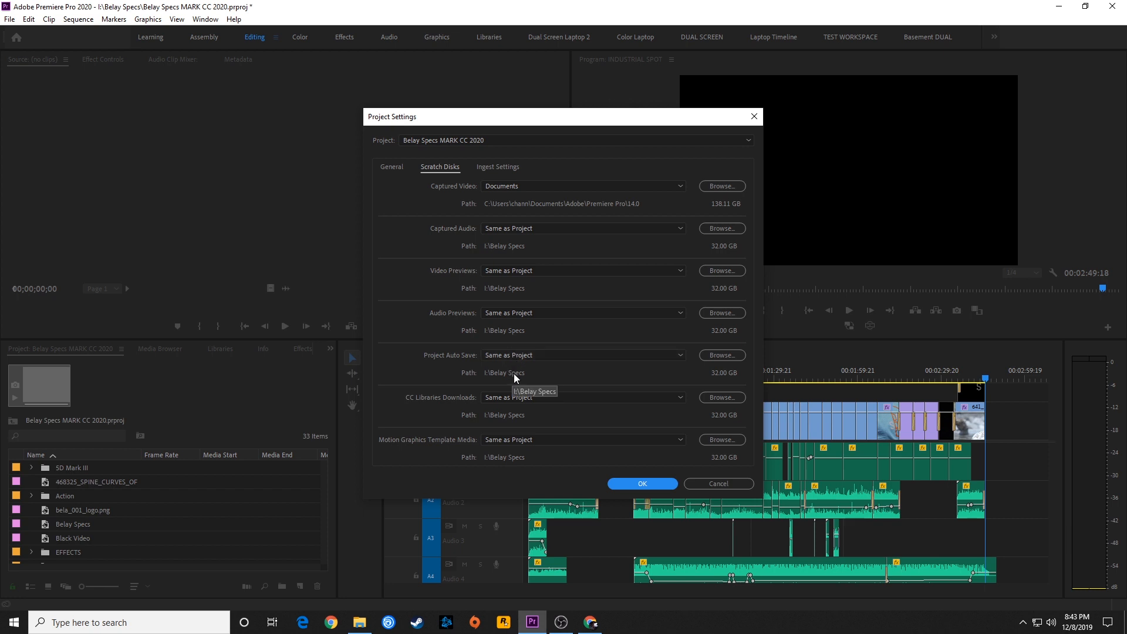
pyautogui.moveTo(509, 379)
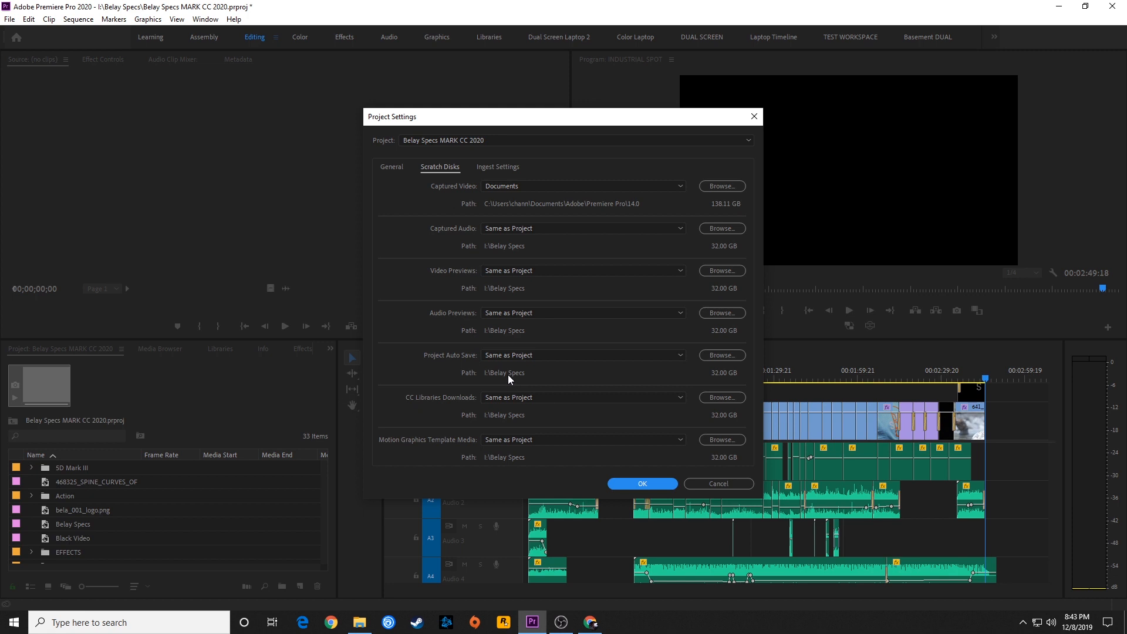
pyautogui.moveTo(514, 359)
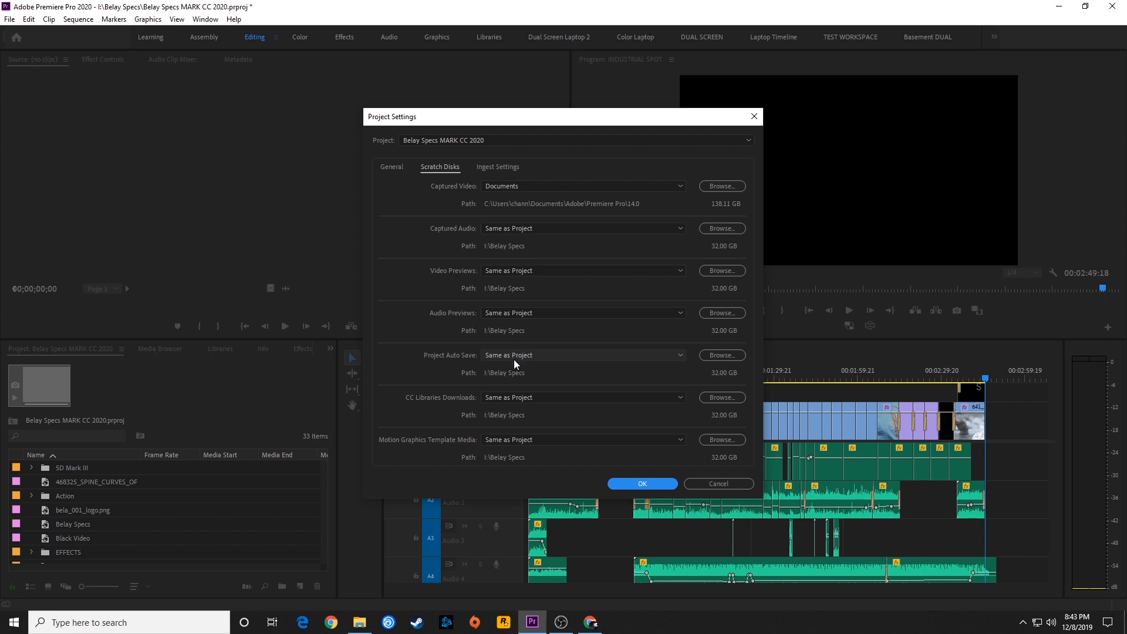
pyautogui.moveTo(501, 381)
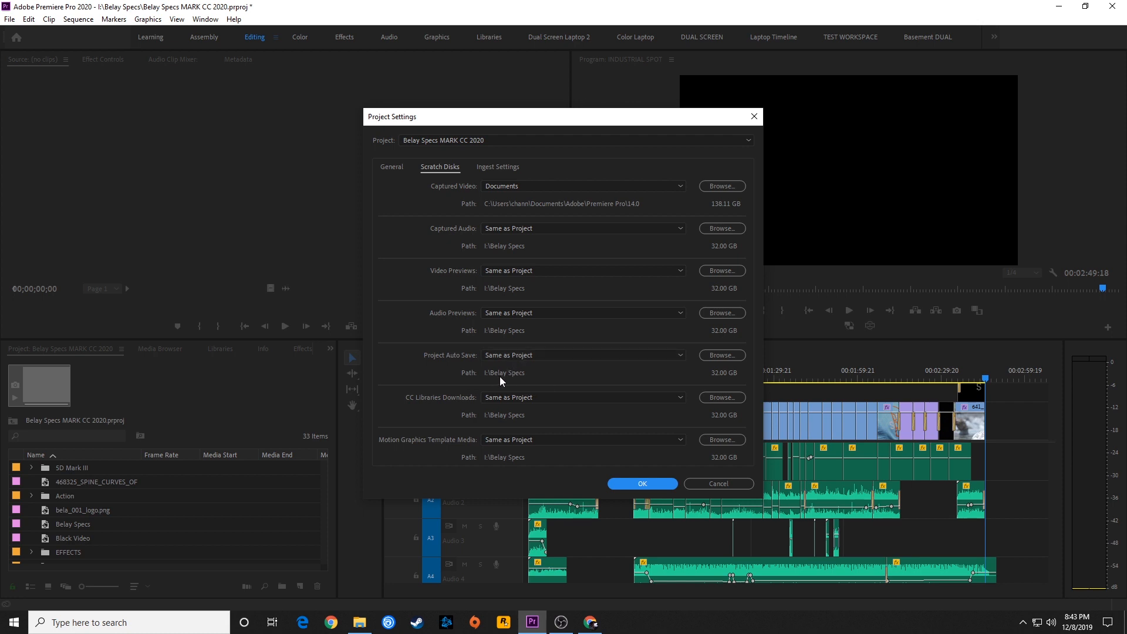
pyautogui.moveTo(505, 380)
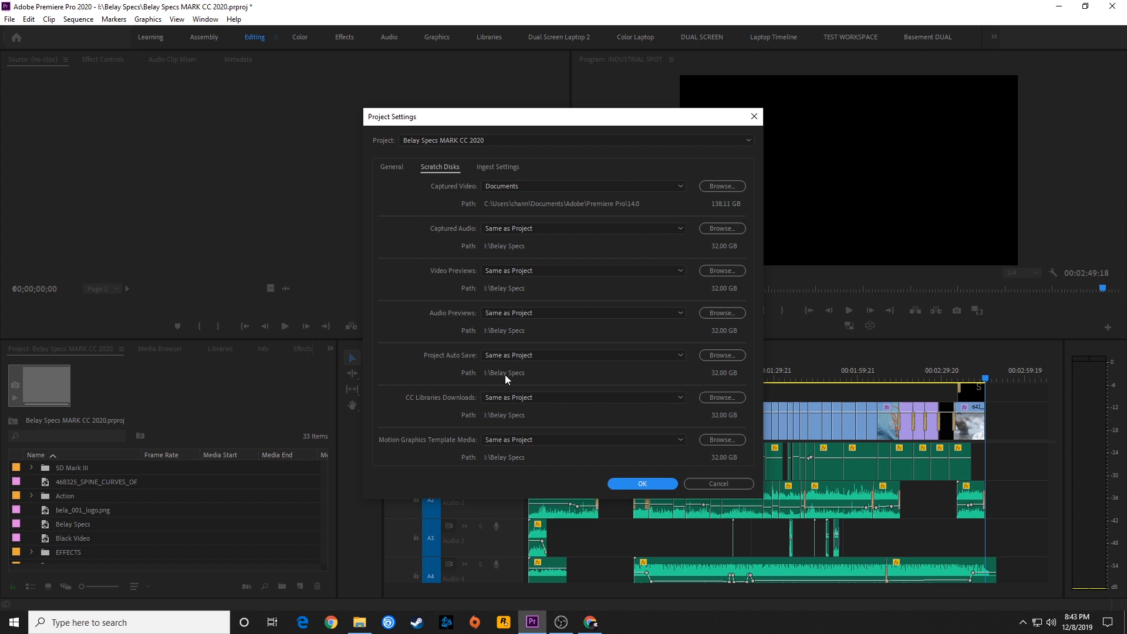
pyautogui.moveTo(480, 381)
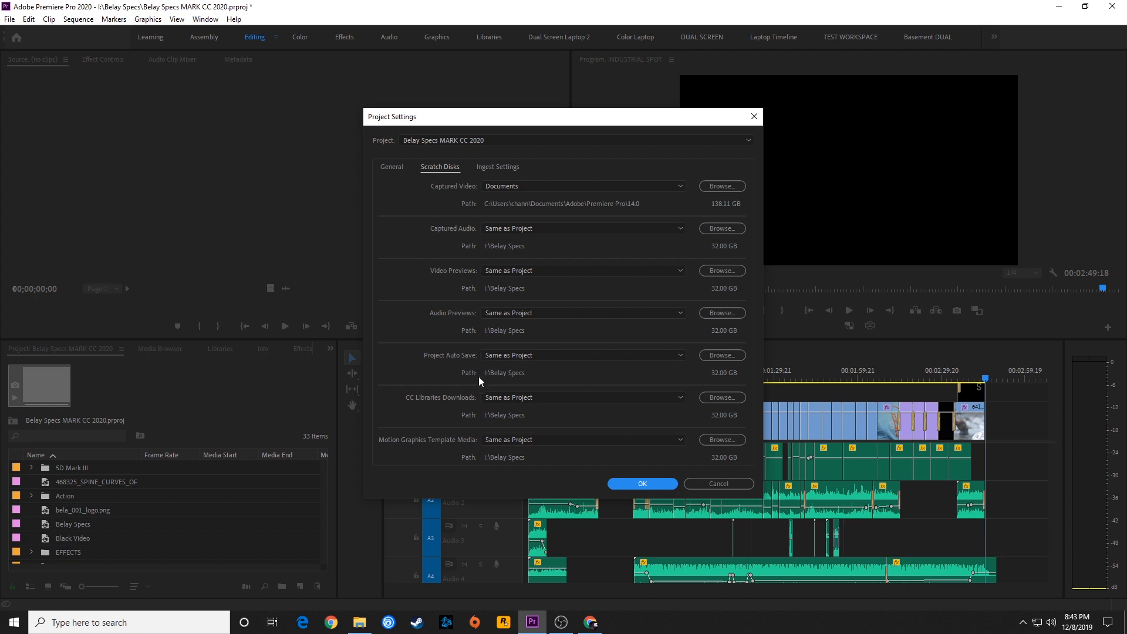
pyautogui.moveTo(510, 366)
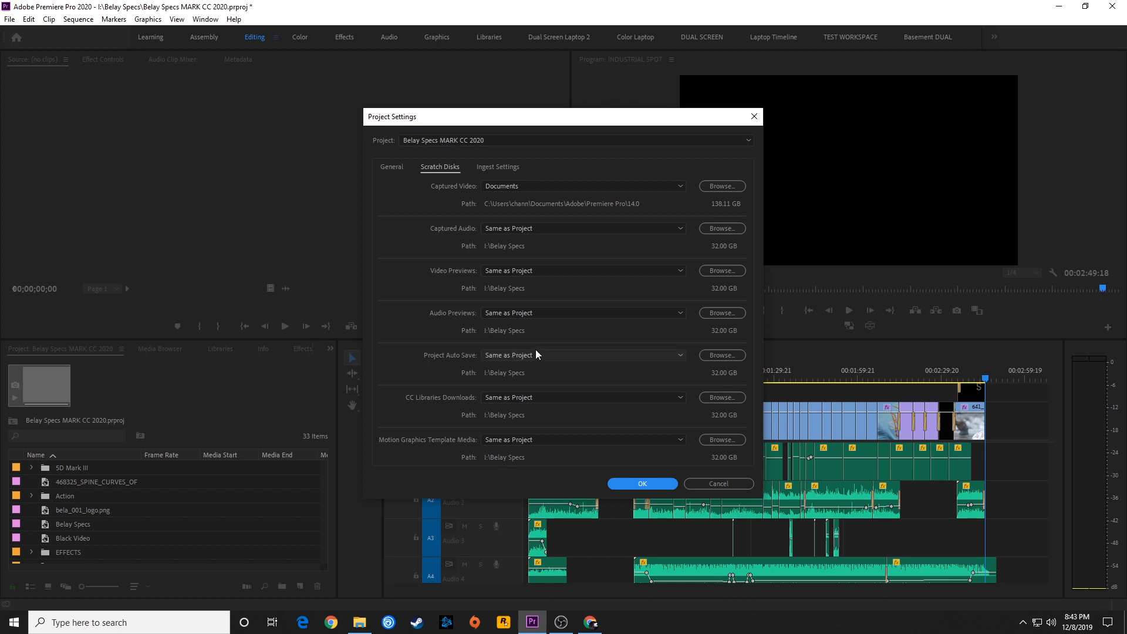
pyautogui.moveTo(556, 349)
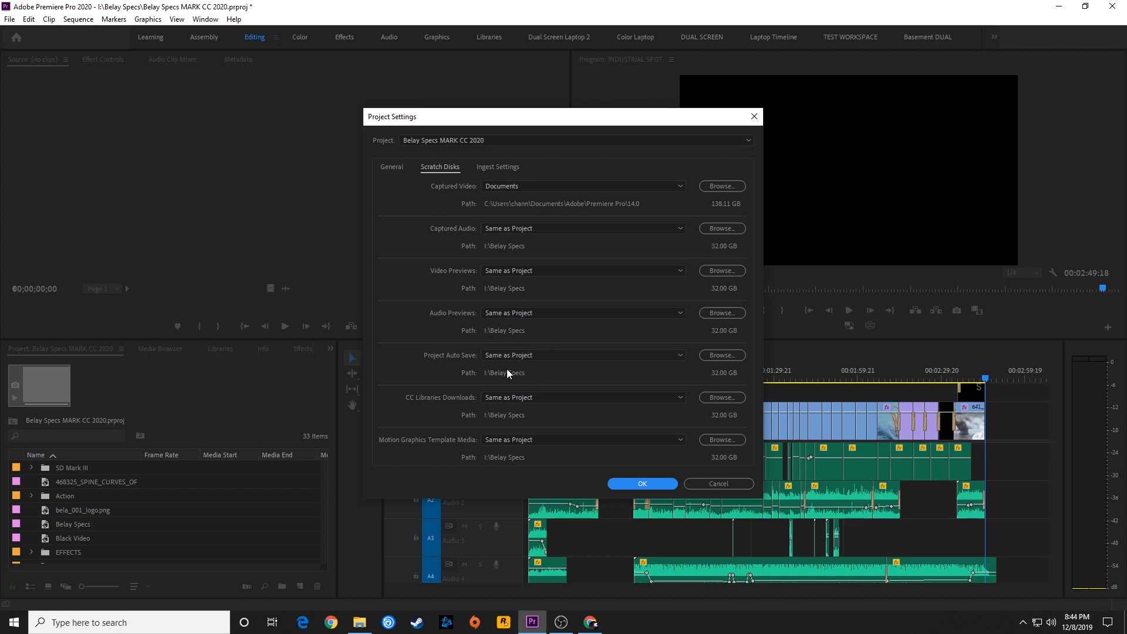
pyautogui.moveTo(499, 381)
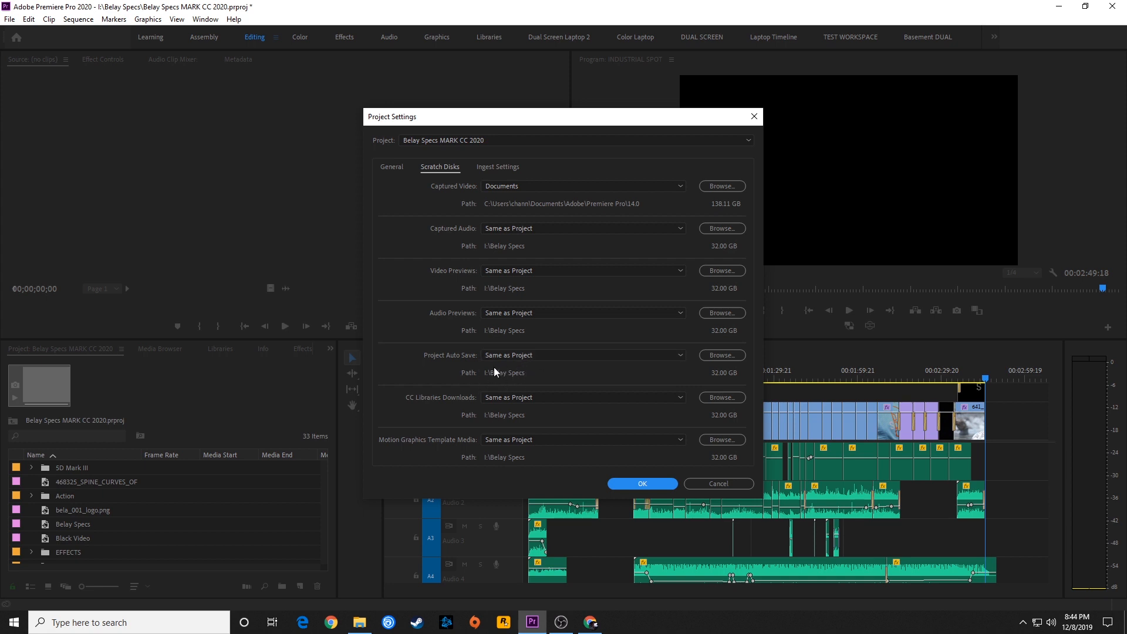
pyautogui.moveTo(547, 381)
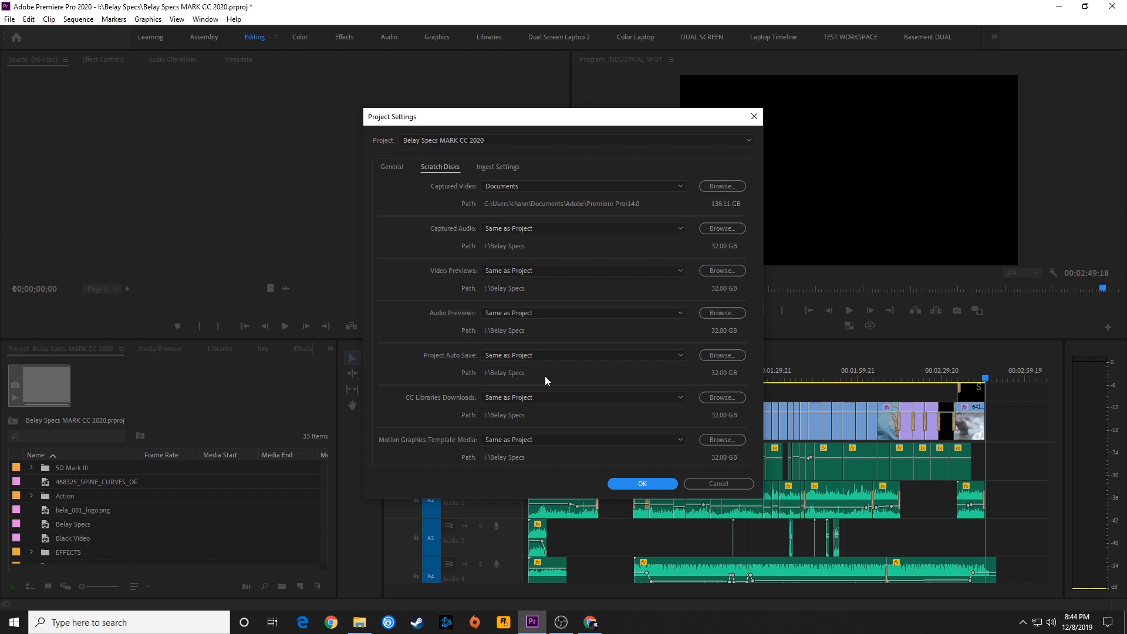
pyautogui.moveTo(539, 372)
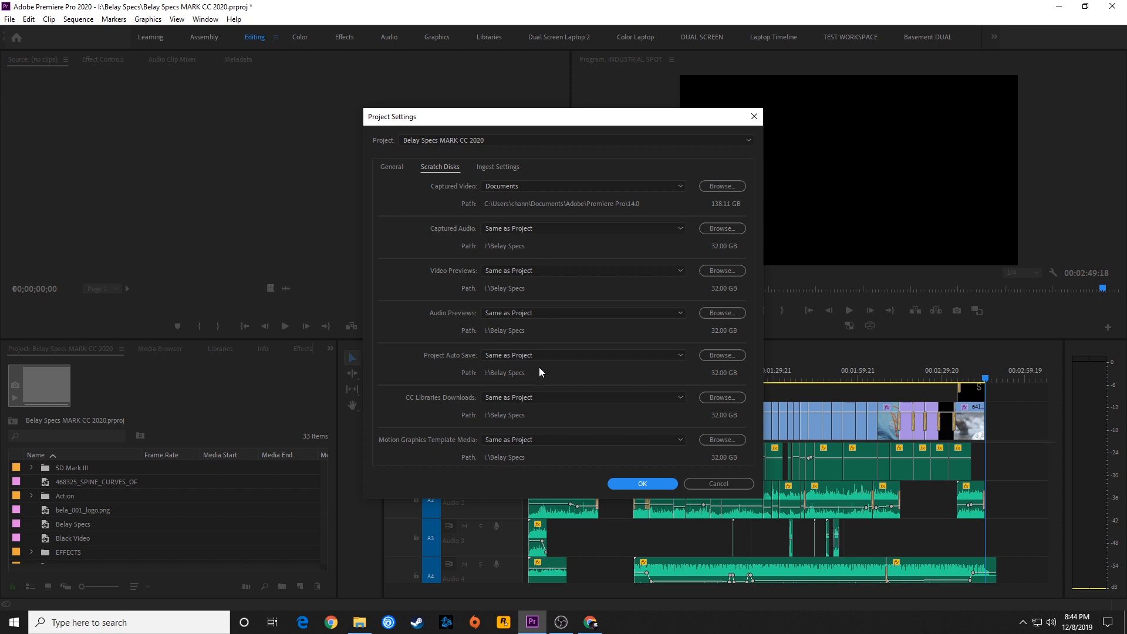
pyautogui.moveTo(523, 358)
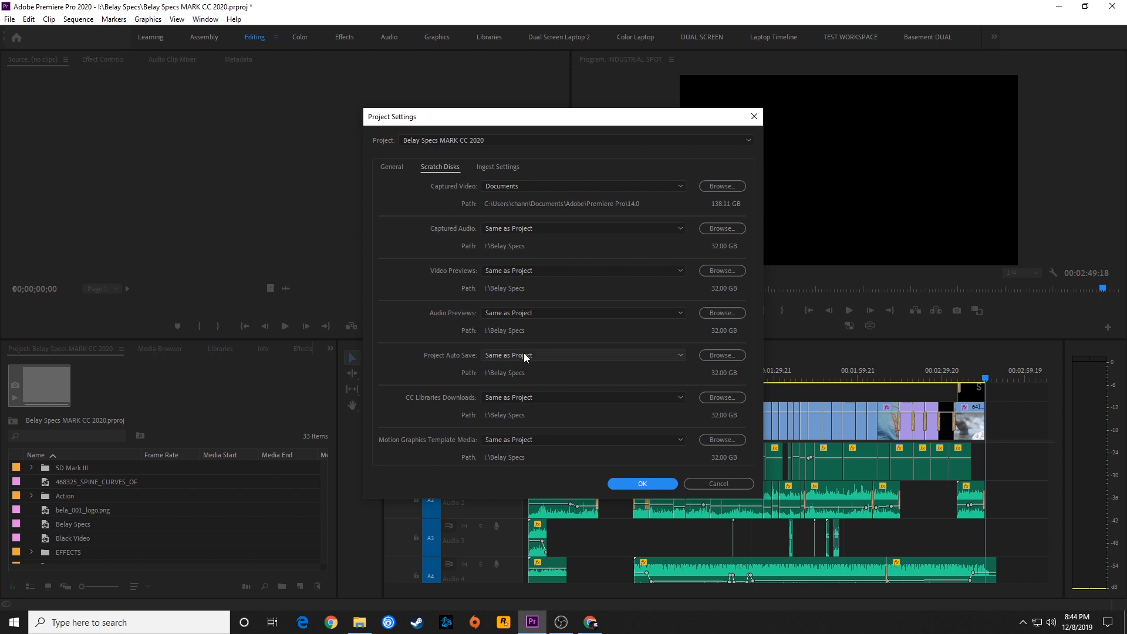
pyautogui.moveTo(529, 371)
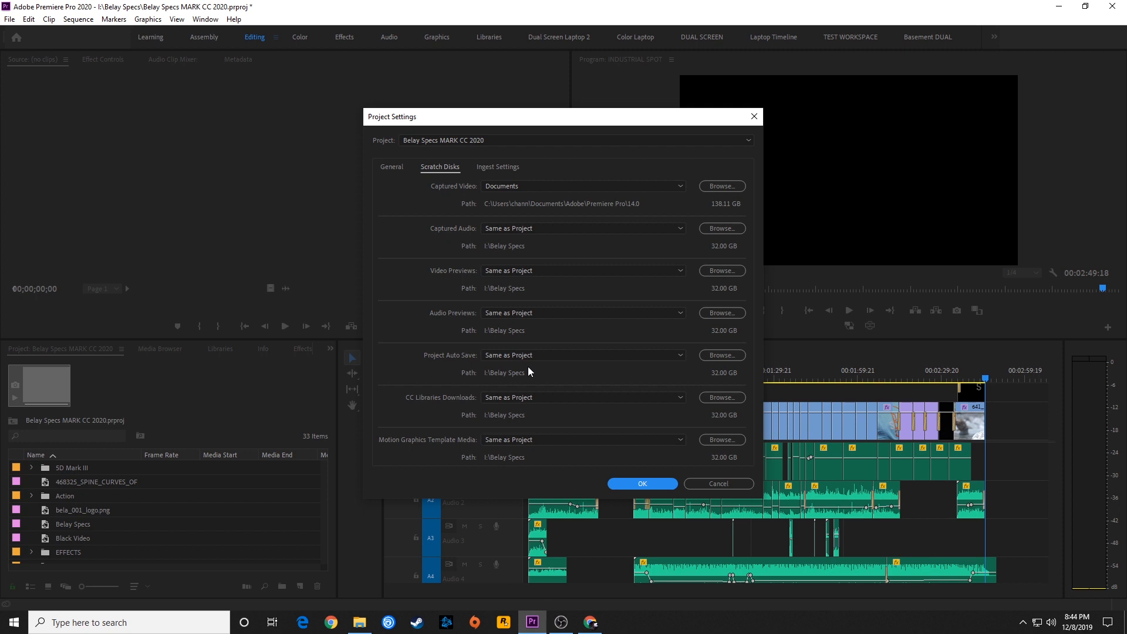
pyautogui.moveTo(538, 388)
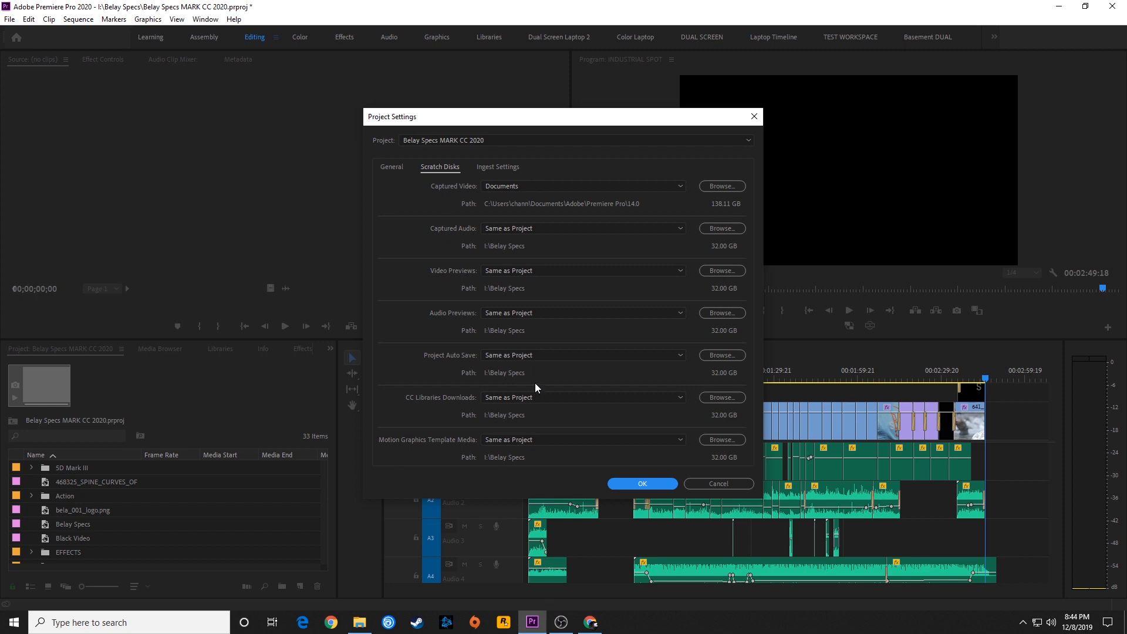
pyautogui.moveTo(402, 201)
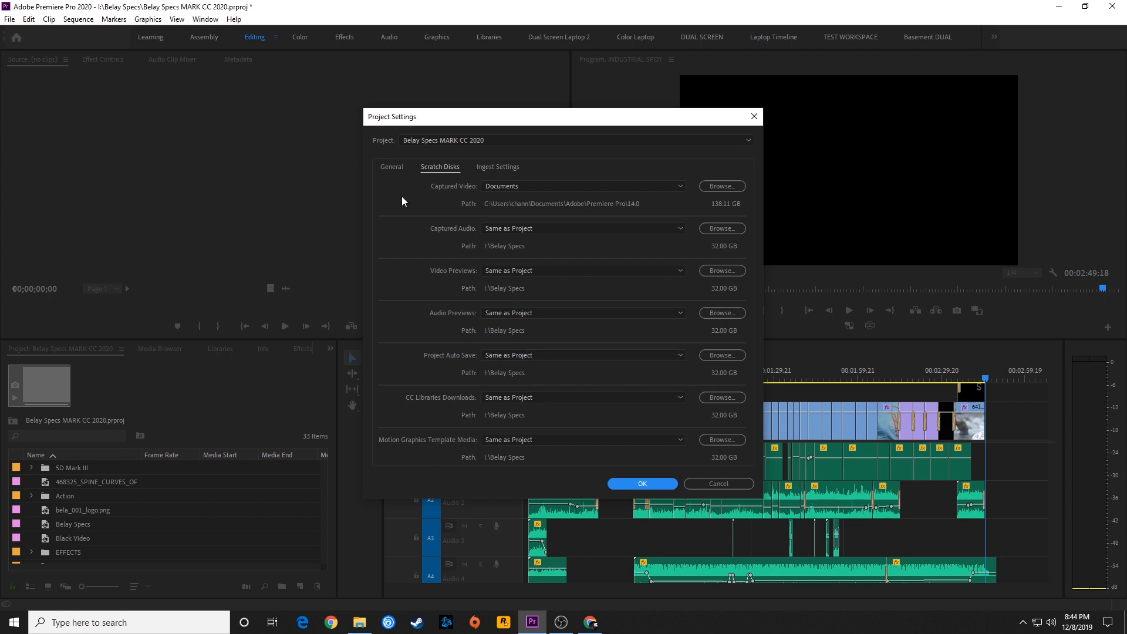
pyautogui.moveTo(169, 28)
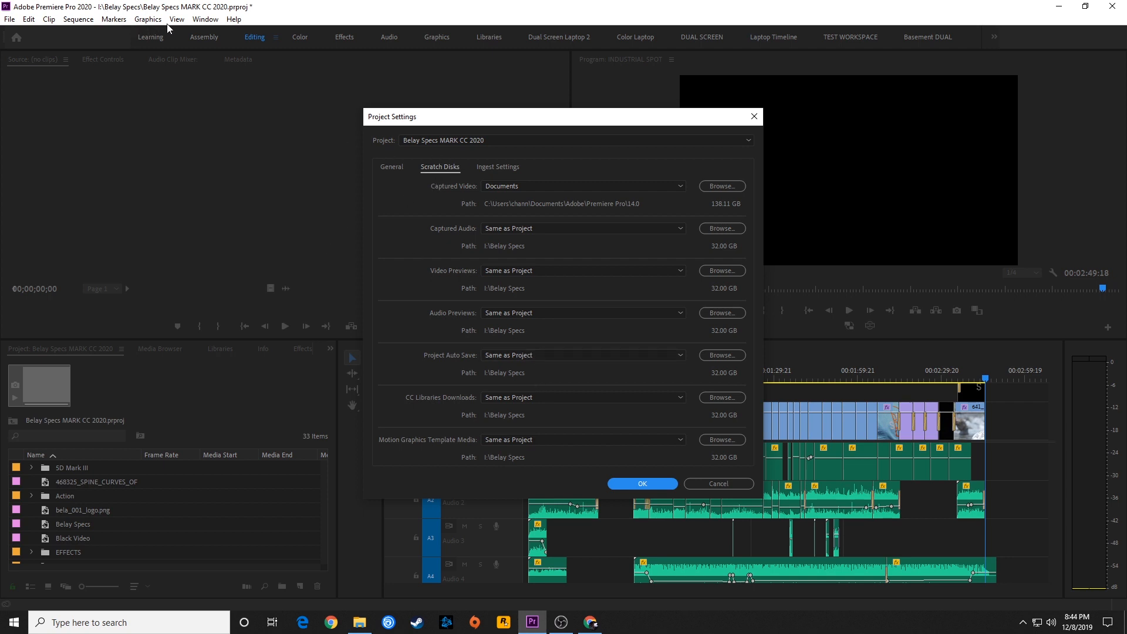
pyautogui.moveTo(211, 13)
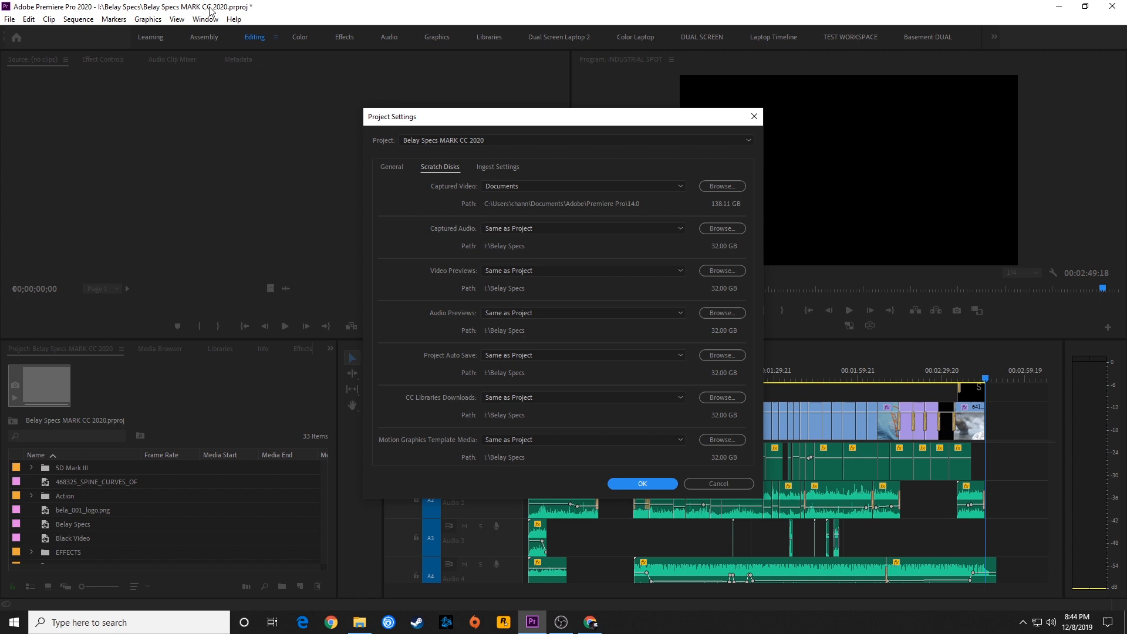
pyautogui.moveTo(851, 355)
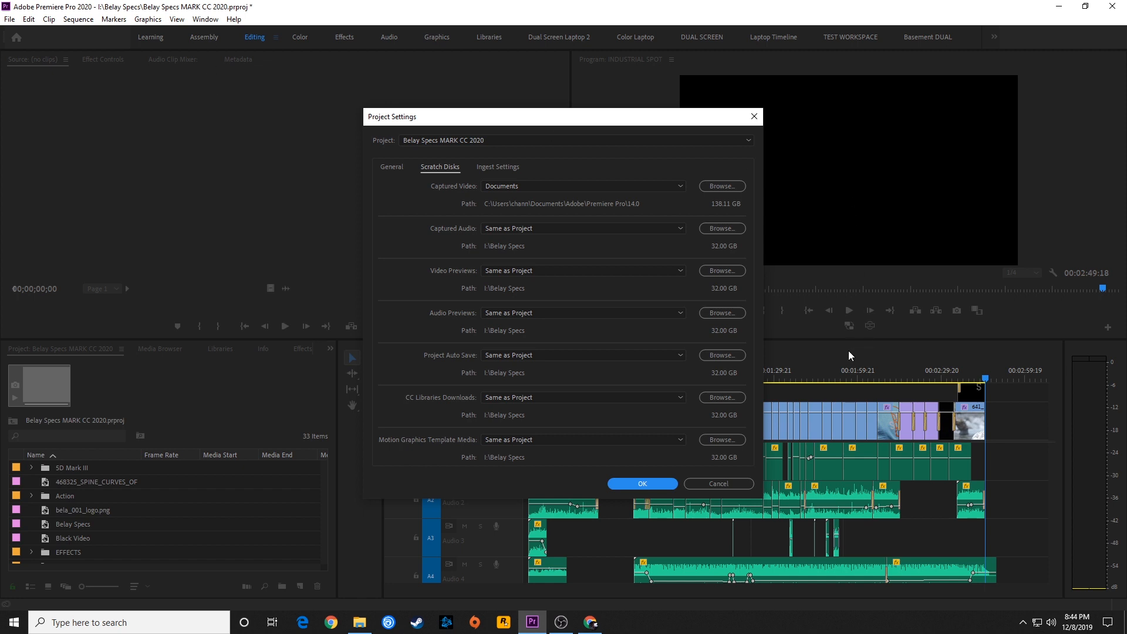
pyautogui.moveTo(845, 362)
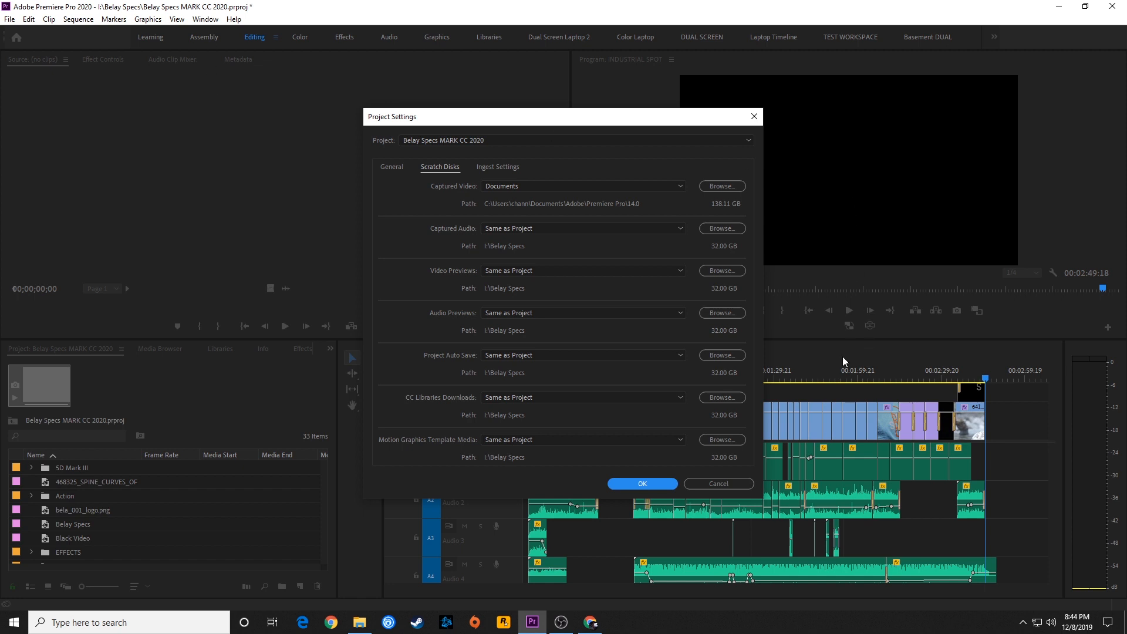
pyautogui.moveTo(536, 414)
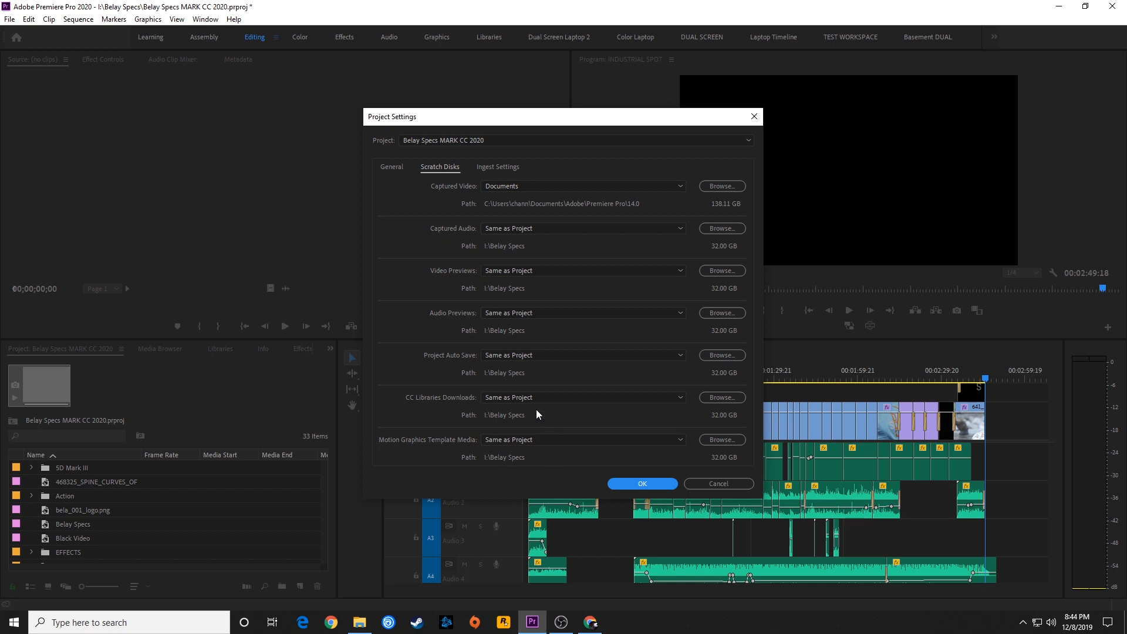
pyautogui.moveTo(524, 410)
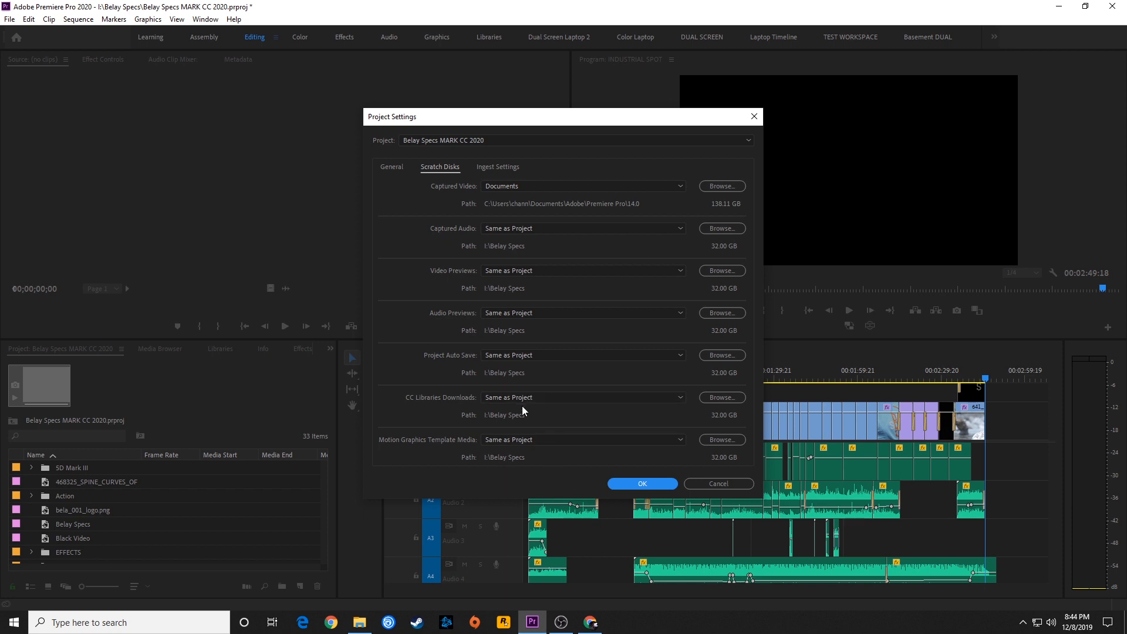
pyautogui.moveTo(542, 390)
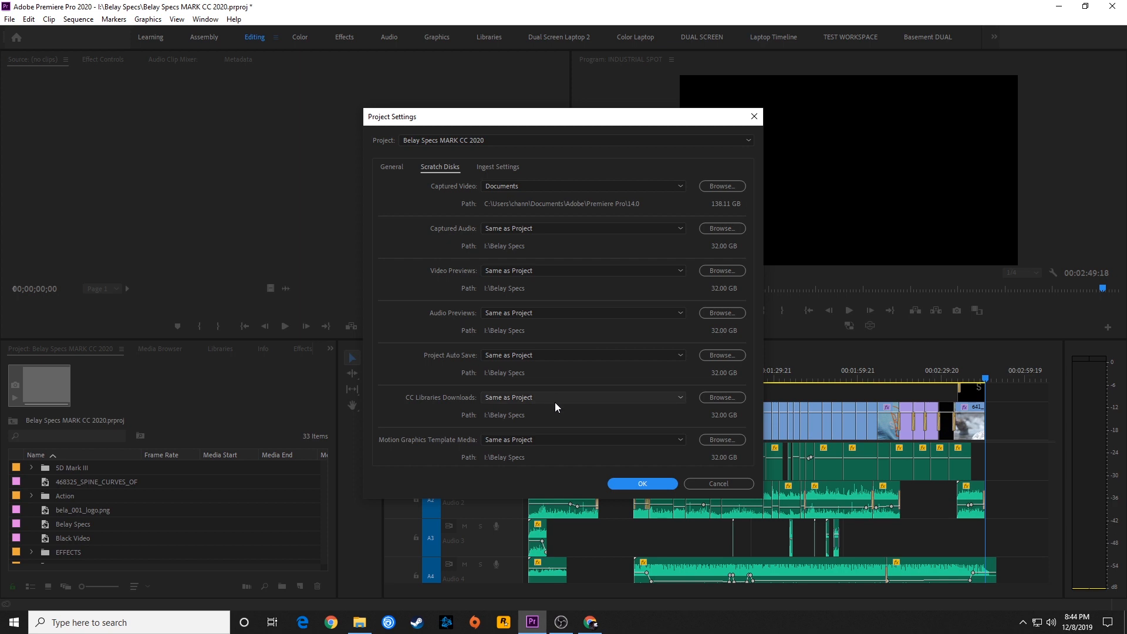
pyautogui.moveTo(541, 376)
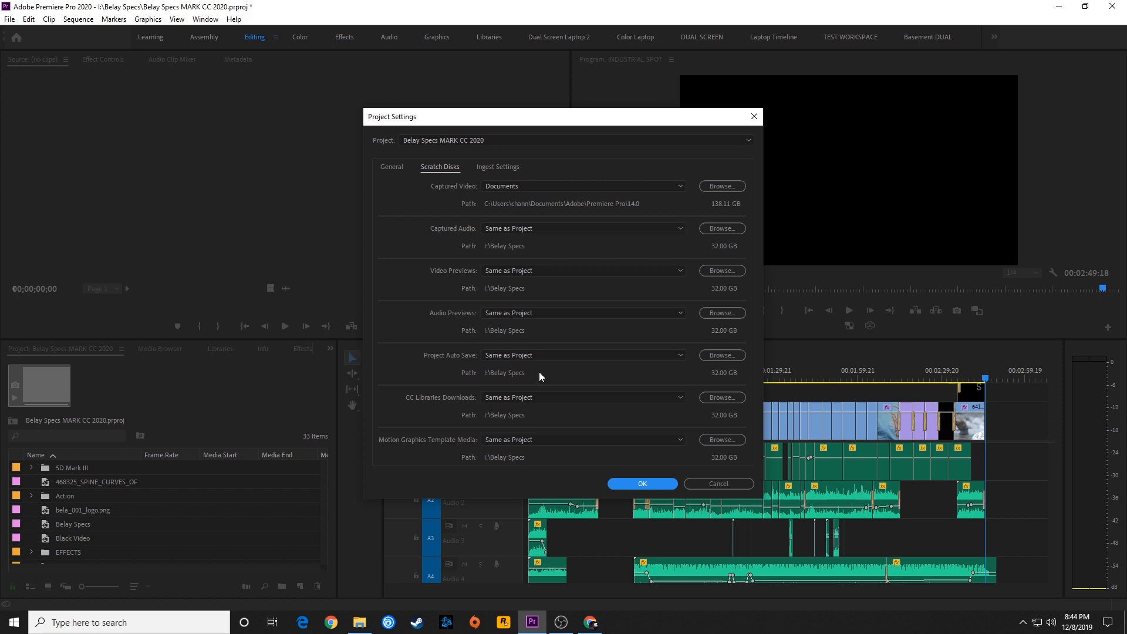
pyautogui.moveTo(516, 371)
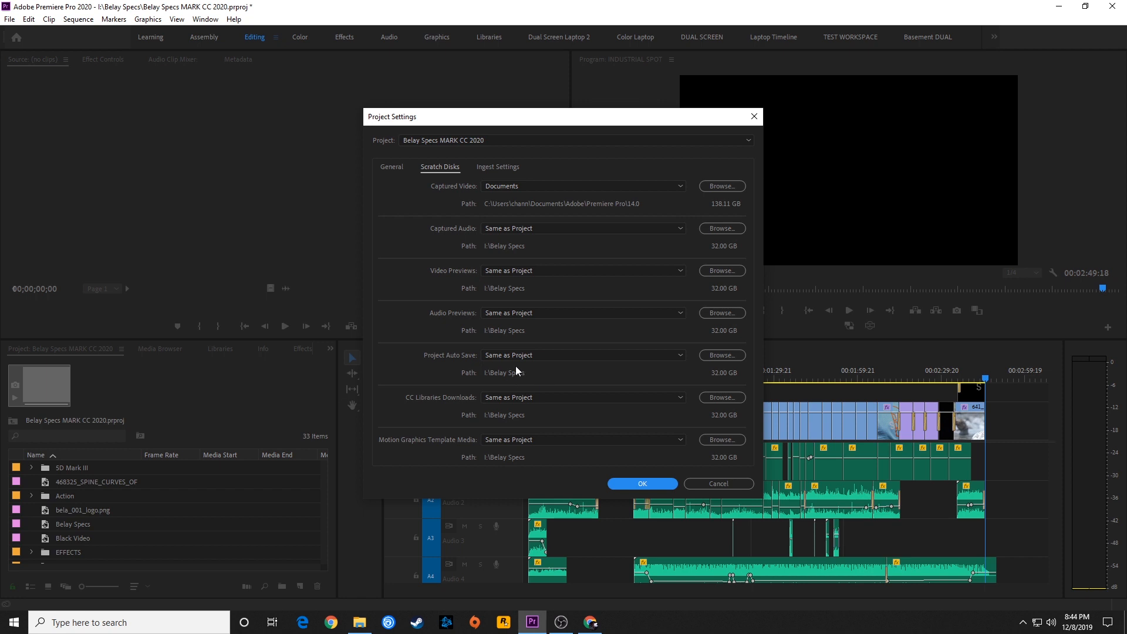
pyautogui.moveTo(515, 382)
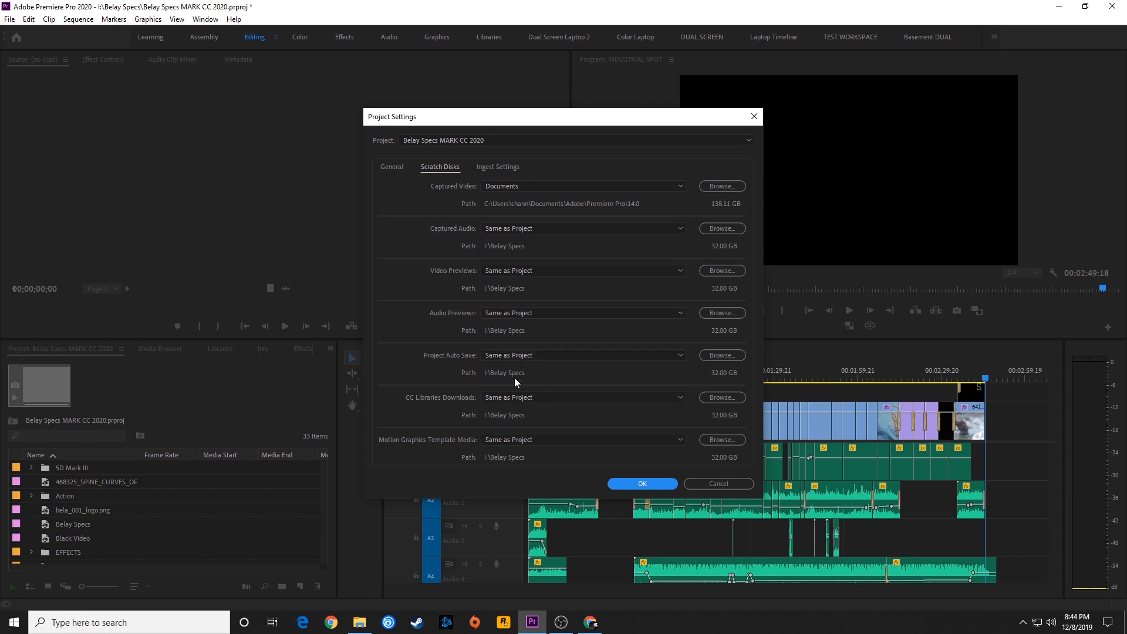
pyautogui.moveTo(531, 388)
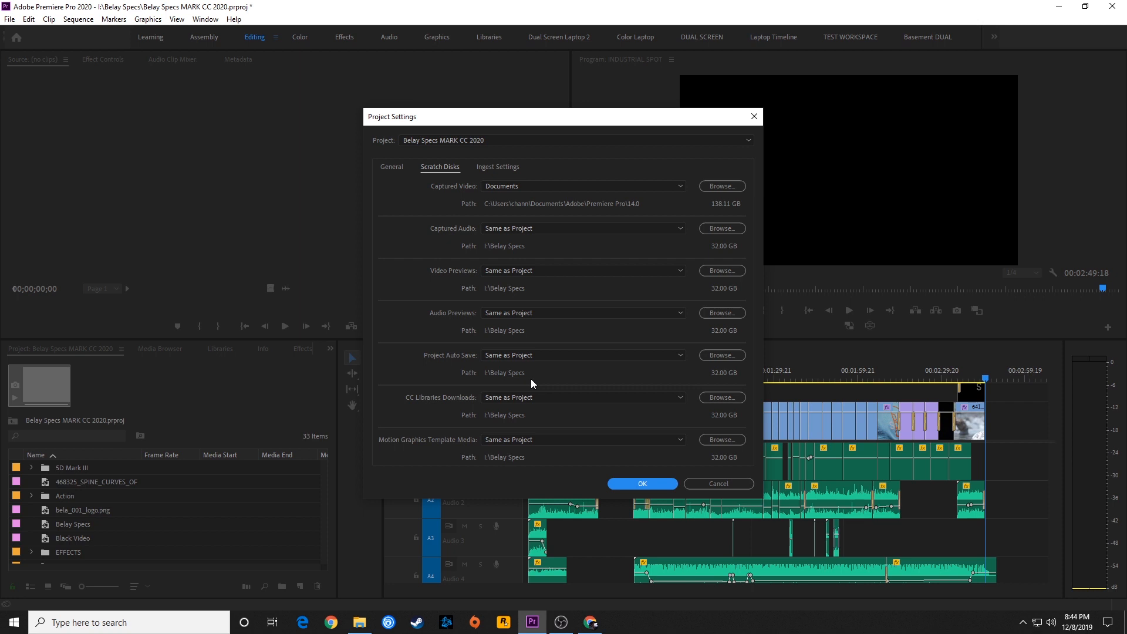
pyautogui.moveTo(563, 381)
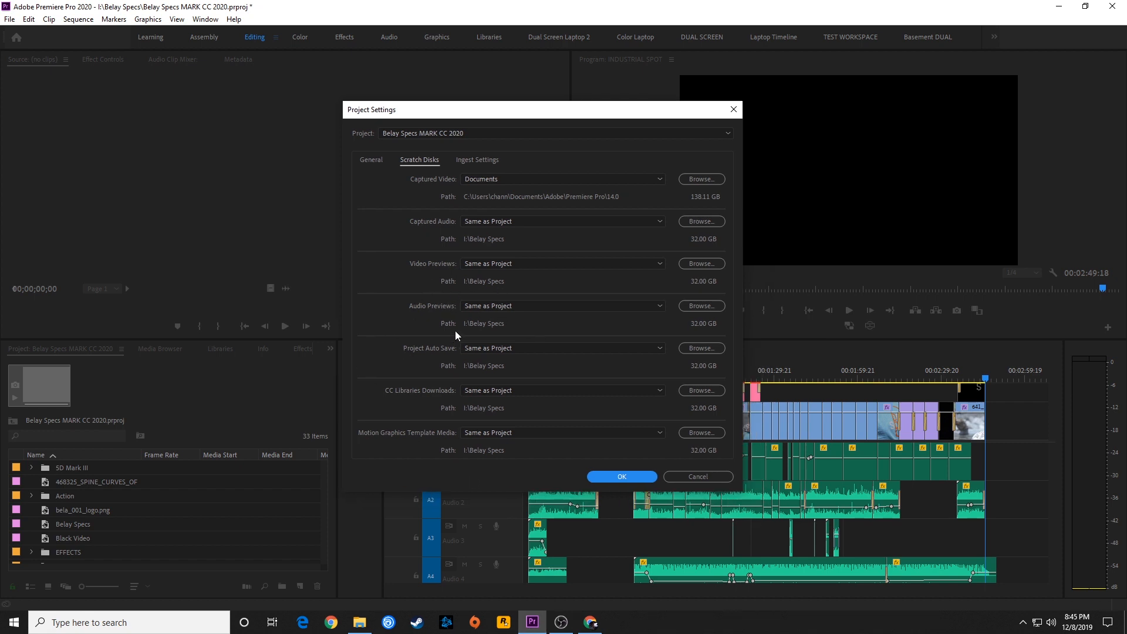
pyautogui.moveTo(550, 306)
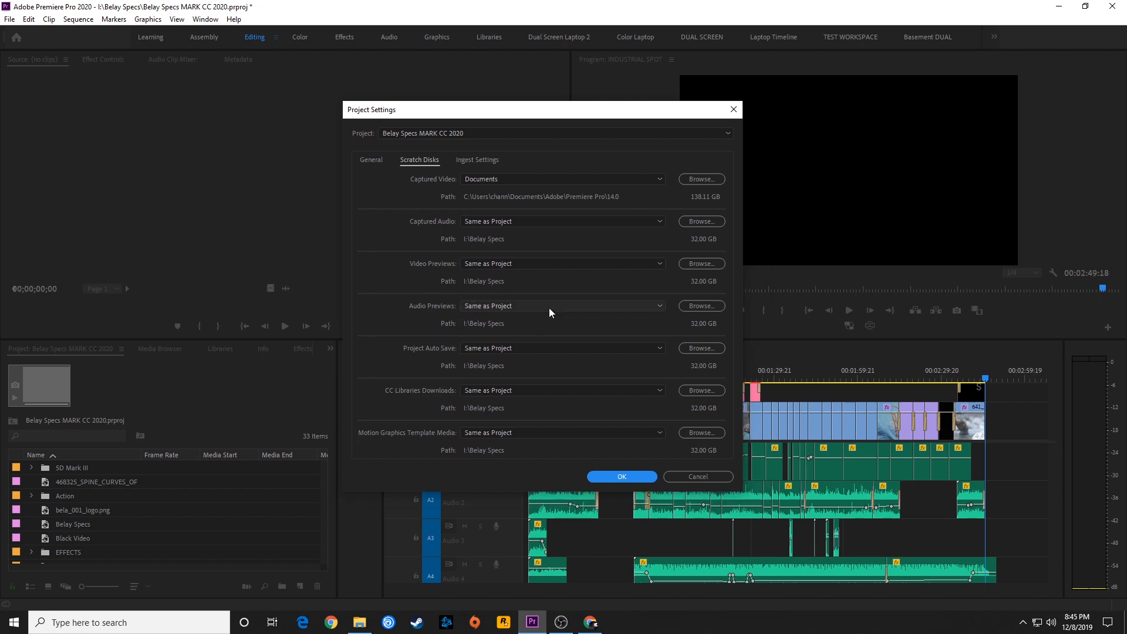
pyautogui.moveTo(549, 300)
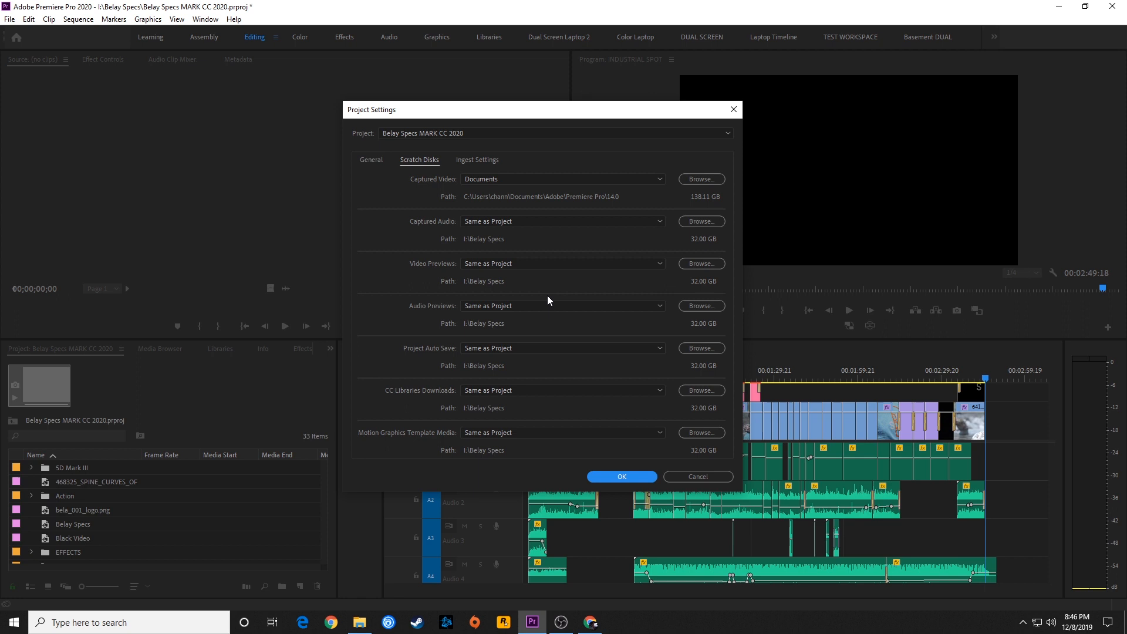
pyautogui.moveTo(493, 123)
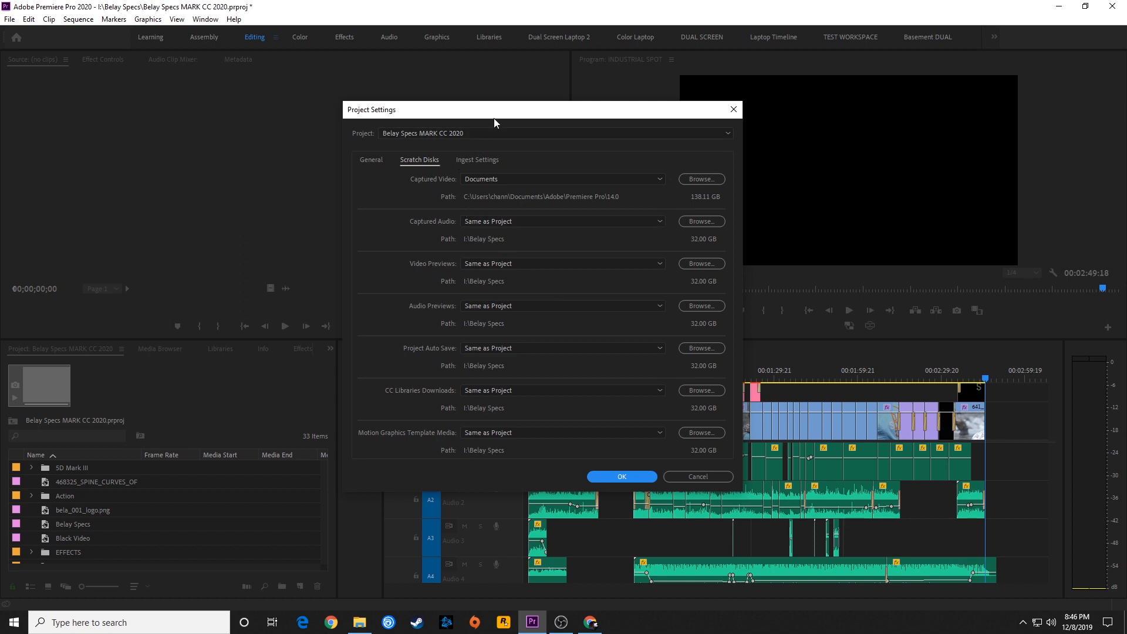
# Move the Project Settings dialog aside to review the I:\Belay Specs auto-save path
pyautogui.moveTo(494, 109); pyautogui.dragTo(511, 135)
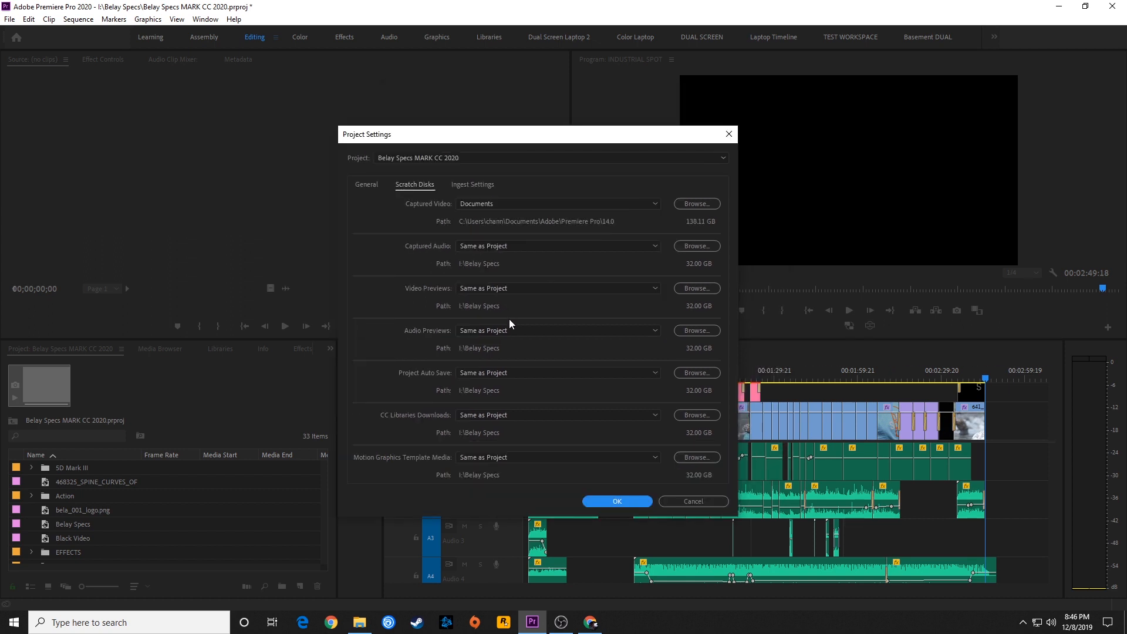
pyautogui.moveTo(511, 311)
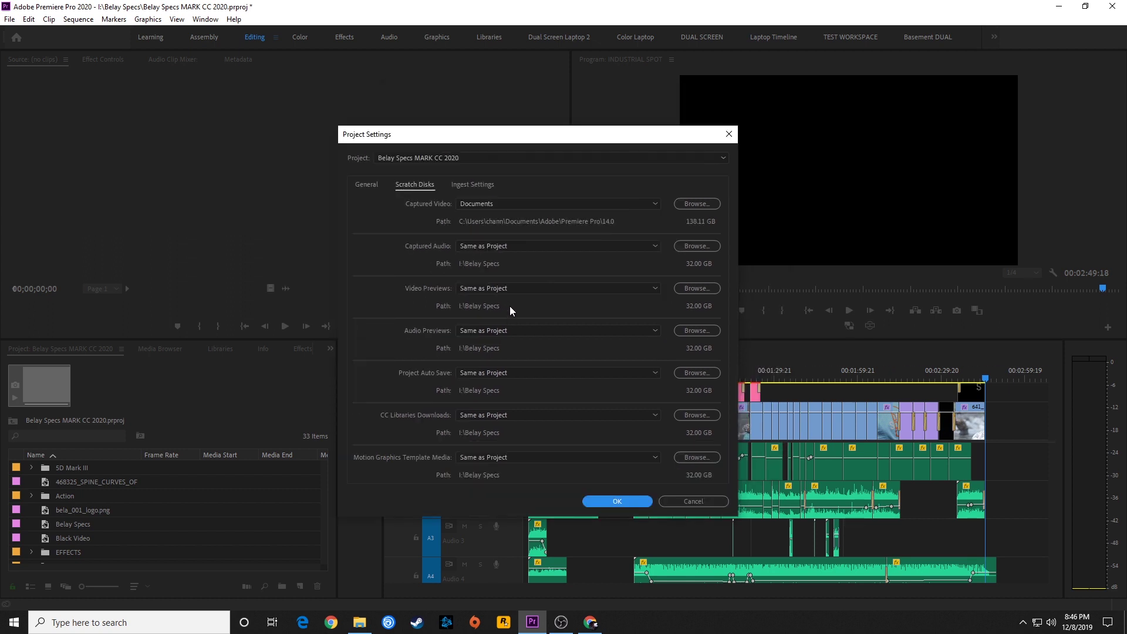
pyautogui.moveTo(495, 145)
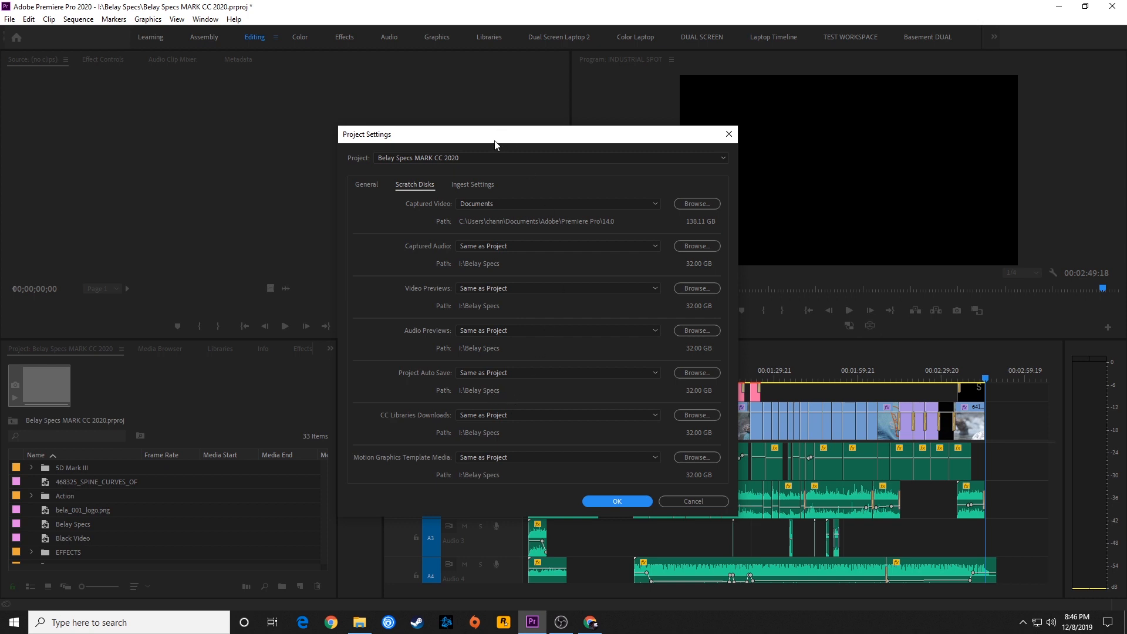
pyautogui.moveTo(567, 442)
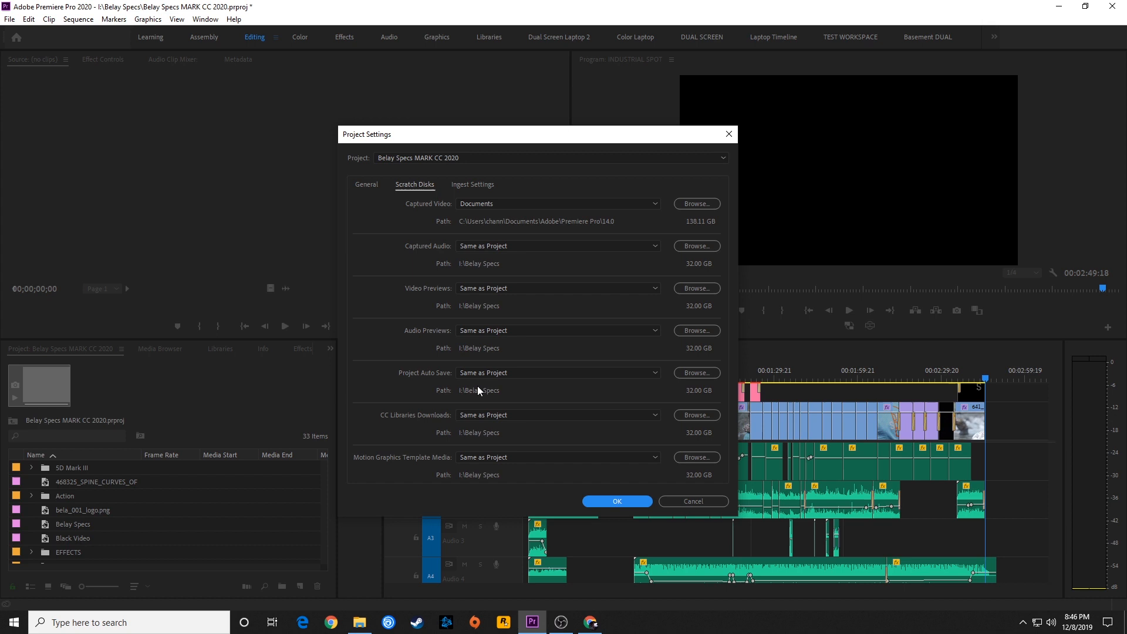
pyautogui.moveTo(561, 457)
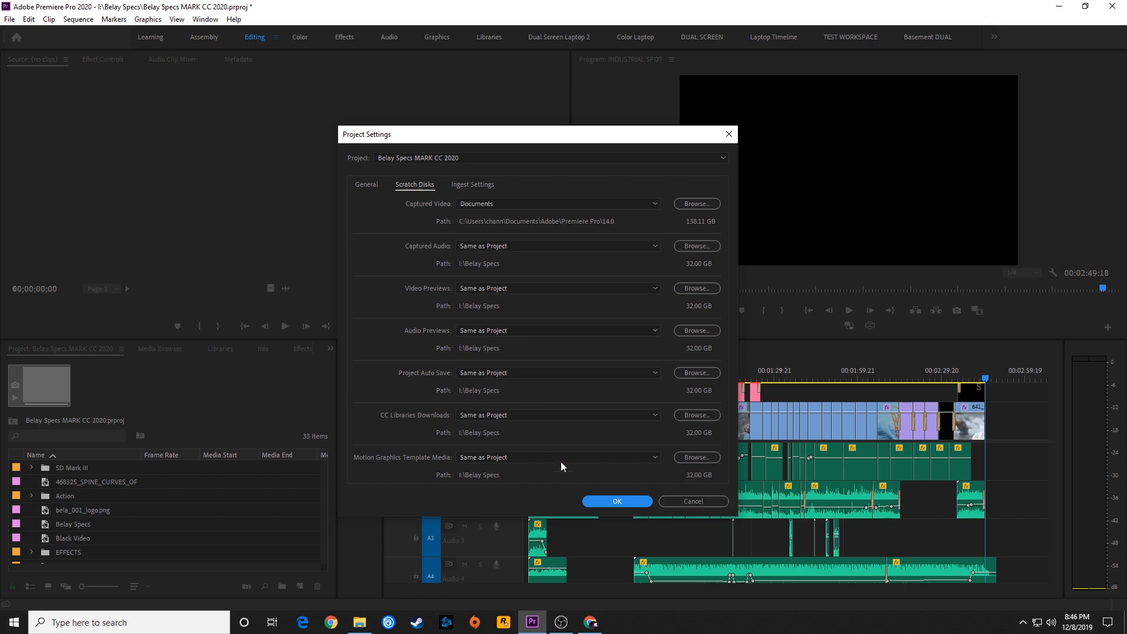
pyautogui.moveTo(719, 512)
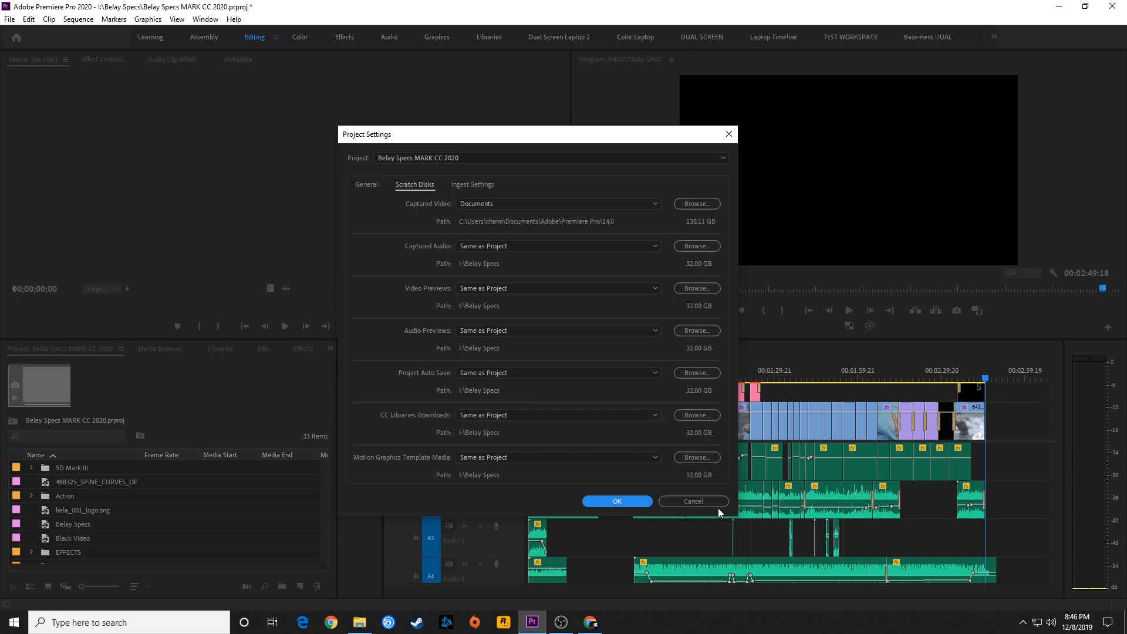
pyautogui.moveTo(695, 510)
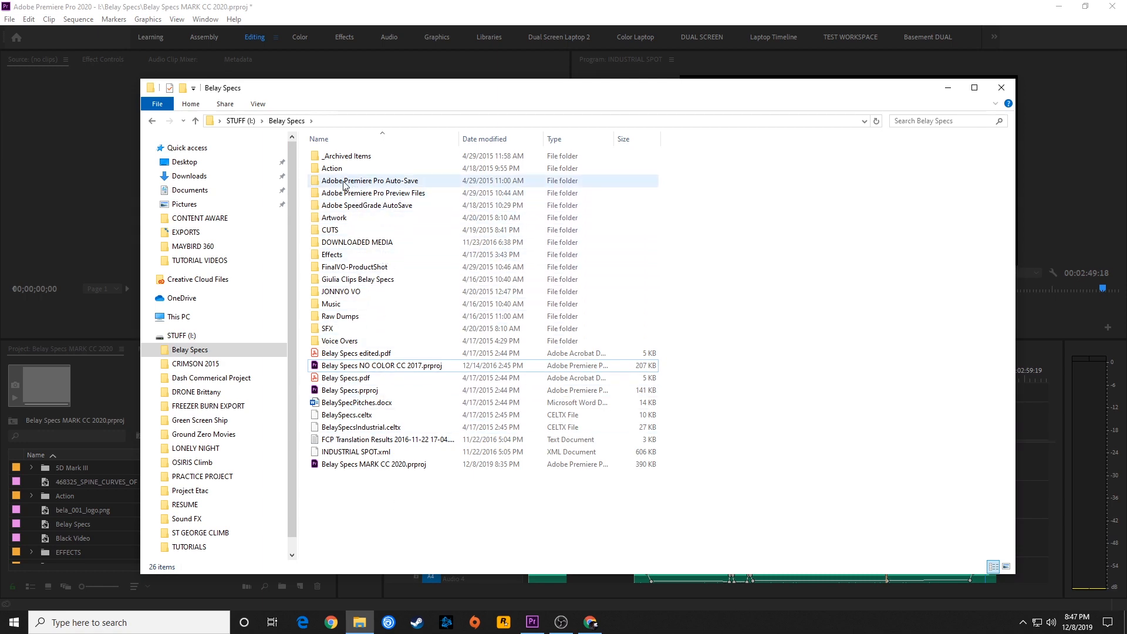
# Open the Adobe Premiere Pro Auto-Save folder and scroll through its project versions
pyautogui.doubleClick(369, 180)
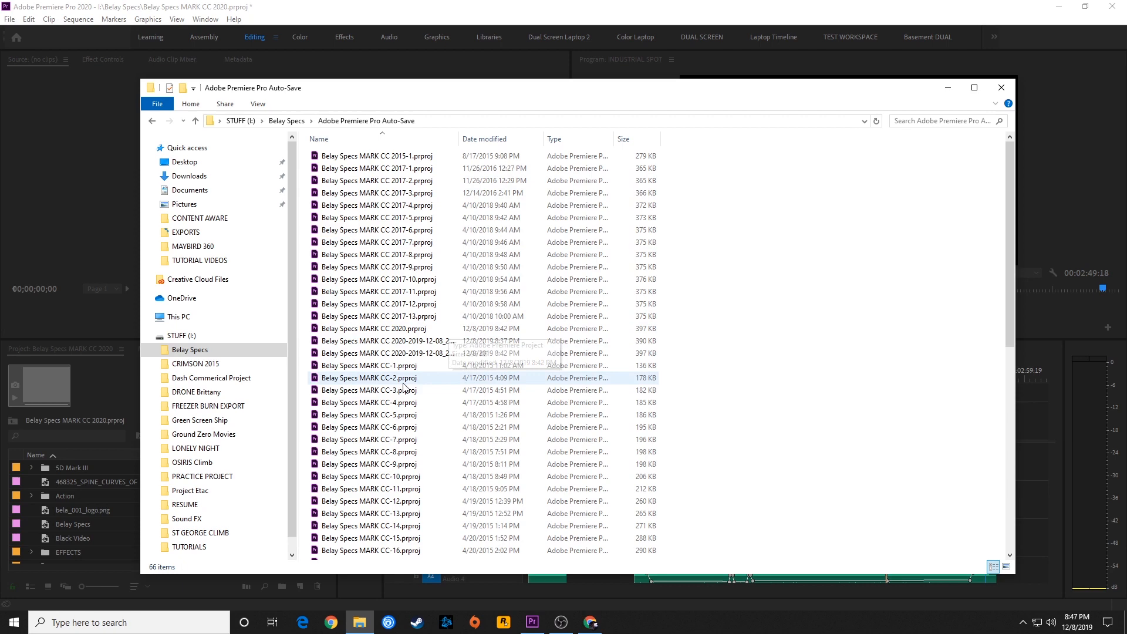
pyautogui.scroll(-3)
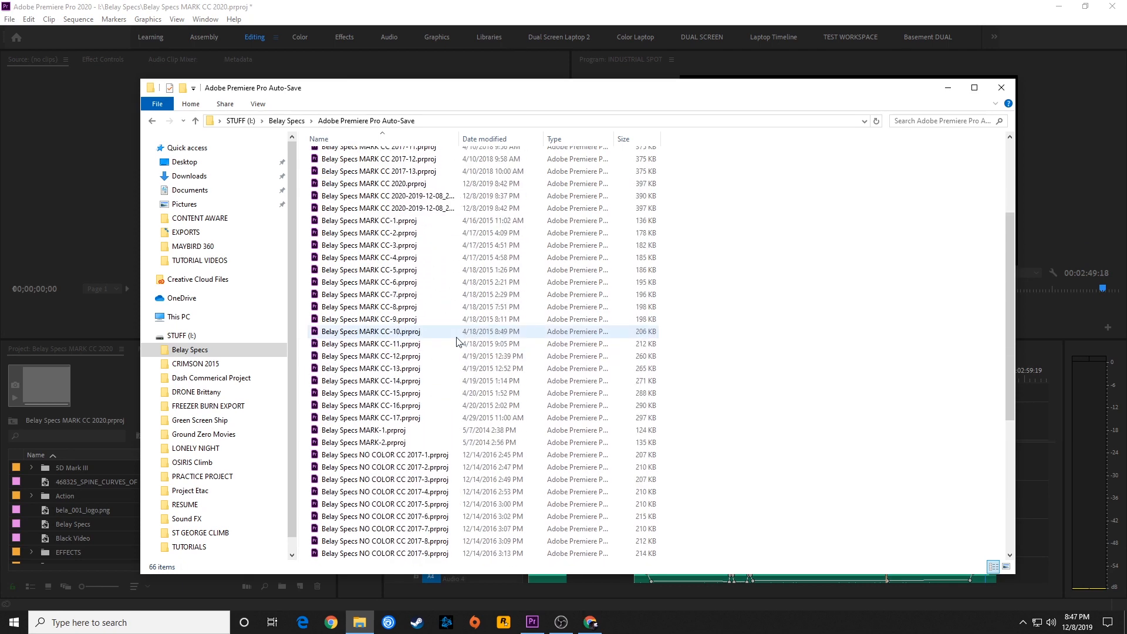
pyautogui.scroll(-3)
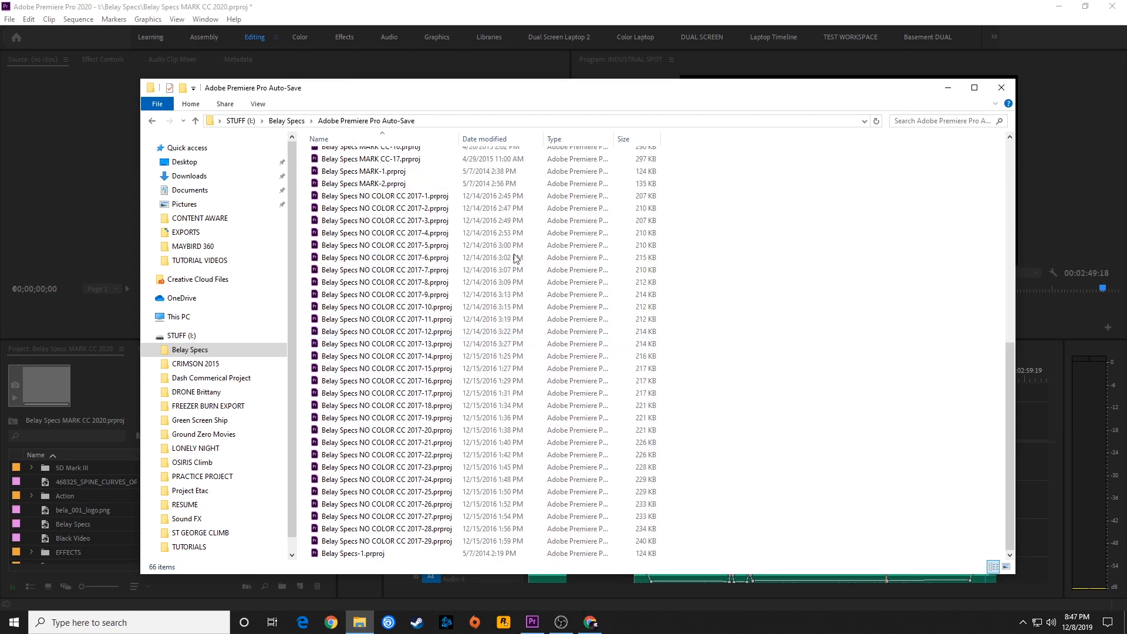
pyautogui.scroll(3)
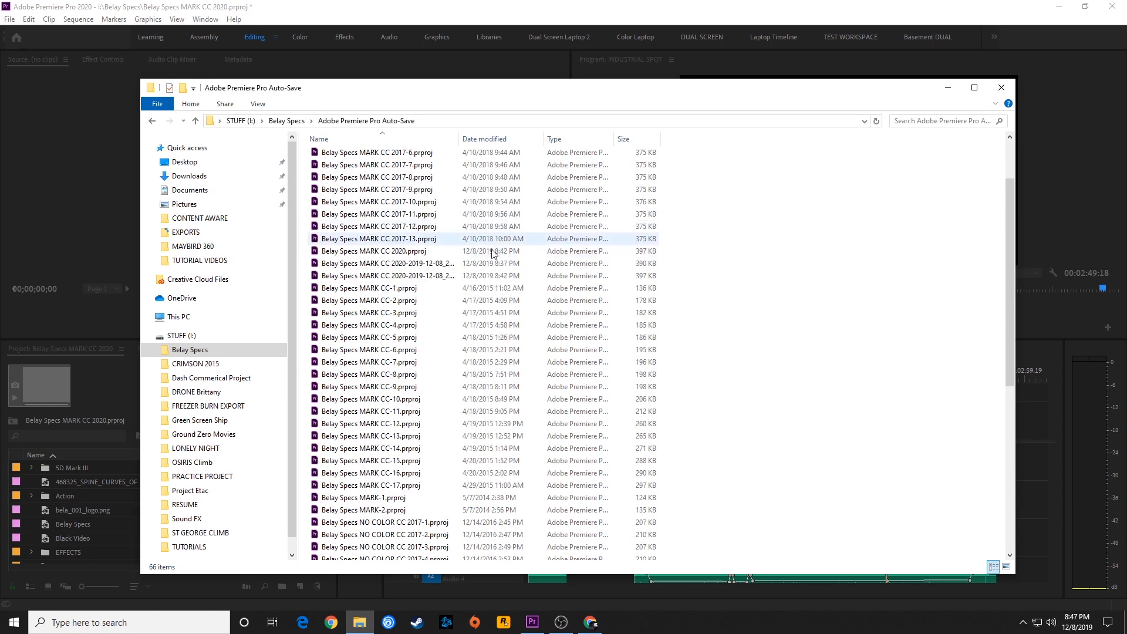
pyautogui.scroll(3)
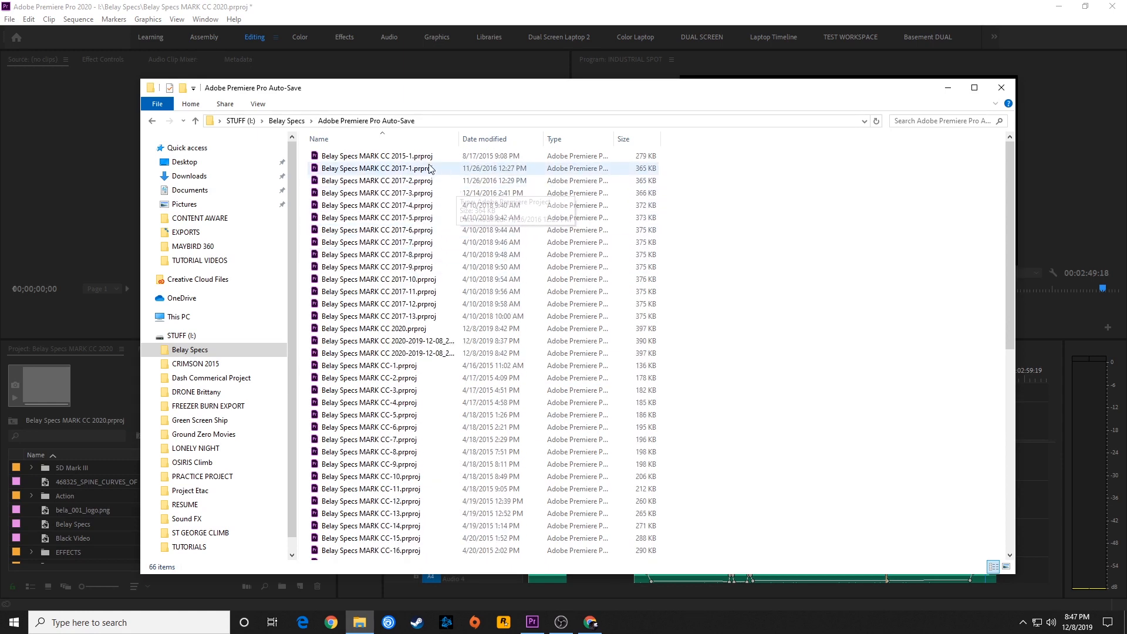
# Compare Belay Specs MARK CC 2017 auto-saves (-11, -5, -3, -4), then return to Premiere
pyautogui.click(378, 292)
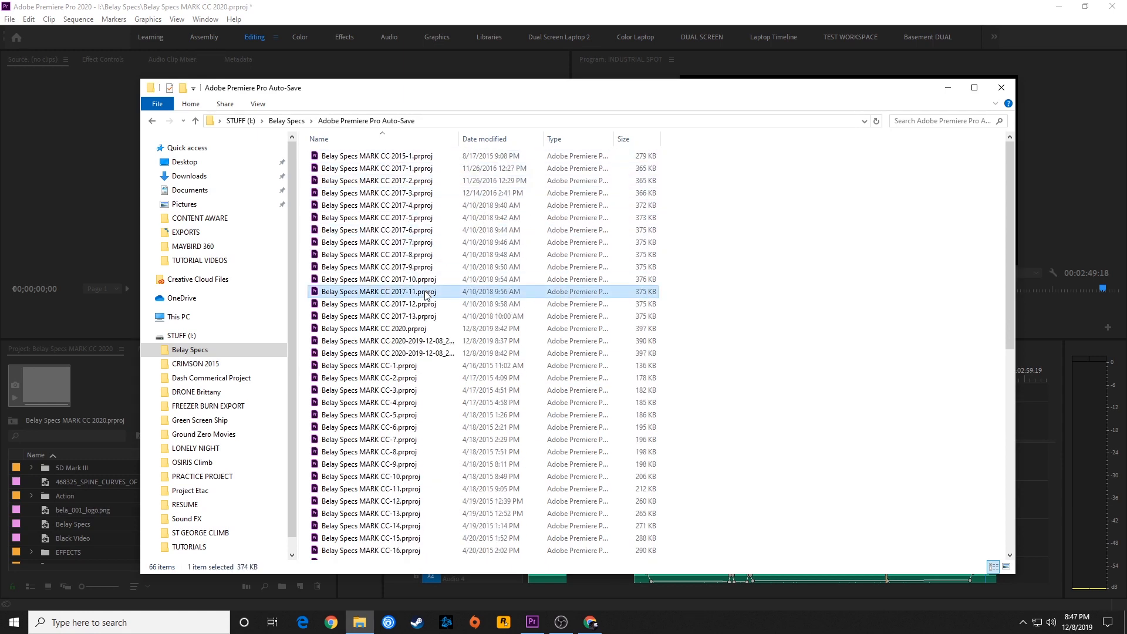
pyautogui.click(376, 217)
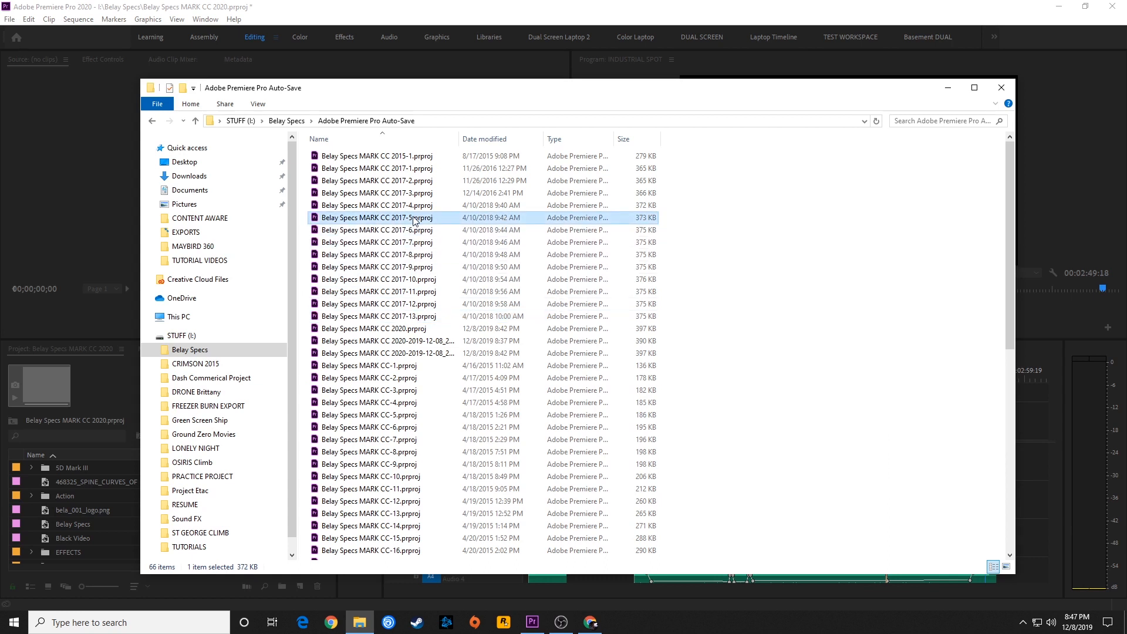
pyautogui.click(375, 192)
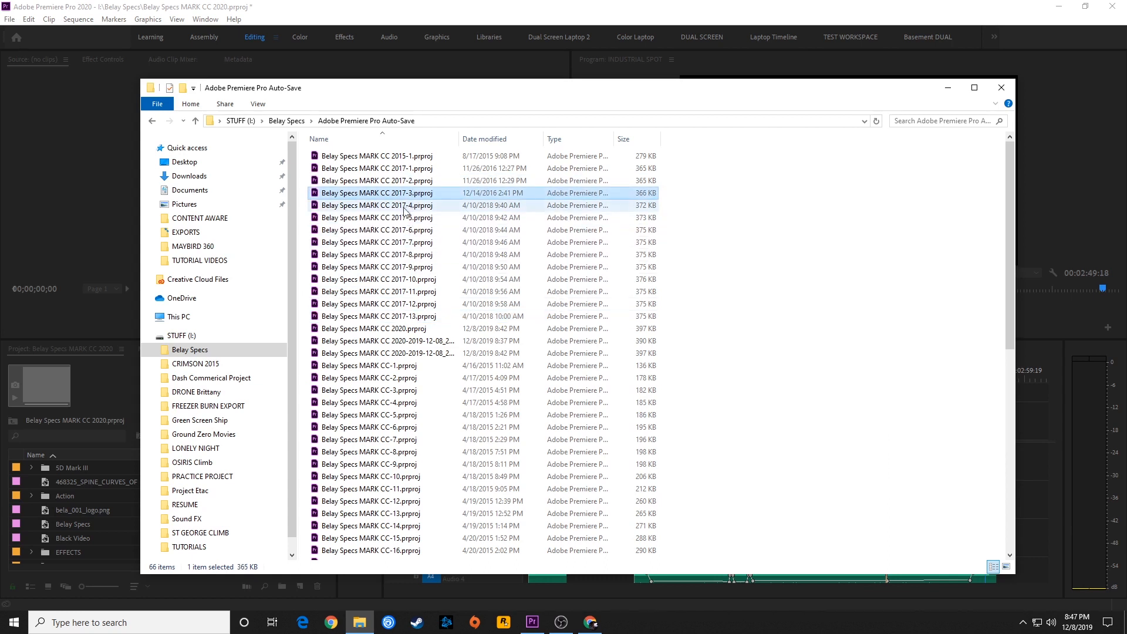
pyautogui.click(376, 205)
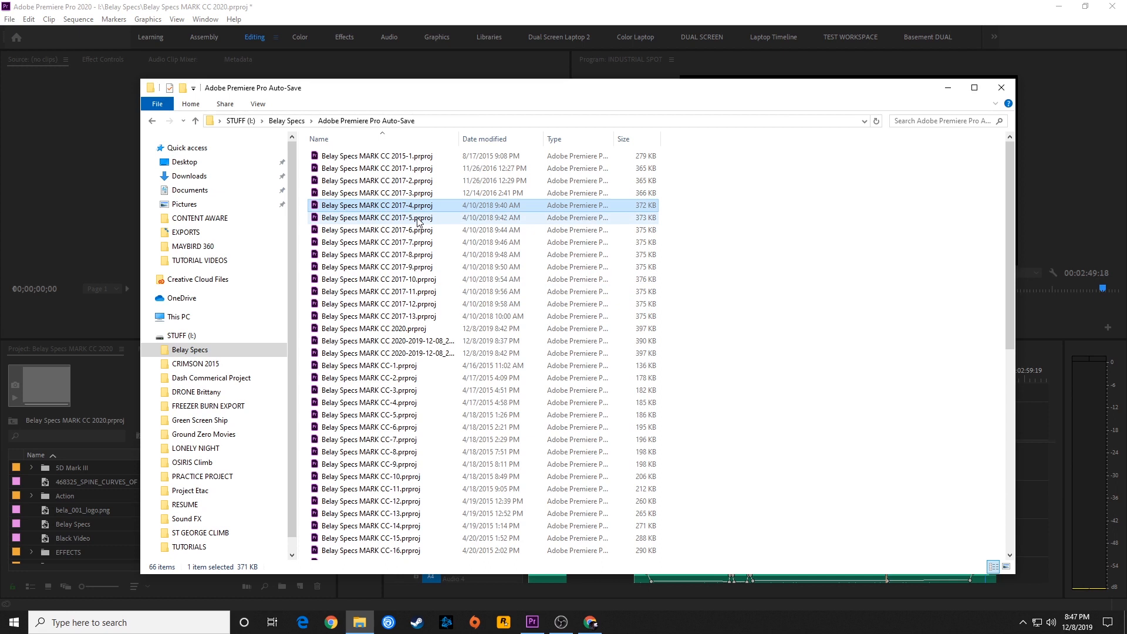
pyautogui.click(376, 230)
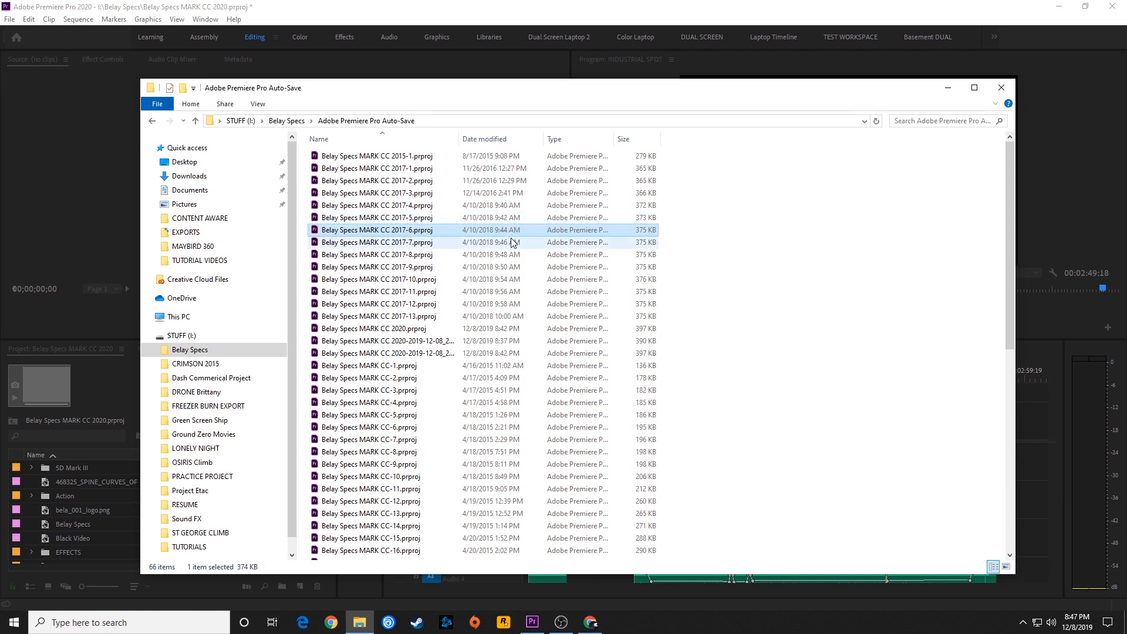
pyautogui.moveTo(452, 337)
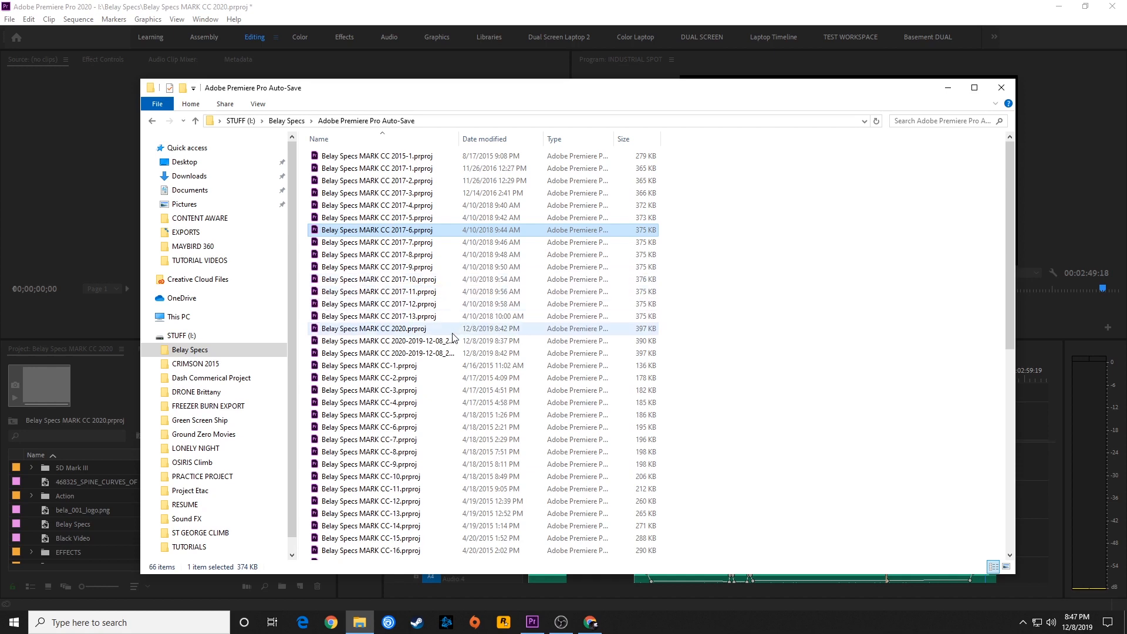
pyautogui.scroll(-3)
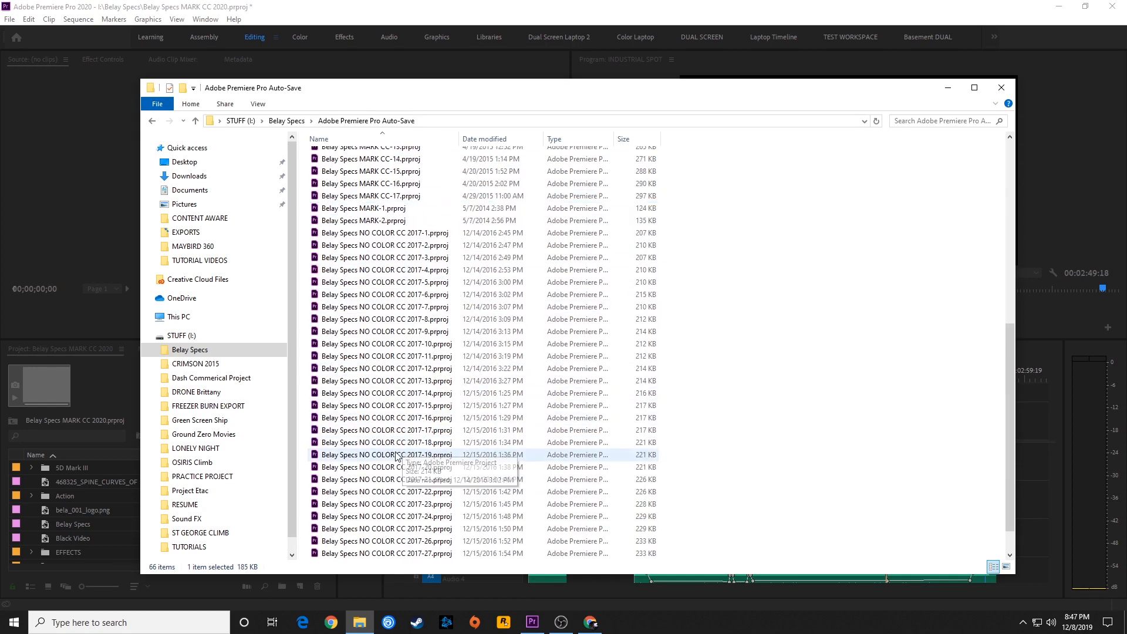
pyautogui.scroll(-3)
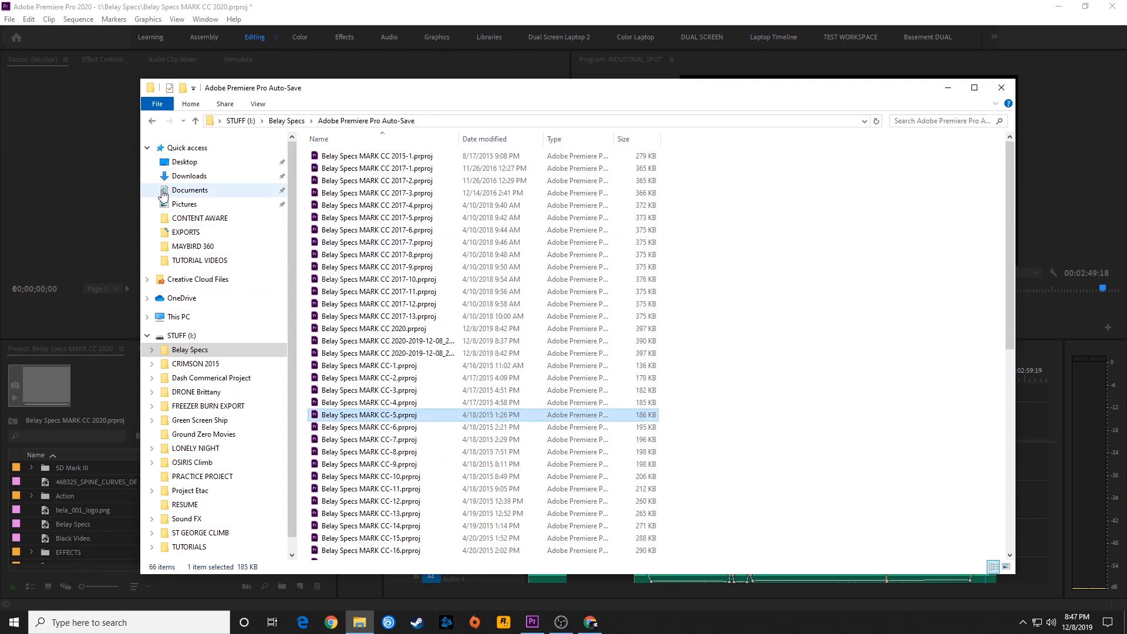
pyautogui.click(1000, 87)
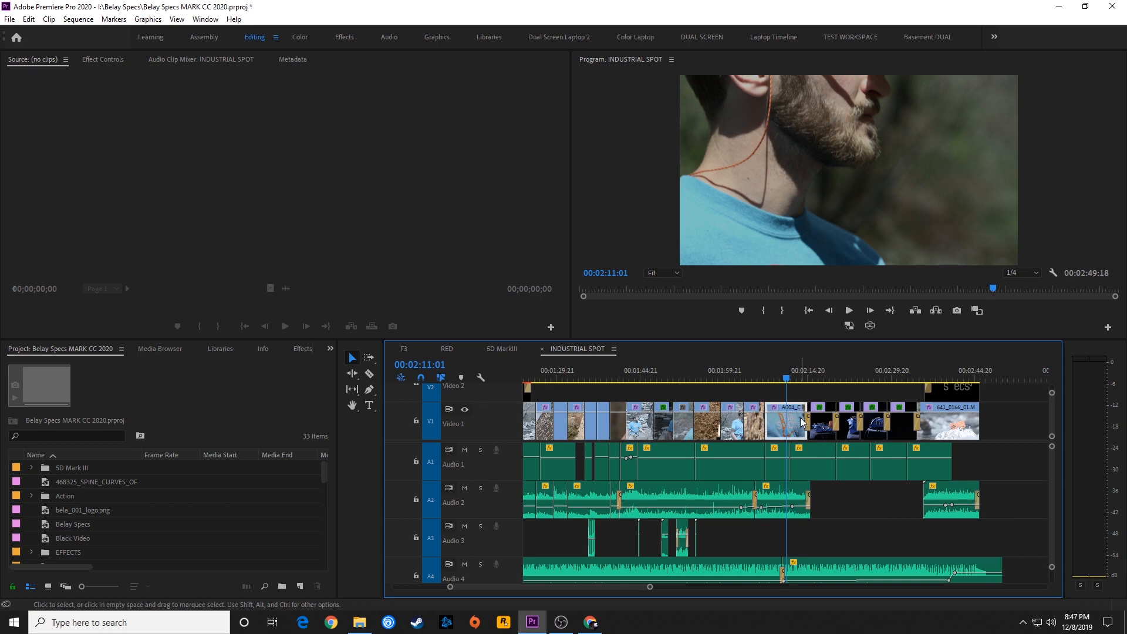
pyautogui.moveTo(801, 422)
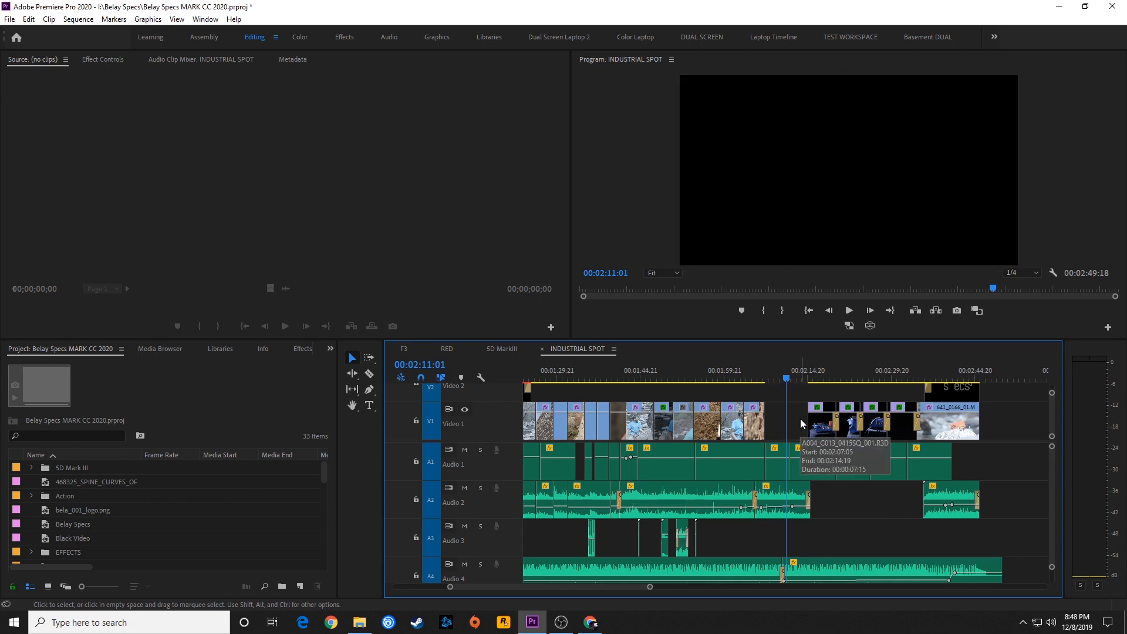
# Click in the INDUSTRIAL SPOT timeline, leaving the sequence at 00:00:09:14
pyautogui.click(585, 377)
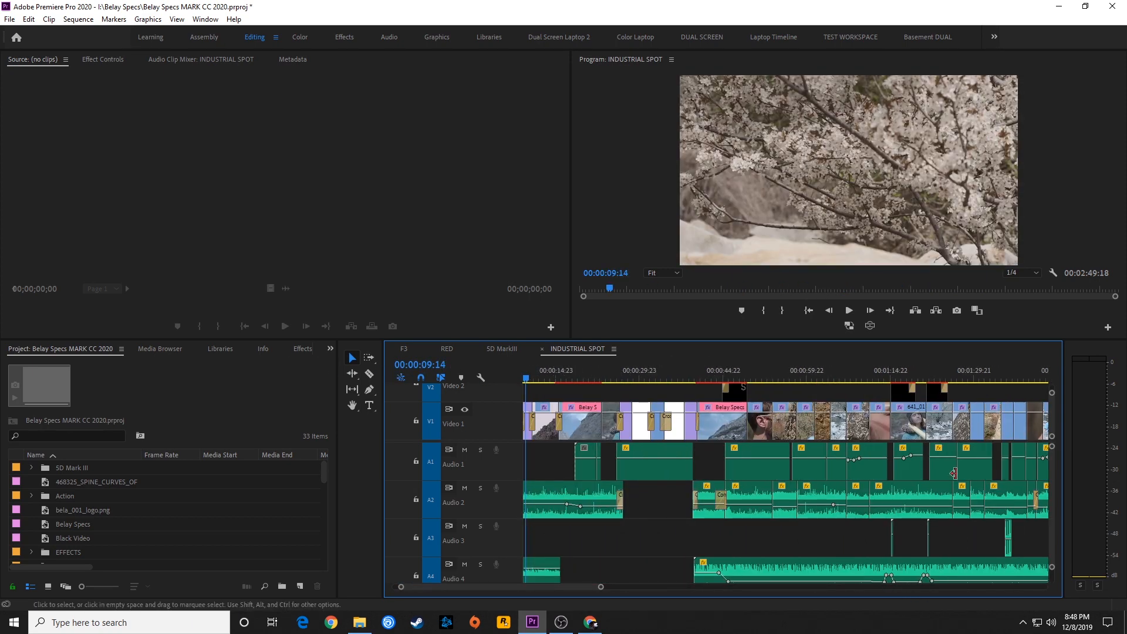
pyautogui.moveTo(981, 393)
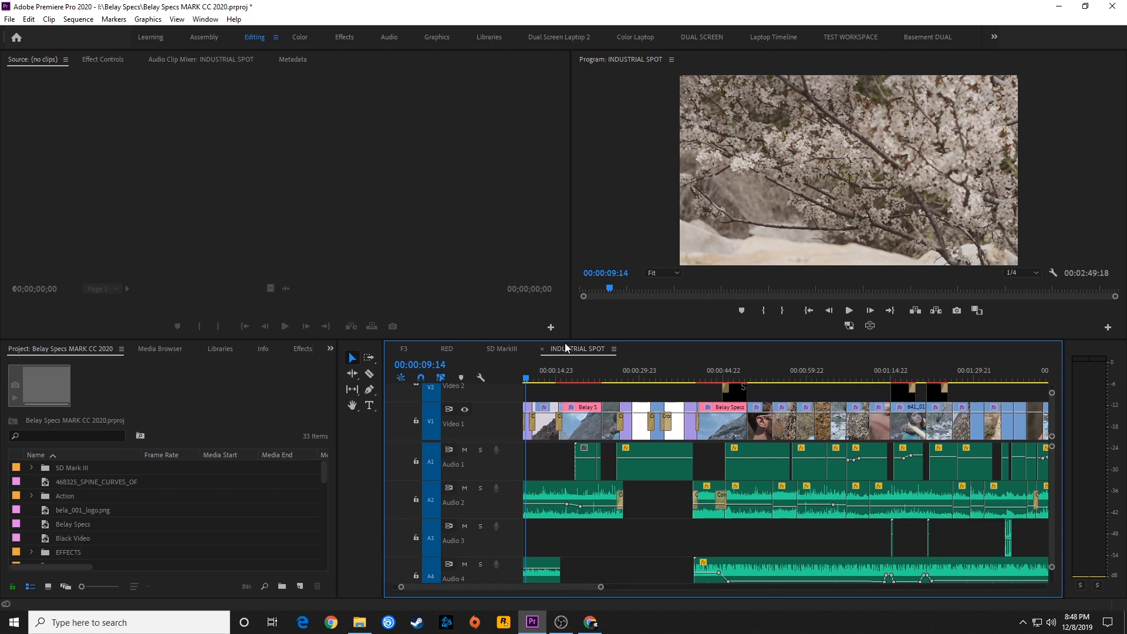
pyautogui.moveTo(574, 358)
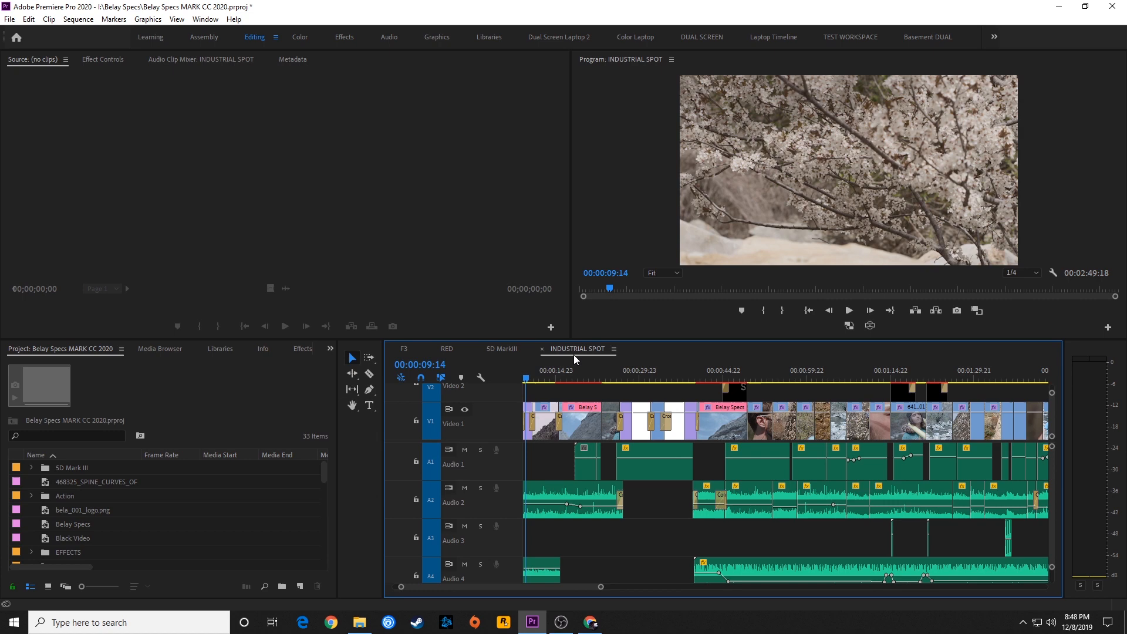
pyautogui.moveTo(573, 359)
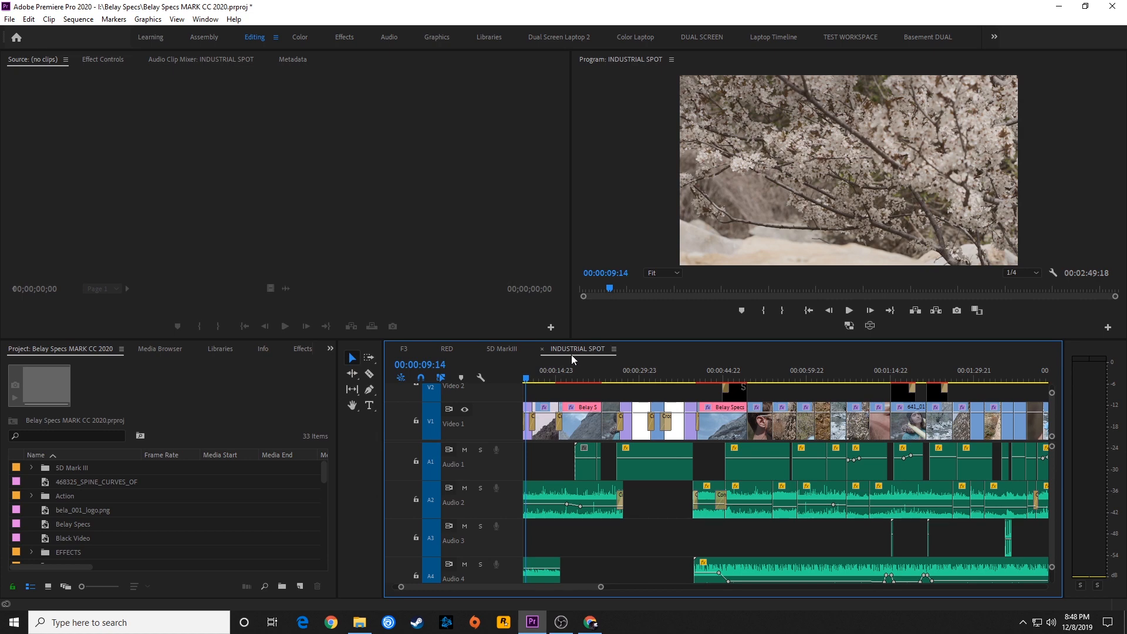
pyautogui.moveTo(560, 355)
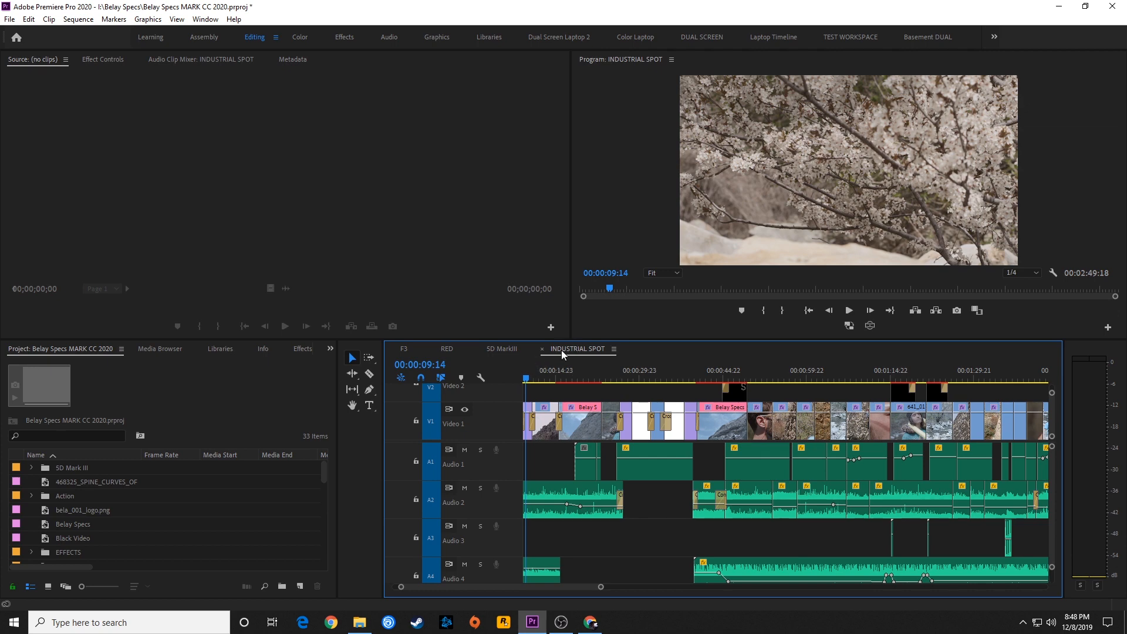
pyautogui.moveTo(484, 396)
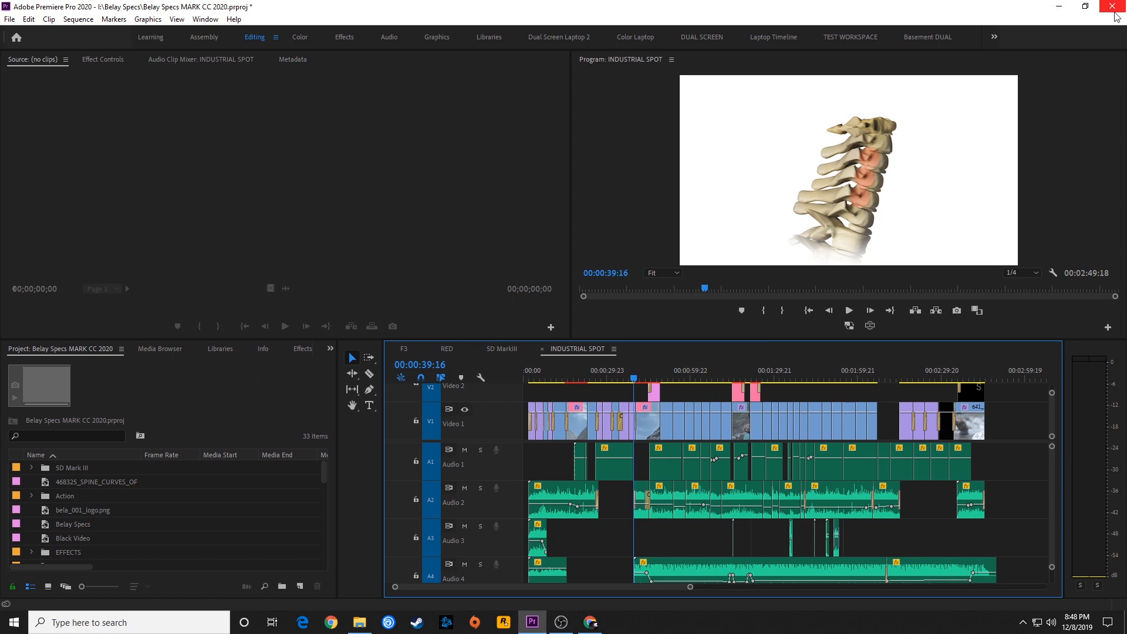
# Quit Premiere saving changes, relaunch it, and set the playhead near 00:02:01:04
pyautogui.click(1116, 7)
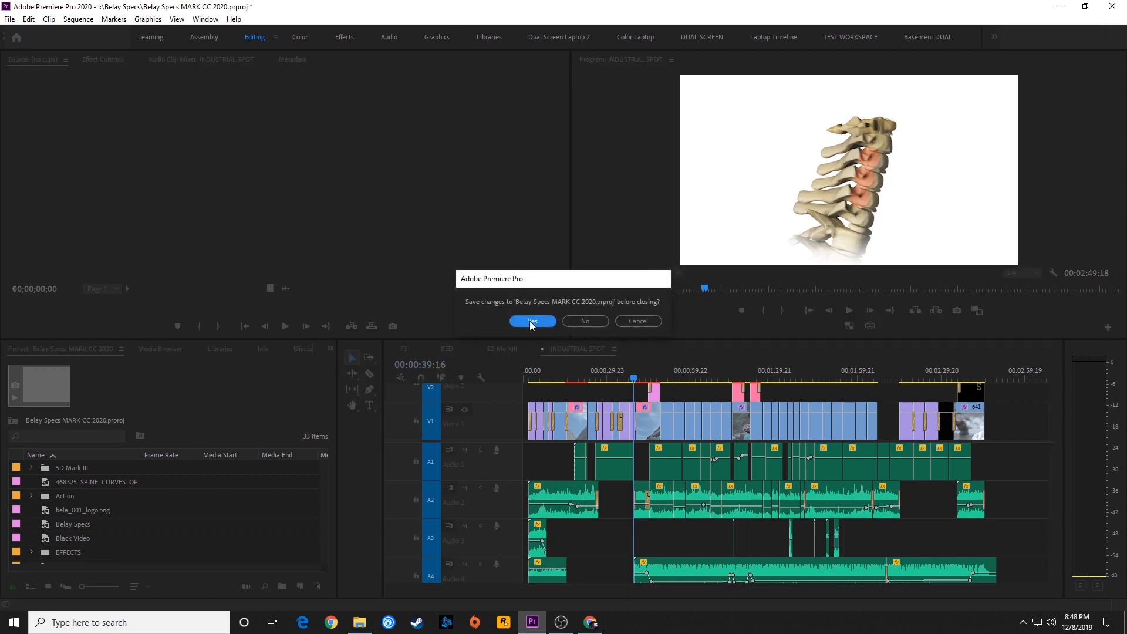
pyautogui.click(531, 320)
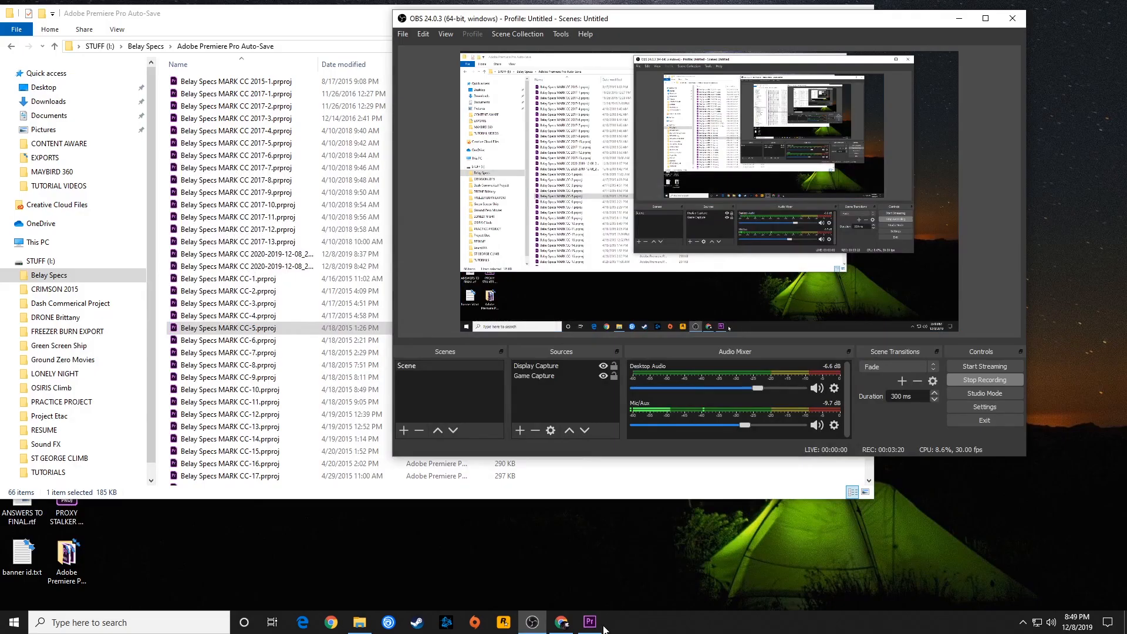
pyautogui.click(589, 622)
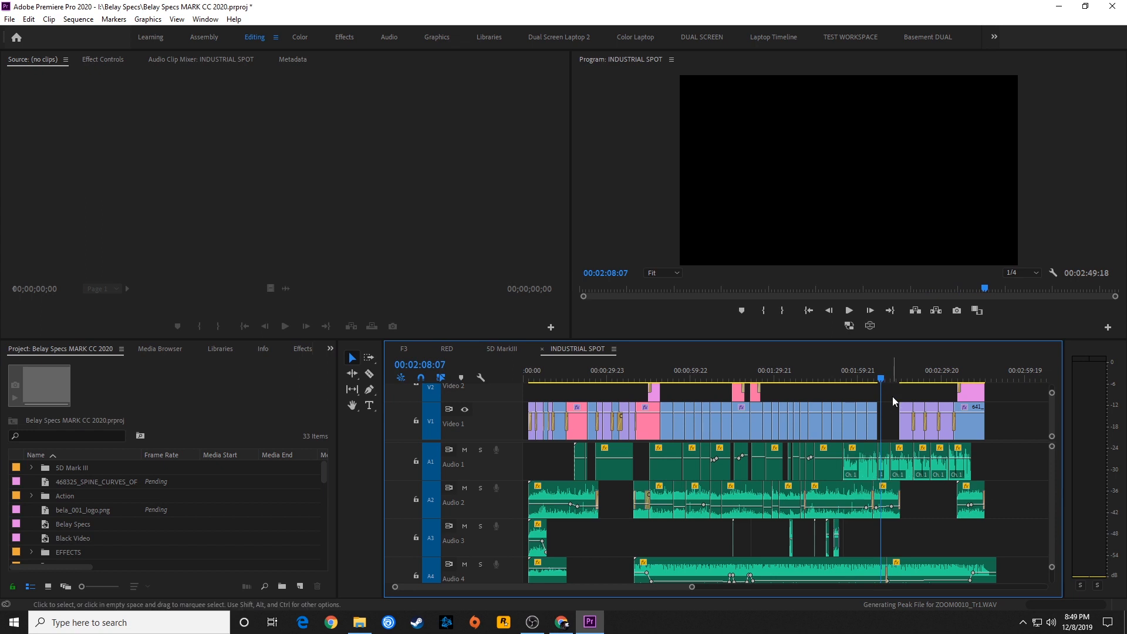
pyautogui.click(863, 371)
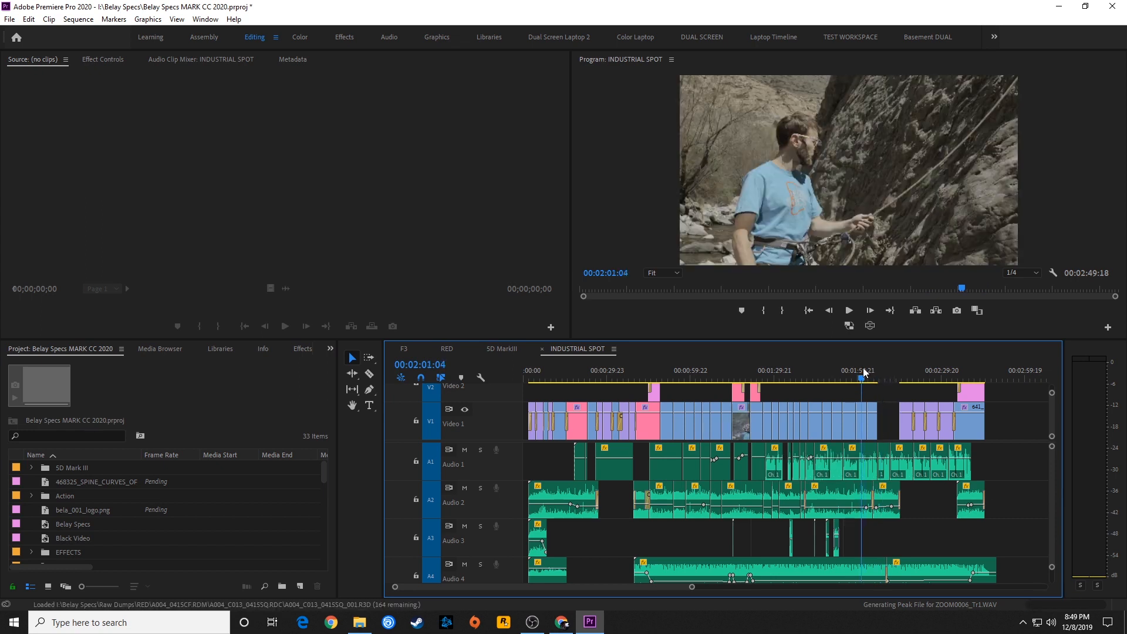
# Choose History from the panel overflow menu to display the edit history
pyautogui.click(330, 348)
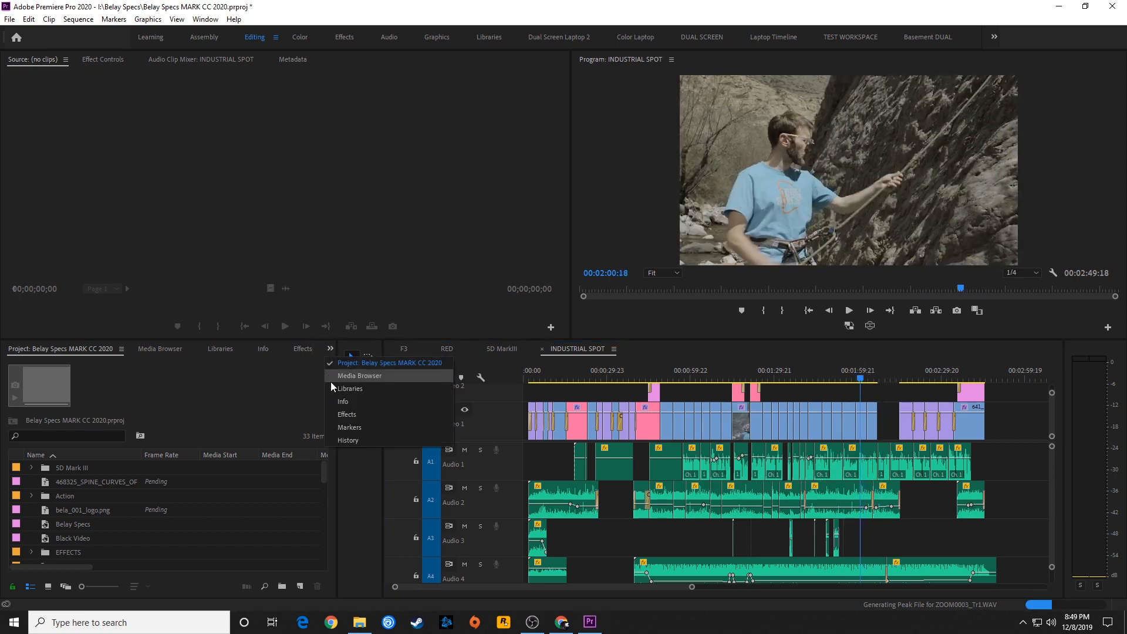
pyautogui.click(348, 440)
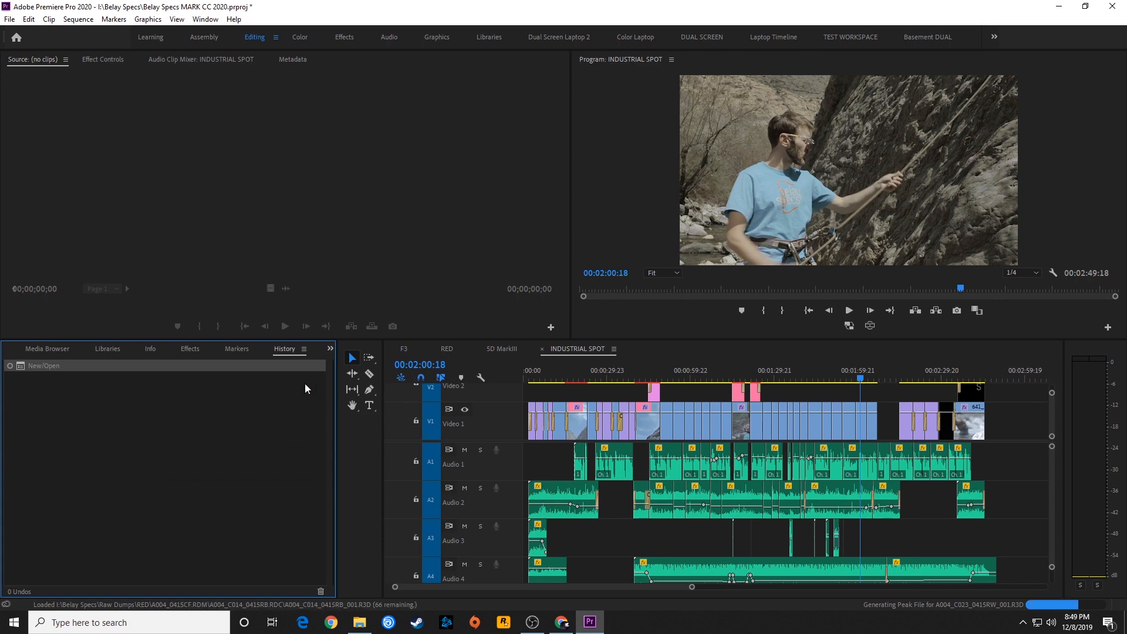
pyautogui.moveTo(76, 401)
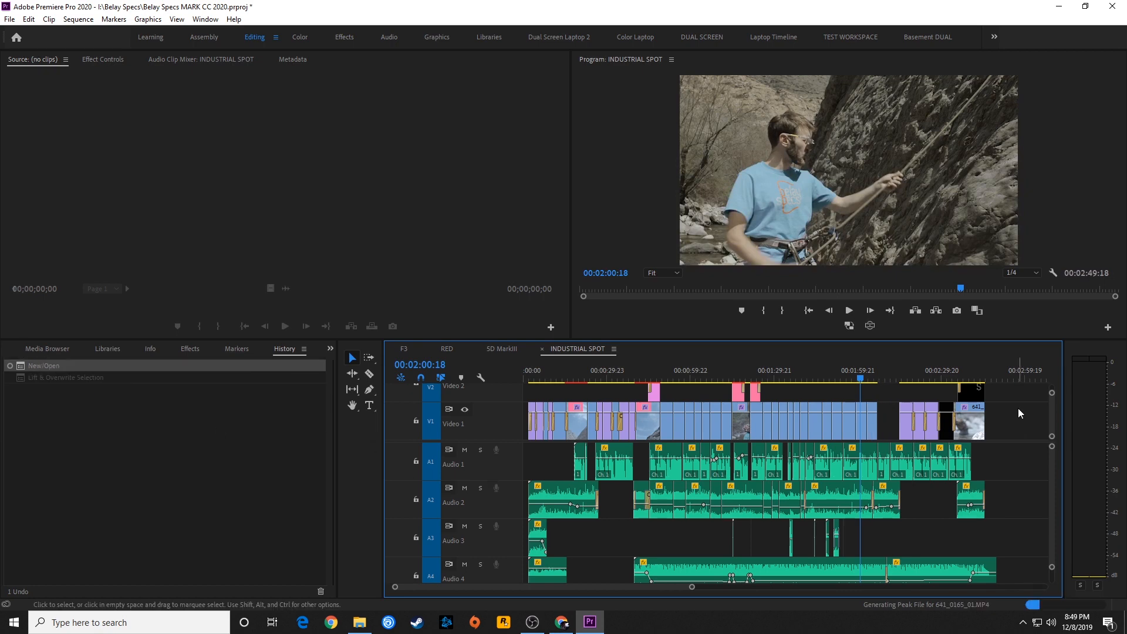
pyautogui.moveTo(887, 444)
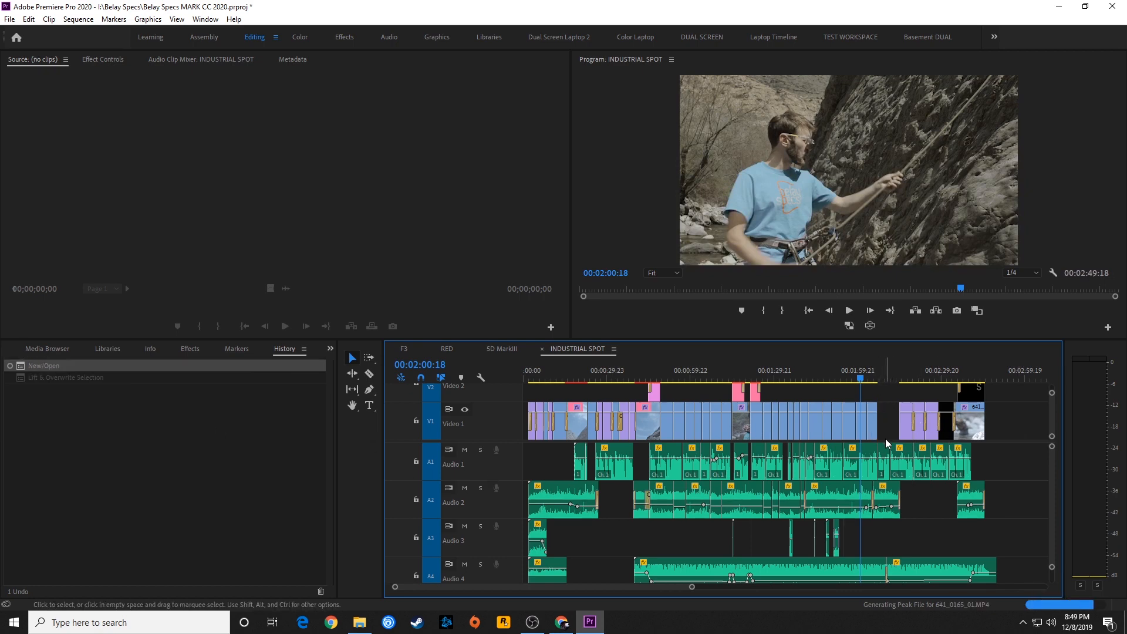
pyautogui.moveTo(724, 403)
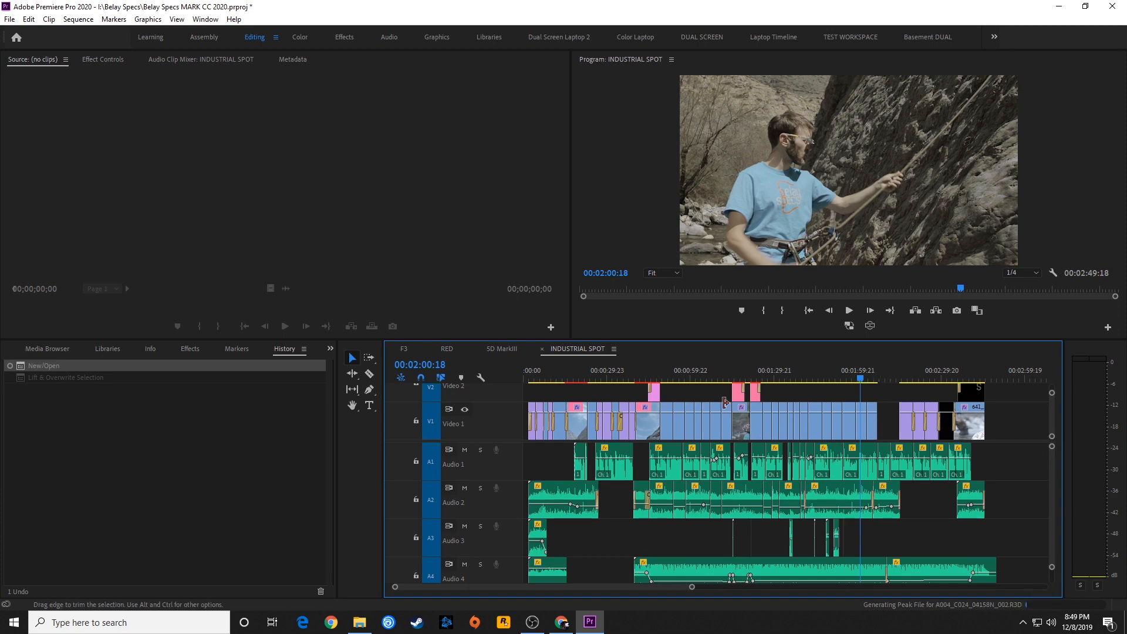
pyautogui.moveTo(893, 410)
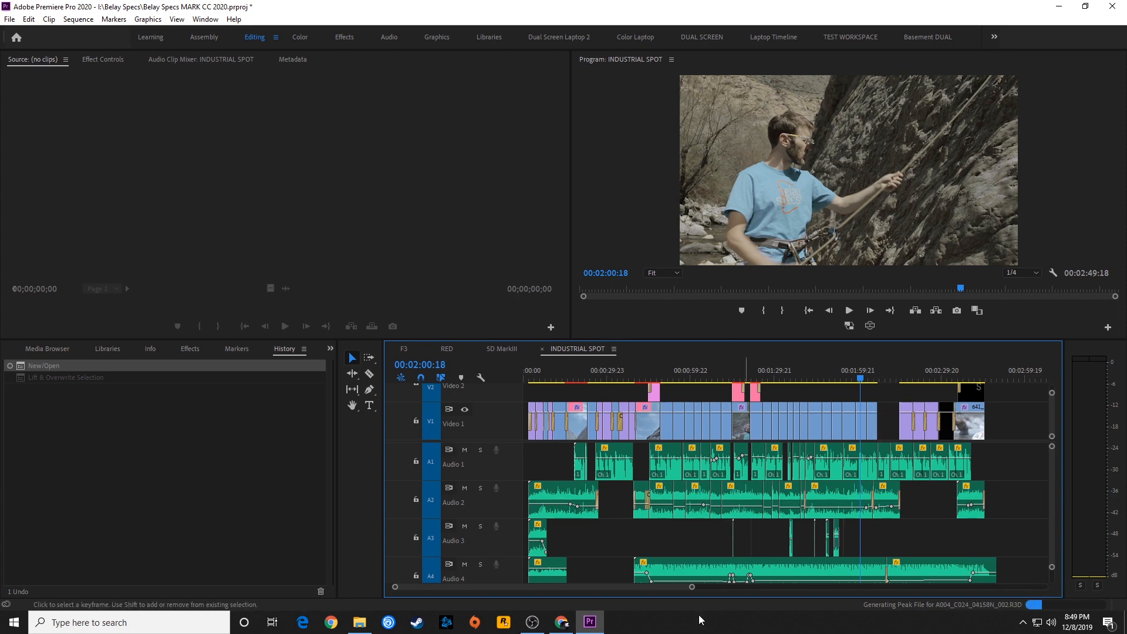
pyautogui.click(359, 622)
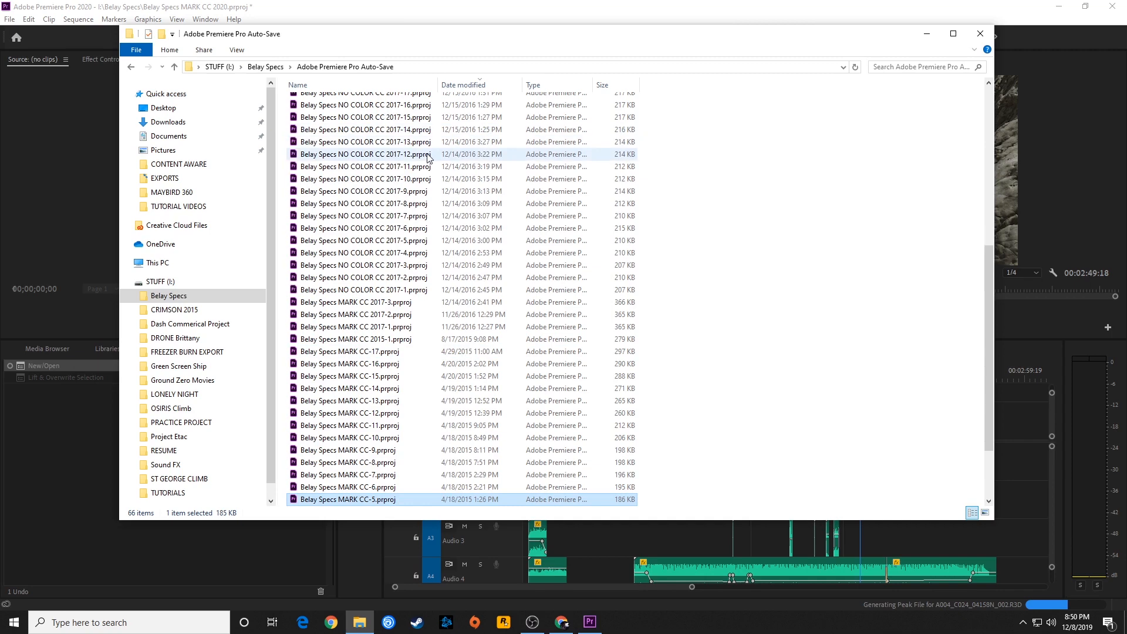
pyautogui.scroll(3)
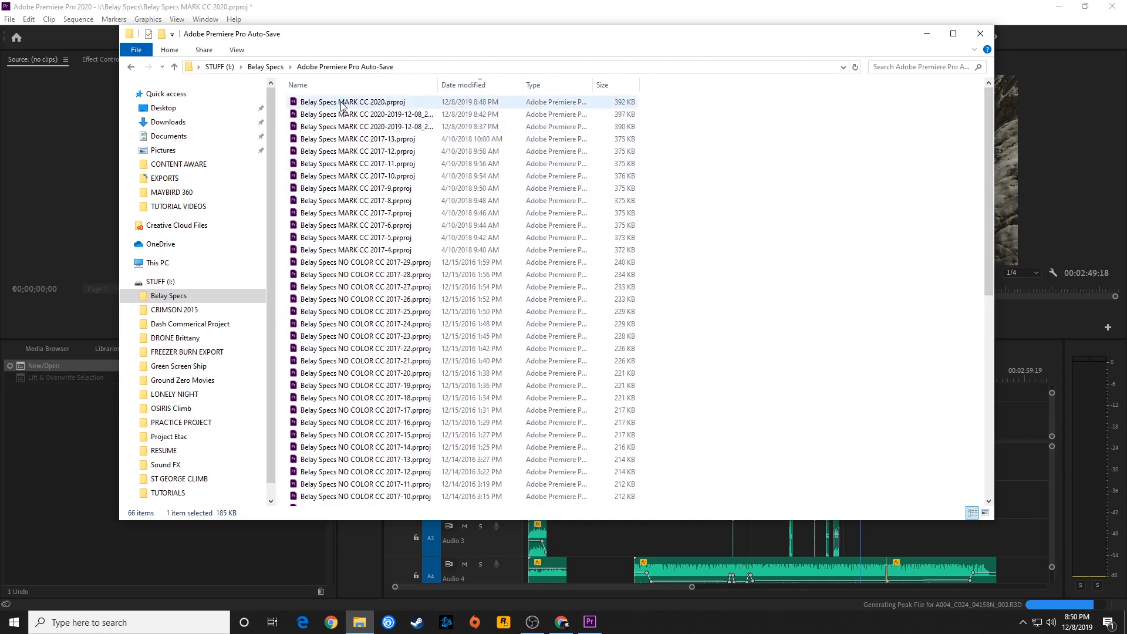
pyautogui.moveTo(352, 104)
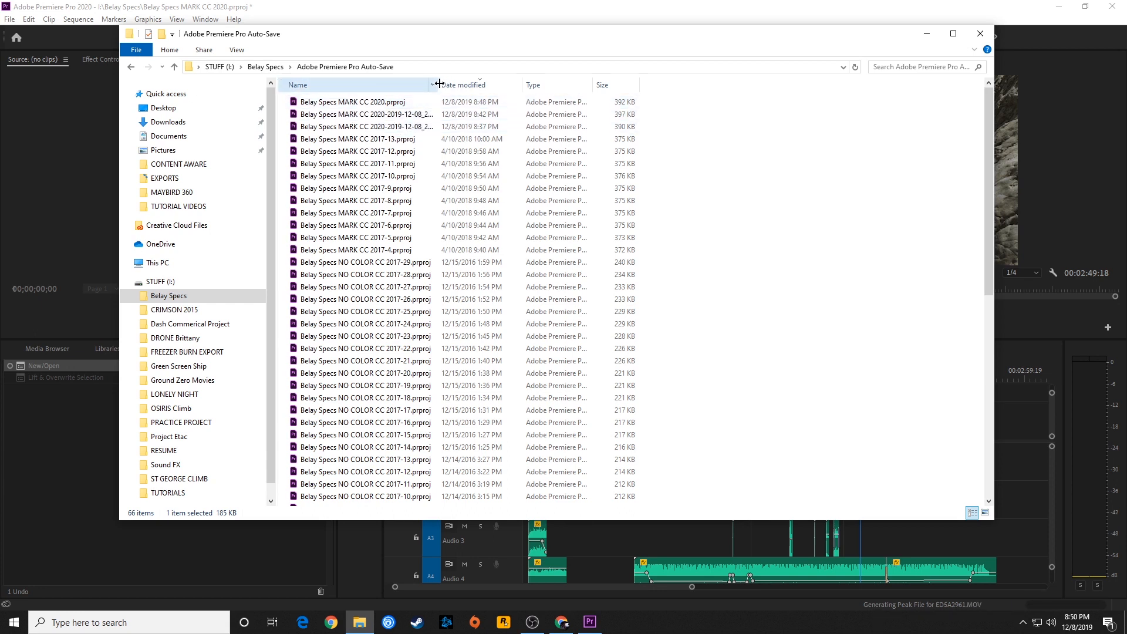
pyautogui.click(352, 126)
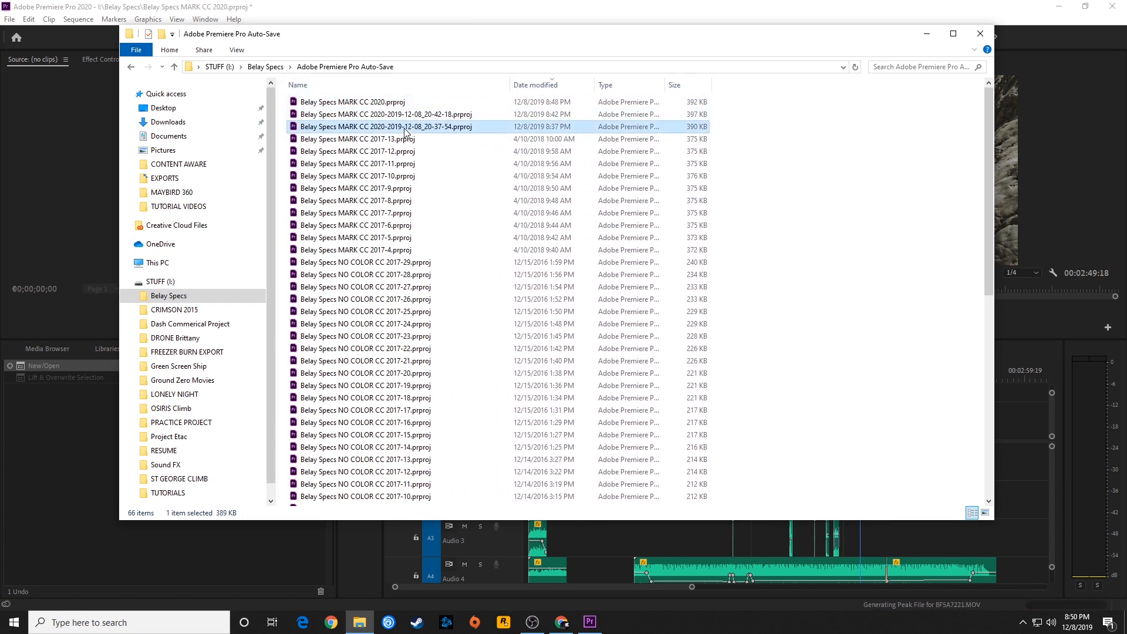
pyautogui.moveTo(416, 158)
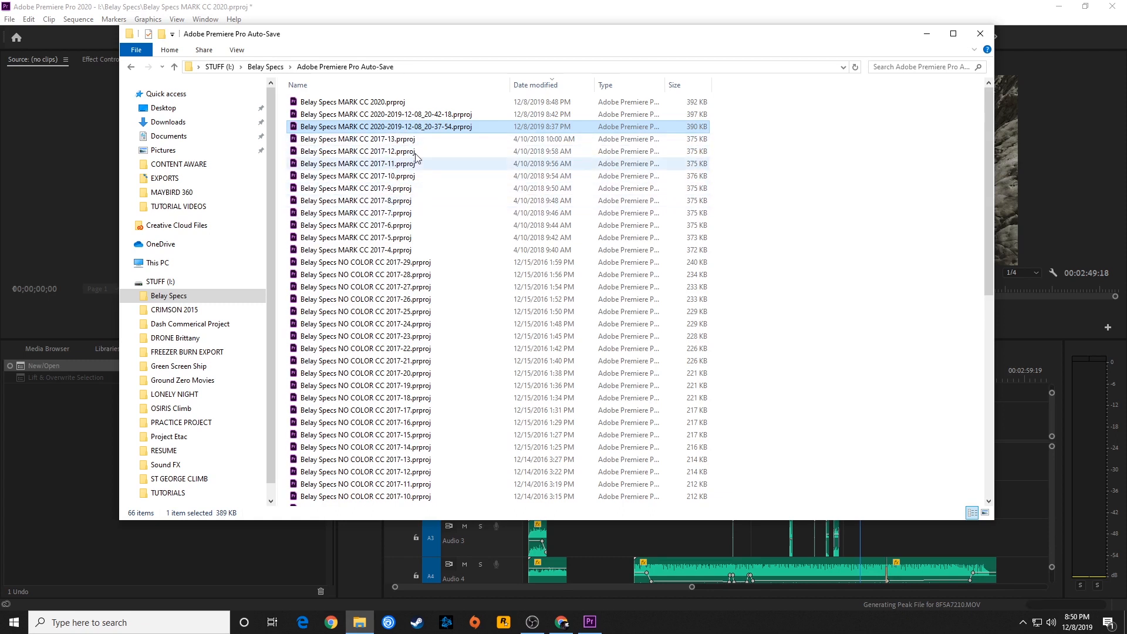
pyautogui.moveTo(349, 137)
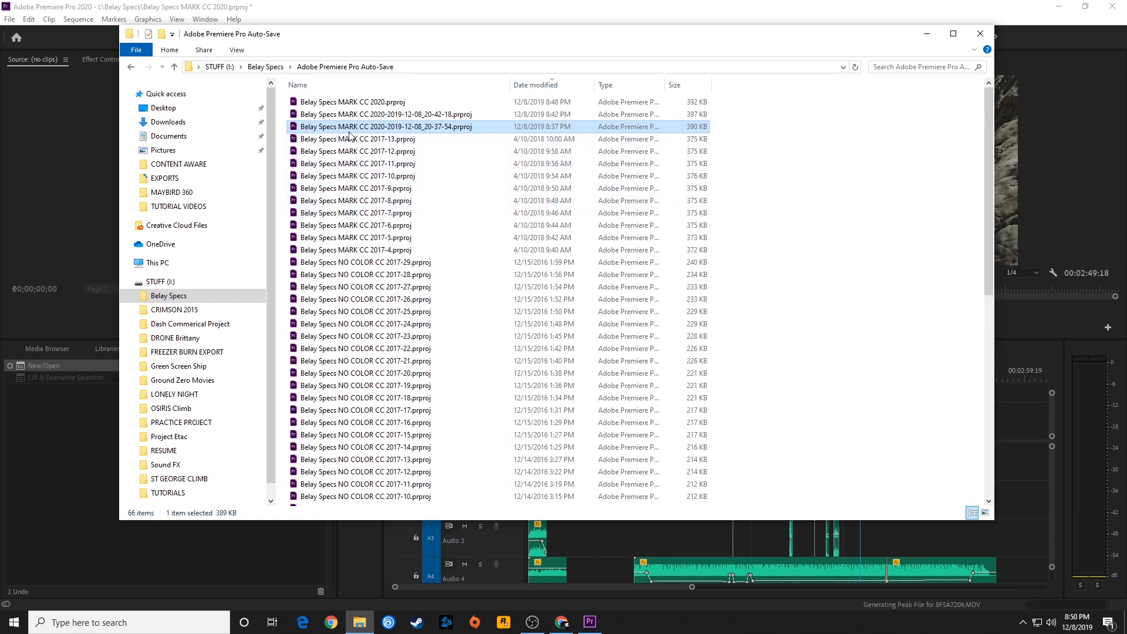
pyautogui.moveTo(448, 157)
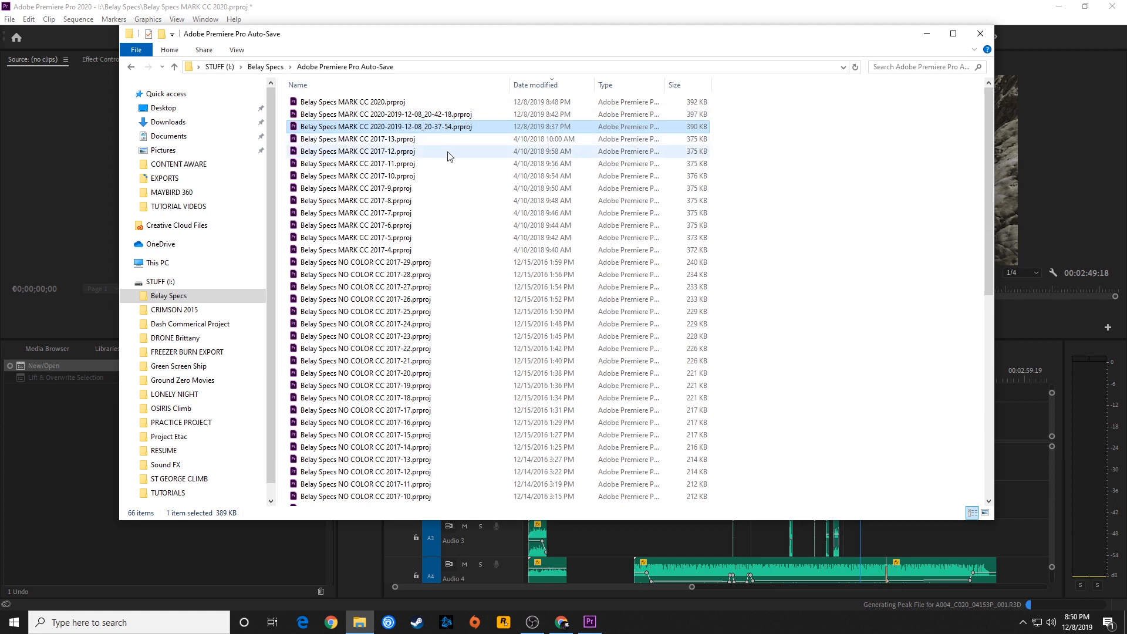
pyautogui.moveTo(398, 126)
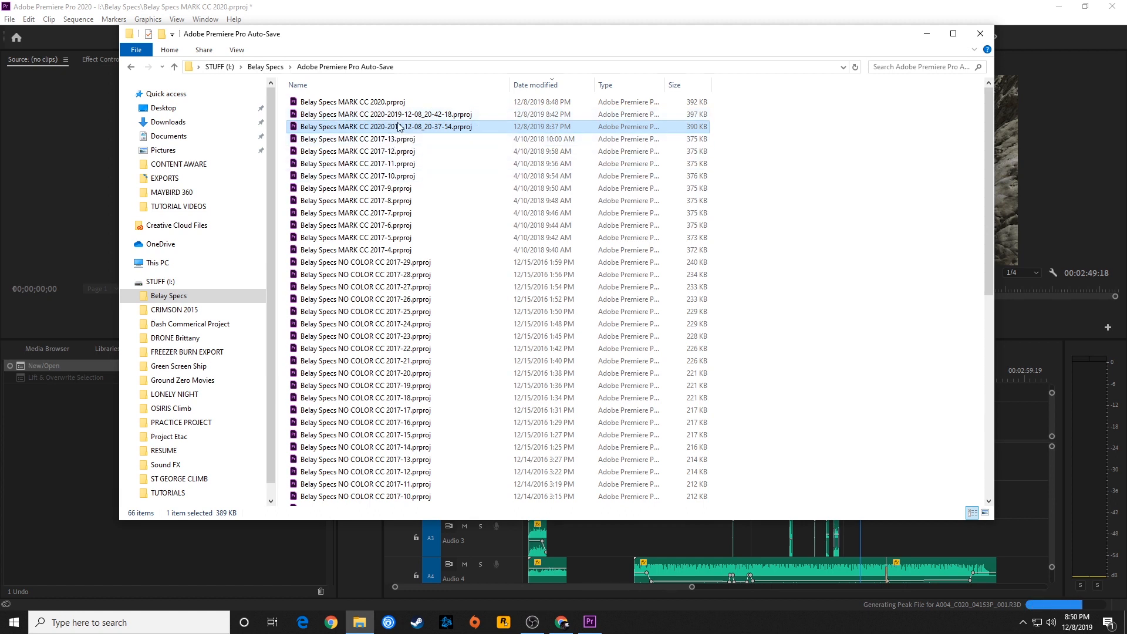
pyautogui.moveTo(408, 133)
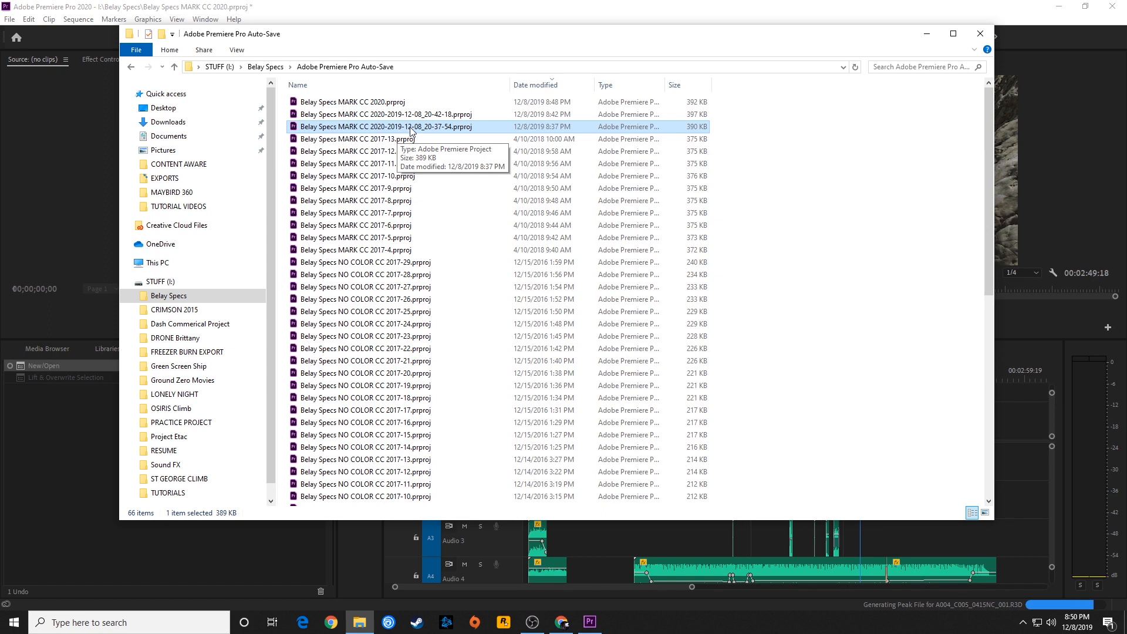
pyautogui.moveTo(428, 134)
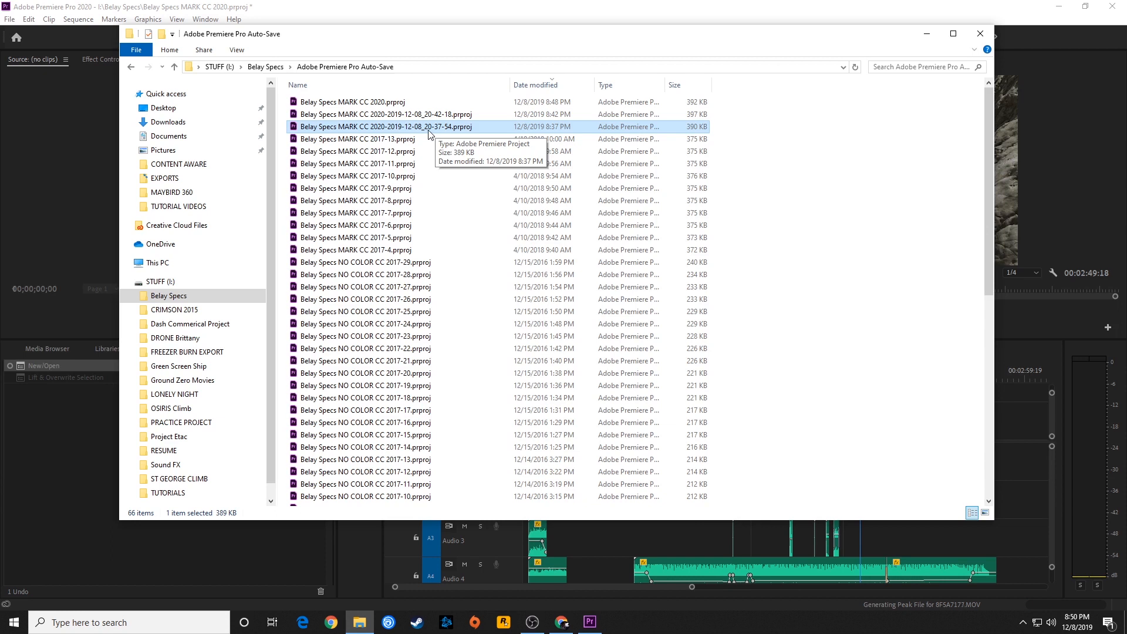
pyautogui.moveTo(441, 135)
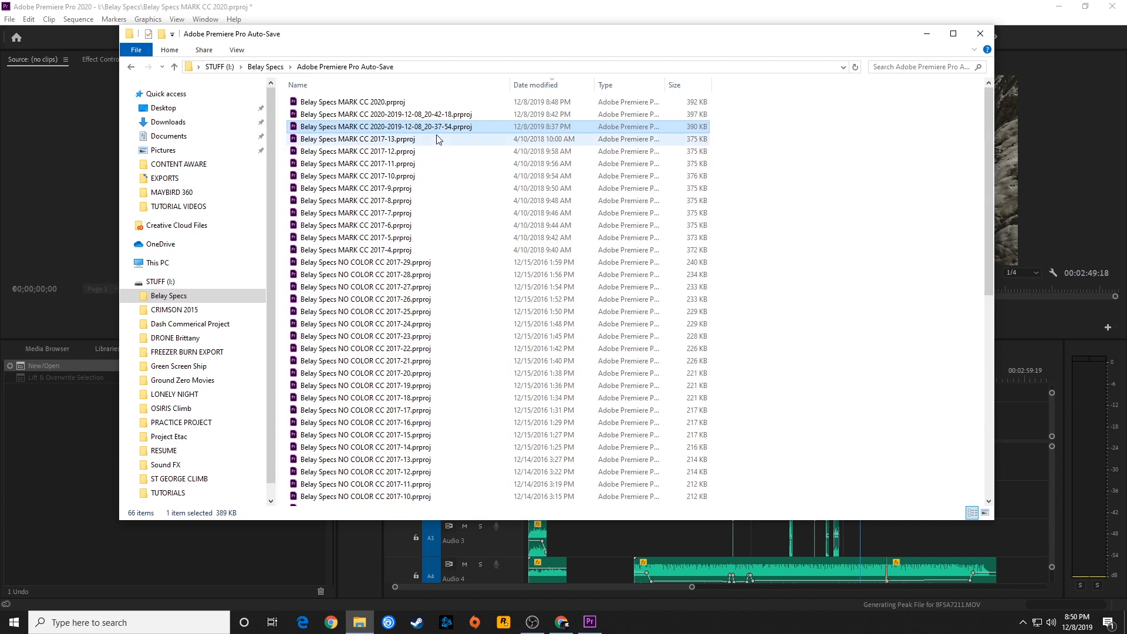
pyautogui.moveTo(457, 102)
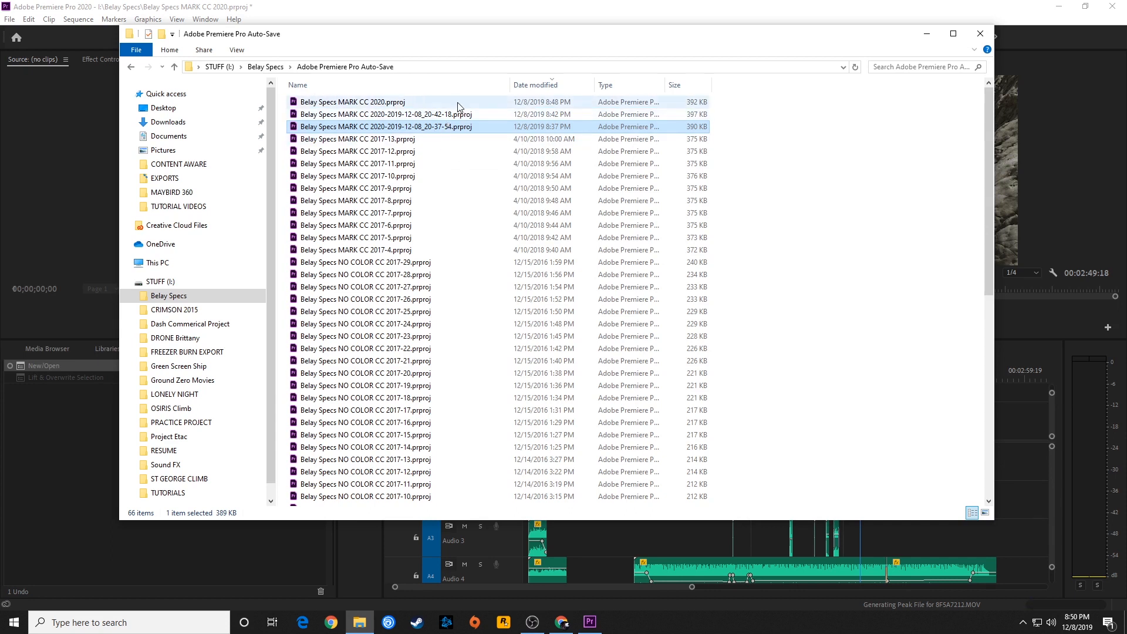
pyautogui.moveTo(362, 108)
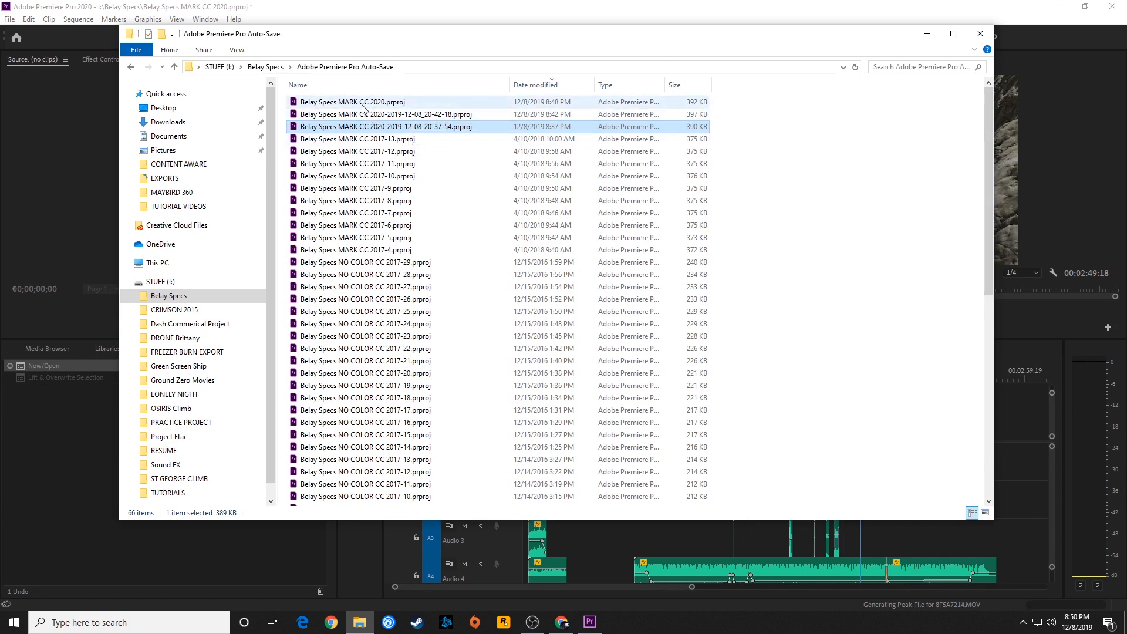
pyautogui.click(387, 115)
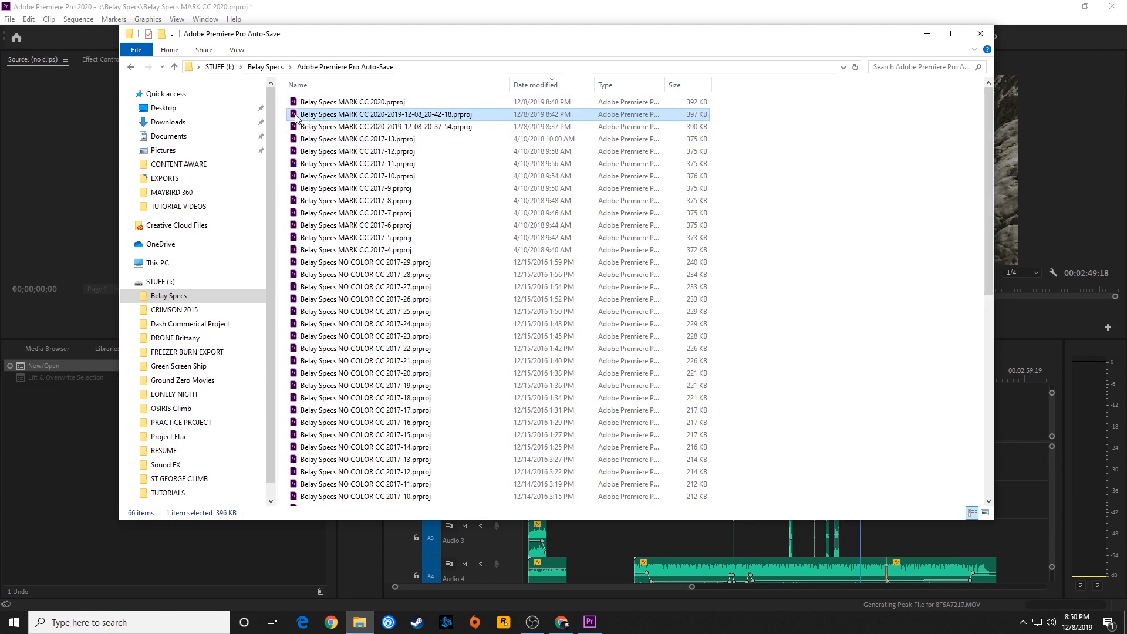
# Open the 20-42-18 auto-save project and make Belay Specs MARK CC 2020 active again
pyautogui.doubleClick(388, 114)
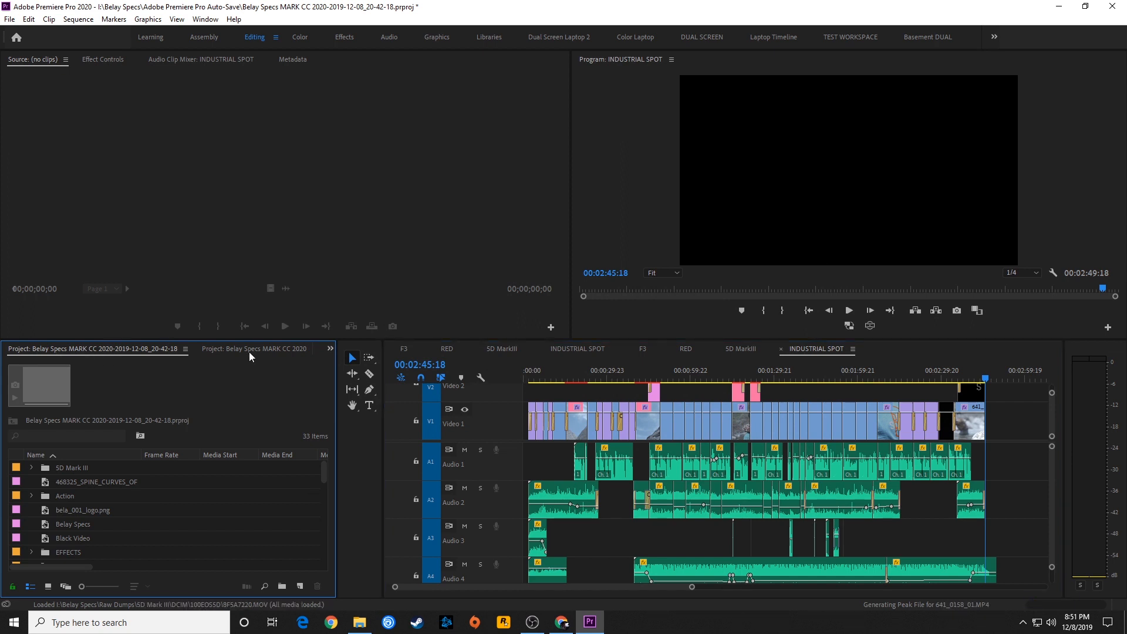
pyautogui.click(254, 348)
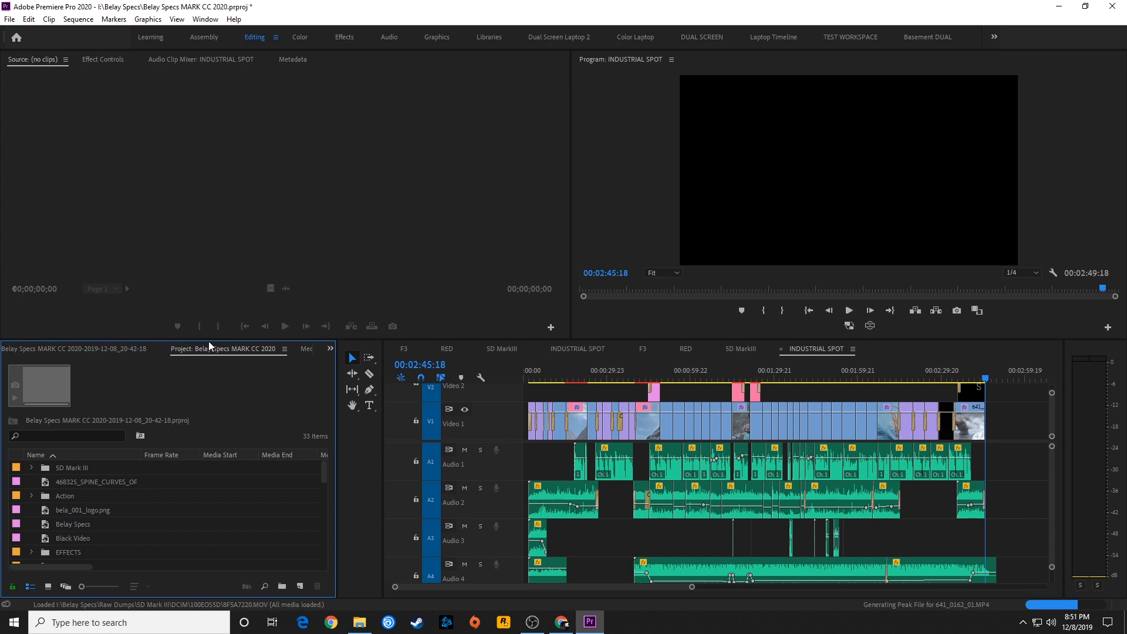
pyautogui.moveTo(221, 353)
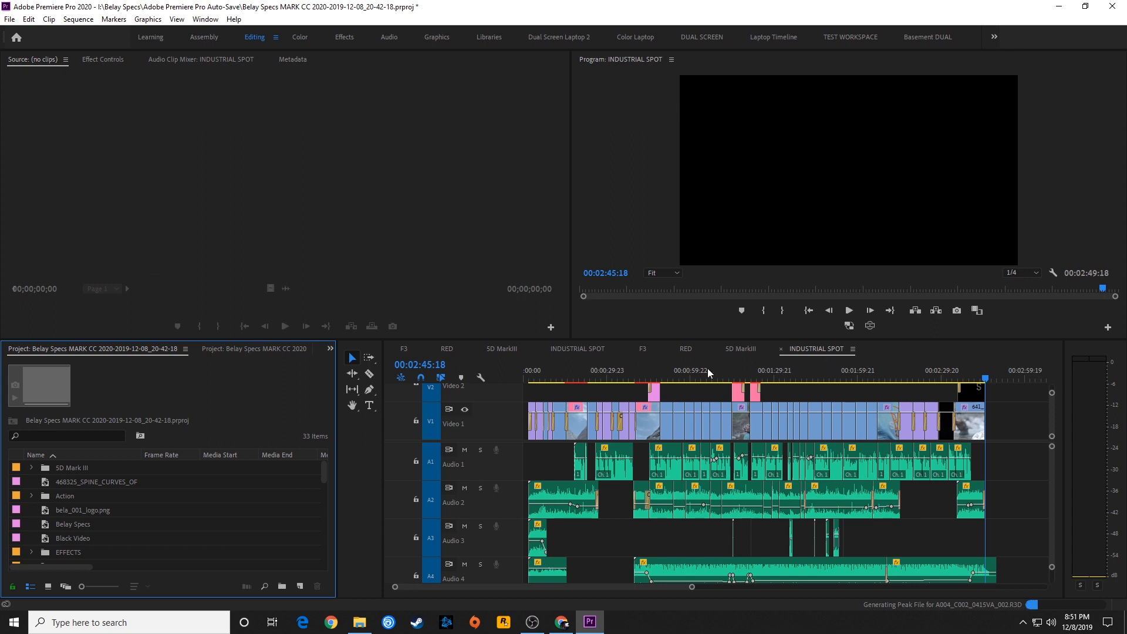
pyautogui.moveTo(273, 353)
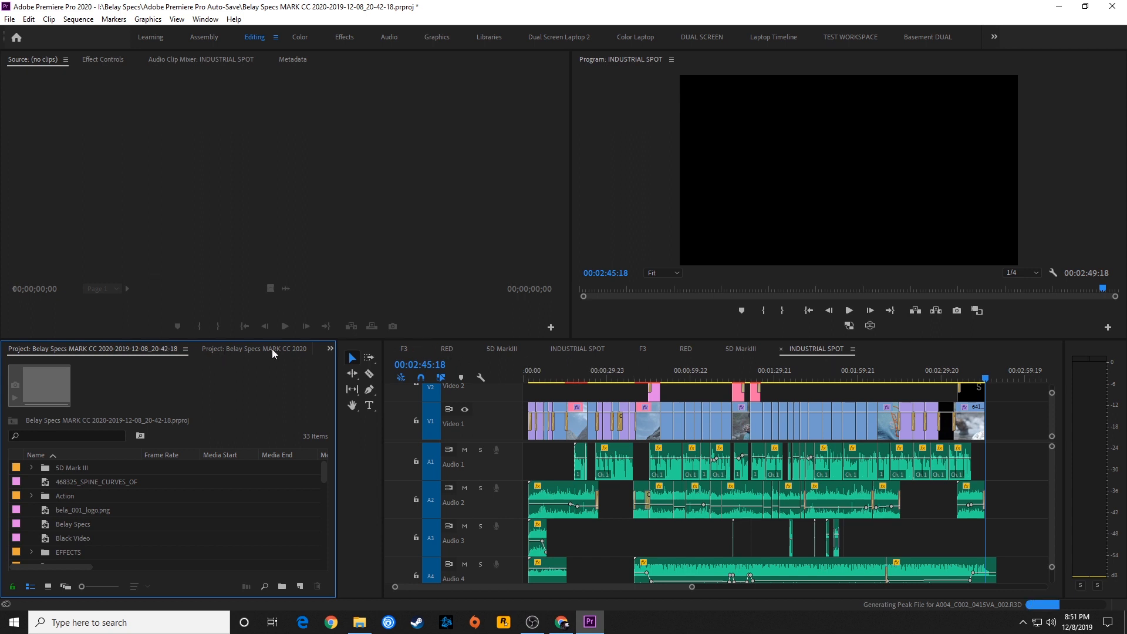
pyautogui.click(254, 349)
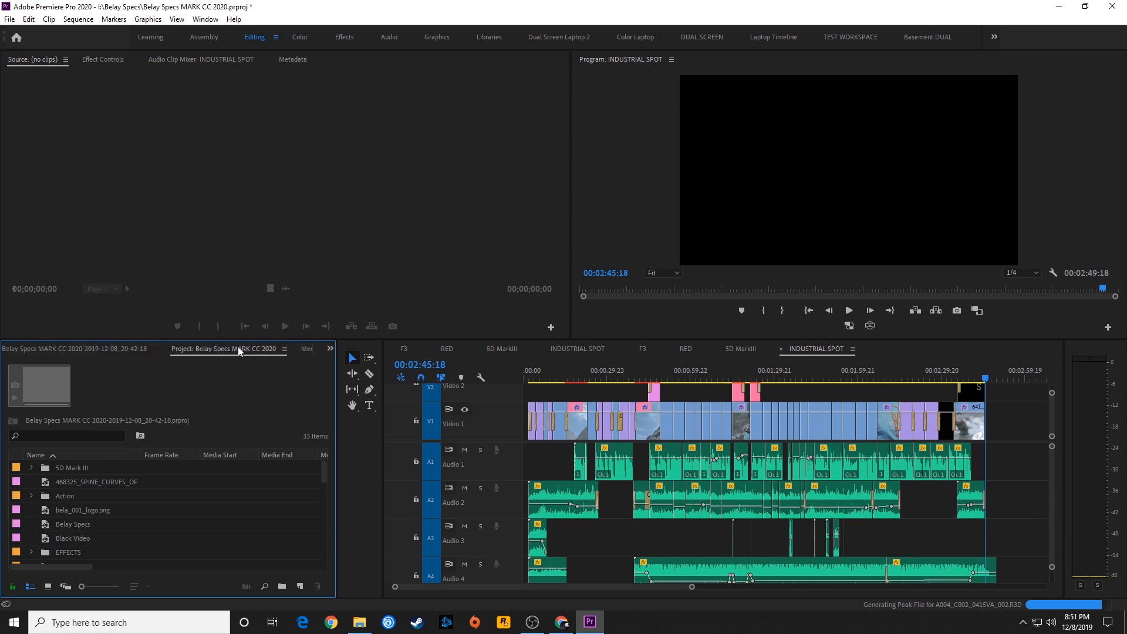
pyautogui.moveTo(923, 386)
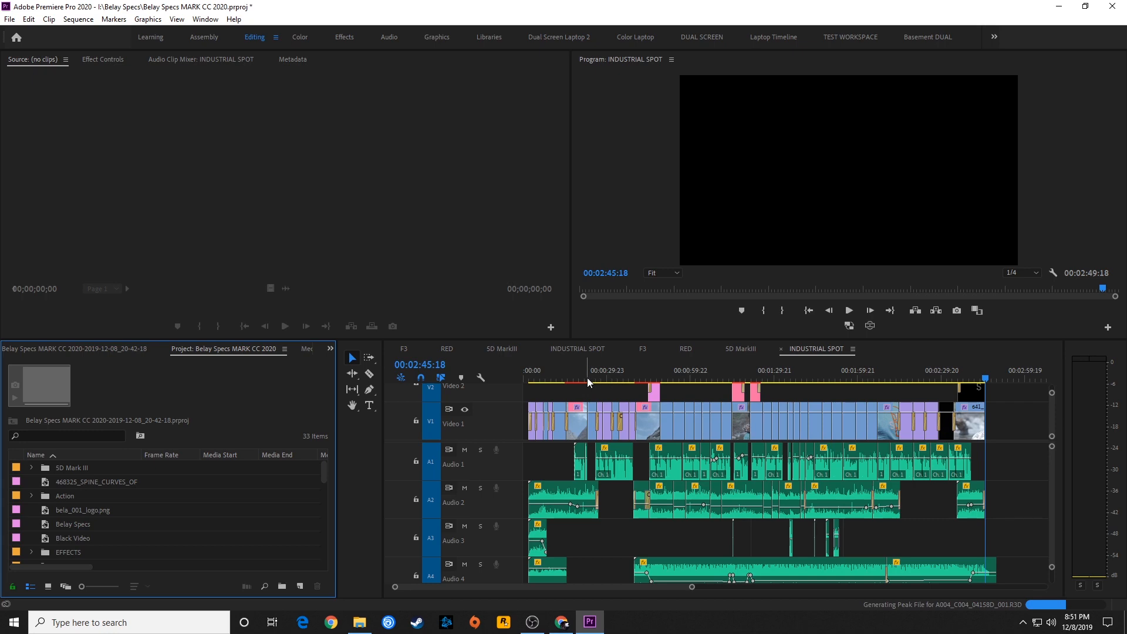
# Inspect the Video 1 gap in the original INDUSTRIAL SPOT sequence against the auto-save copy
pyautogui.click(859, 371)
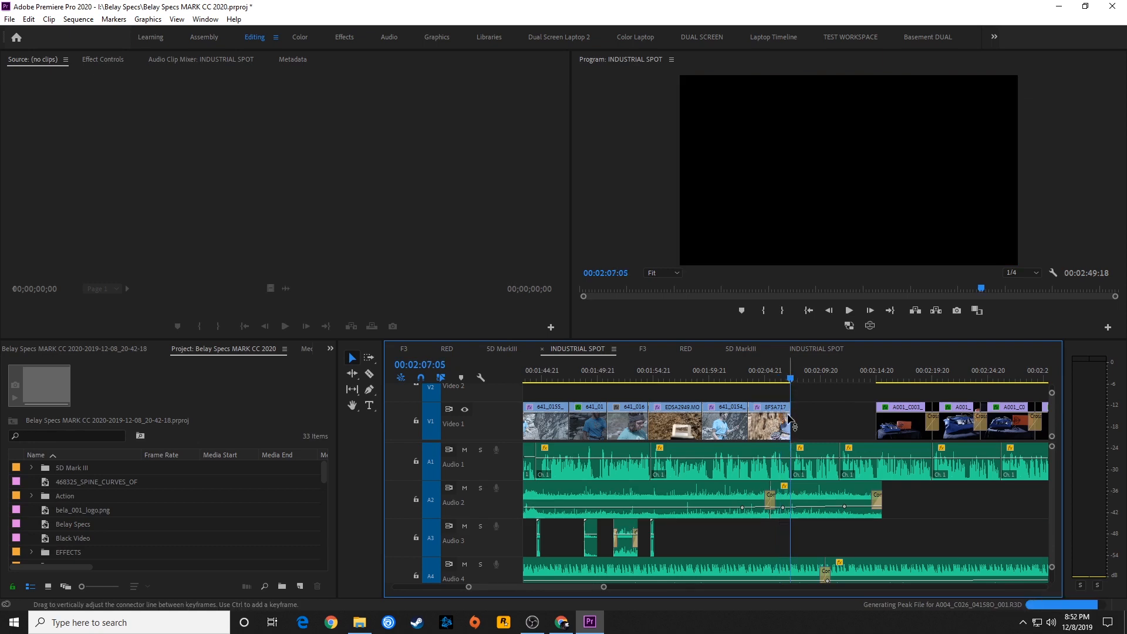
pyautogui.moveTo(620, 285)
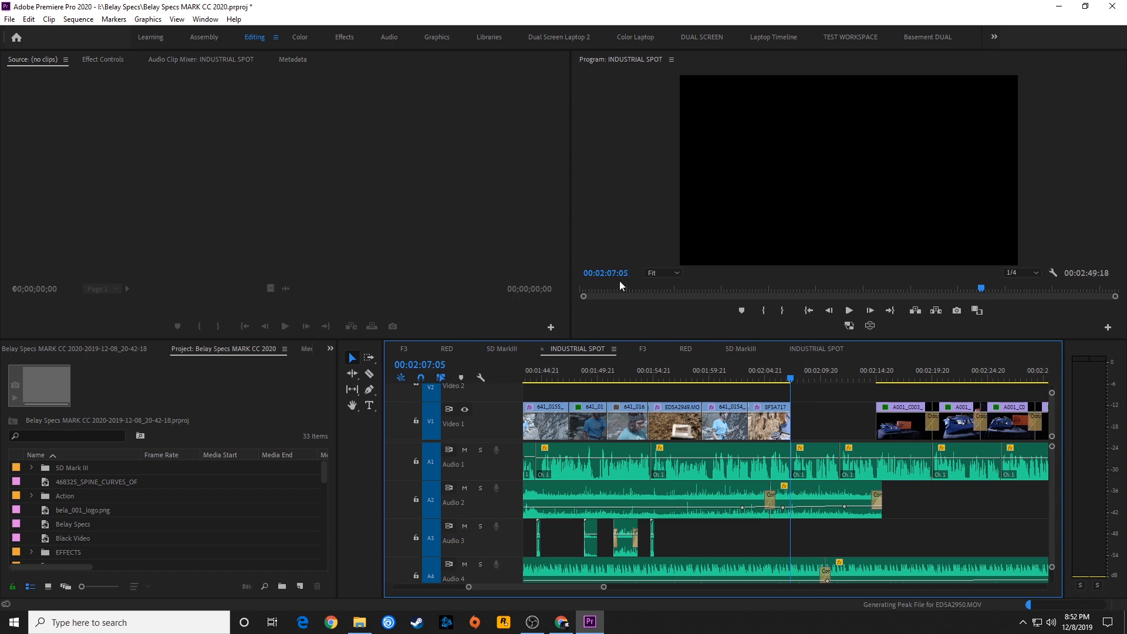
pyautogui.click(606, 272)
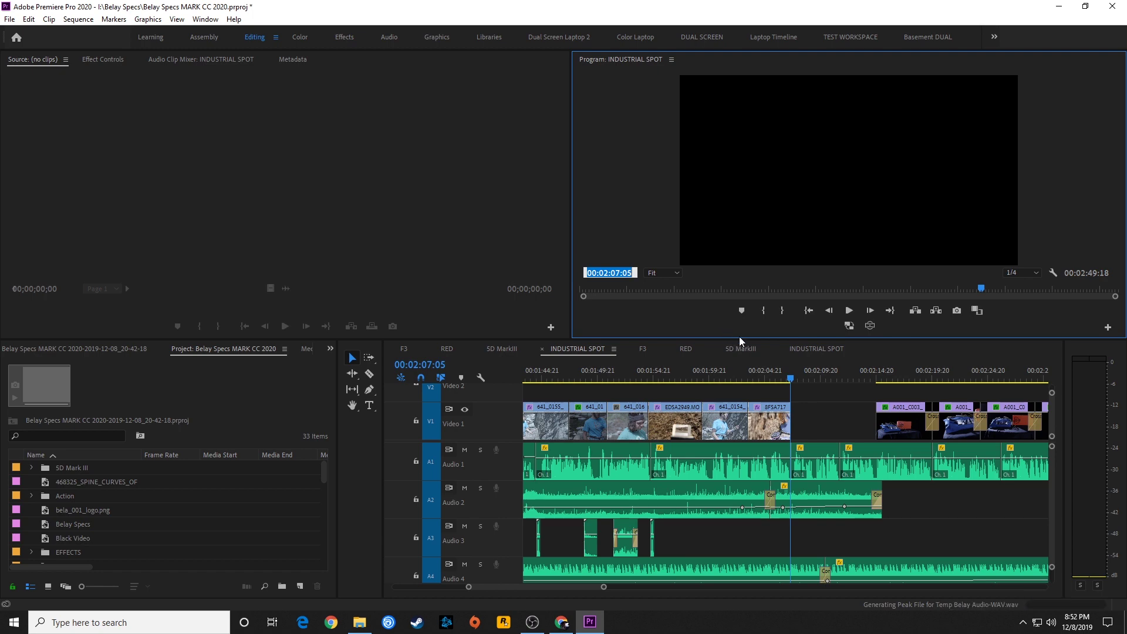
pyautogui.moveTo(826, 352)
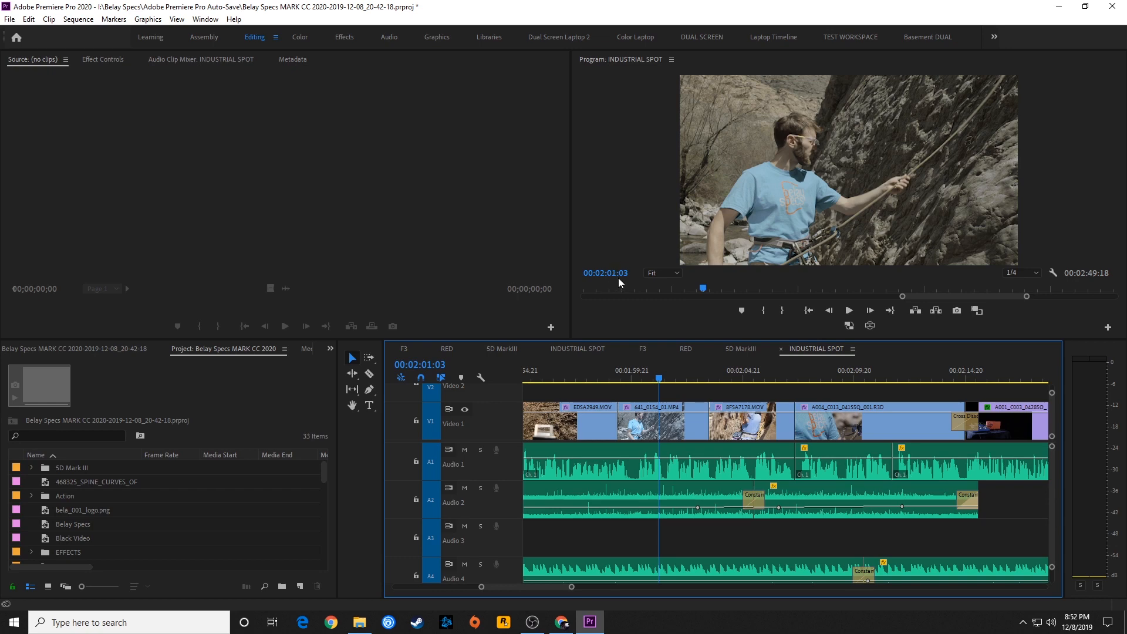
# Copy the missing clip into the original timeline, then close the 20-42-18 auto-save without saving
pyautogui.press('ctrl+s')
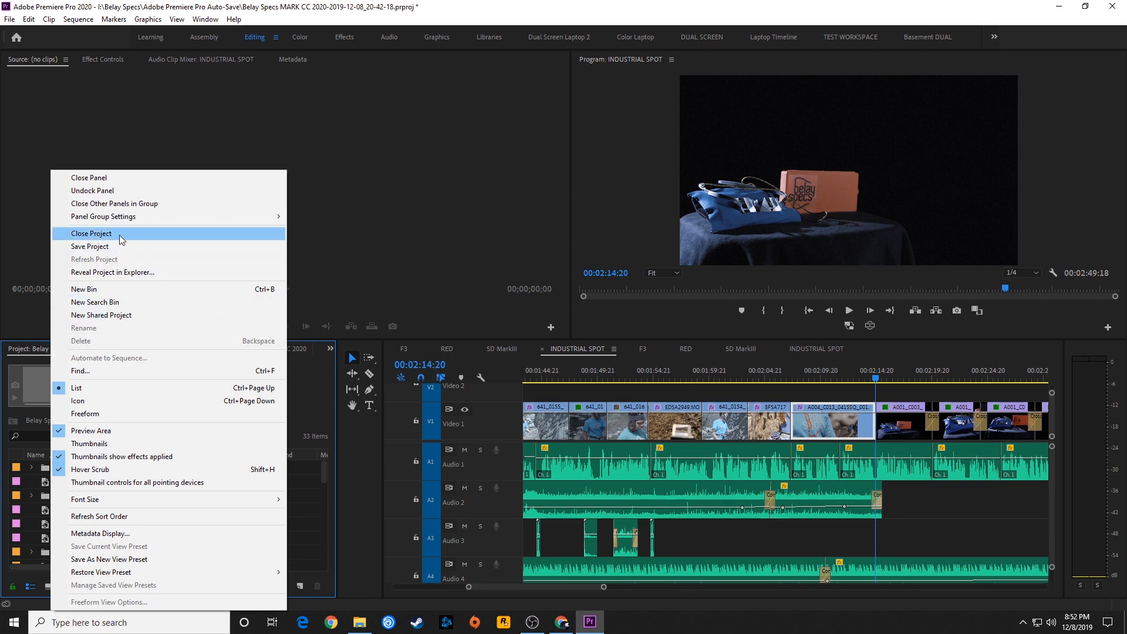
pyautogui.click(91, 233)
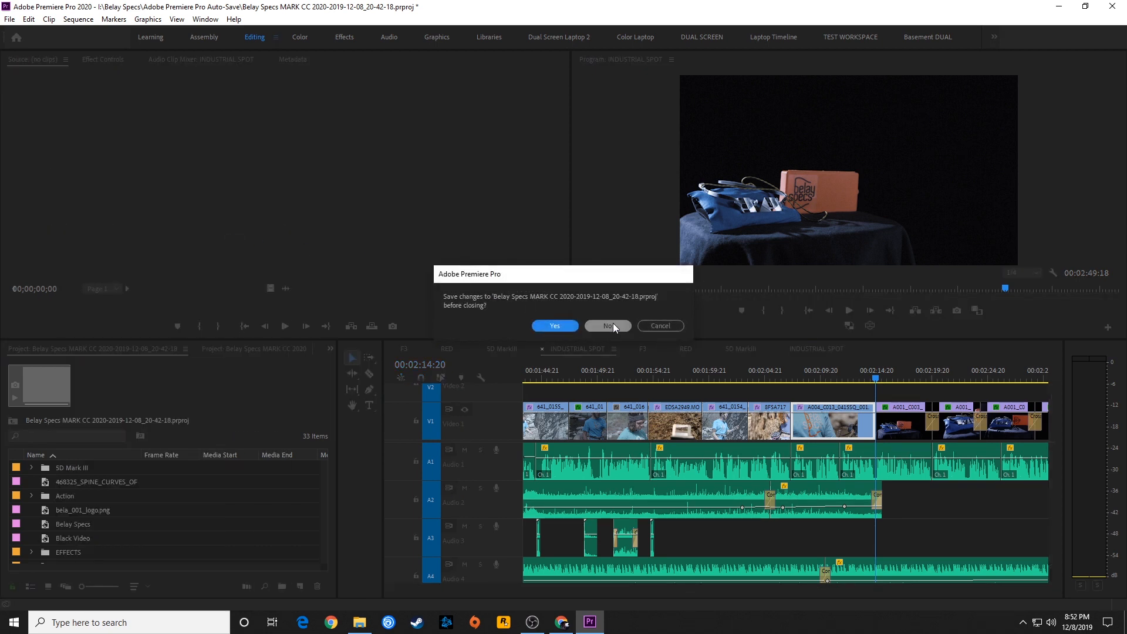
pyautogui.click(606, 326)
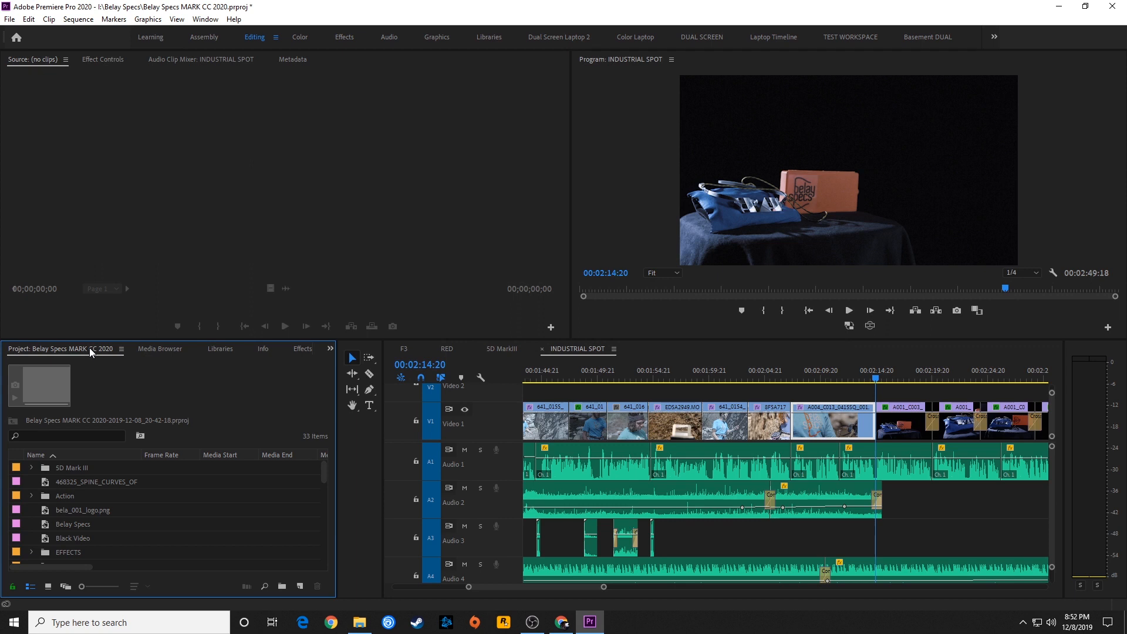
pyautogui.moveTo(906, 419)
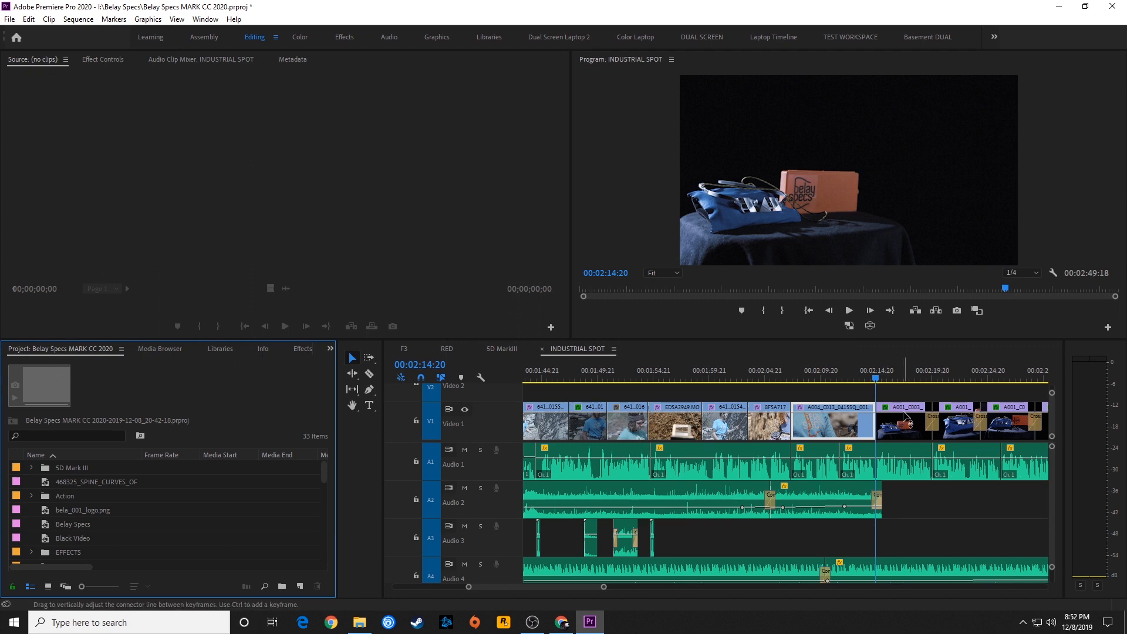
# Preview the restored A004_C013 clip at 00:02:12:14 in INDUSTRIAL SPOT
pyautogui.click(849, 371)
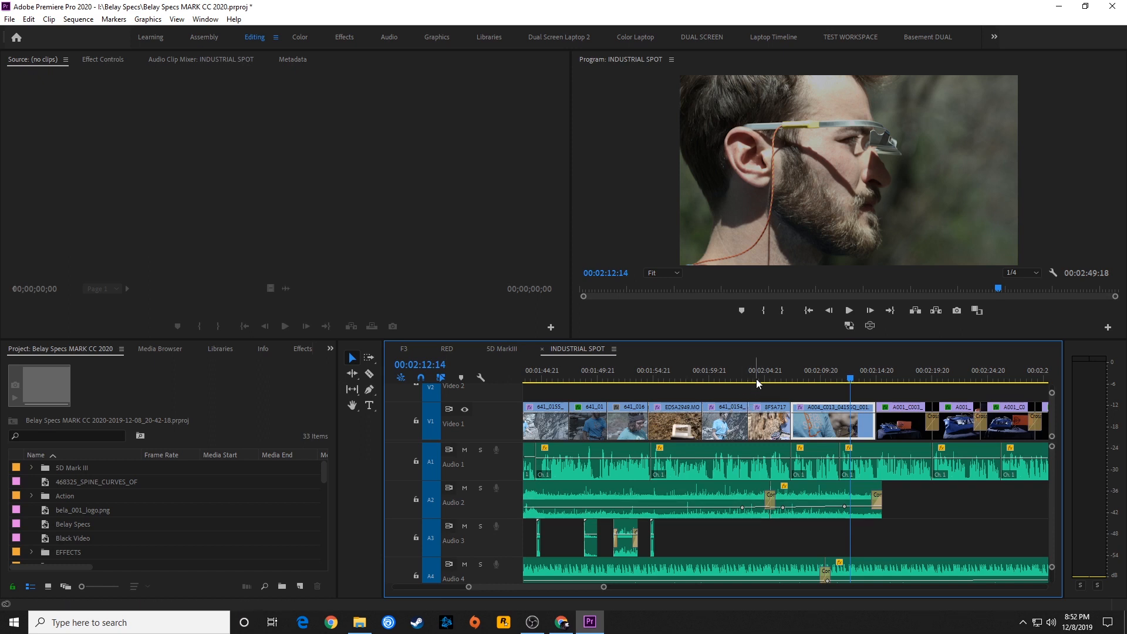
pyautogui.moveTo(805, 382)
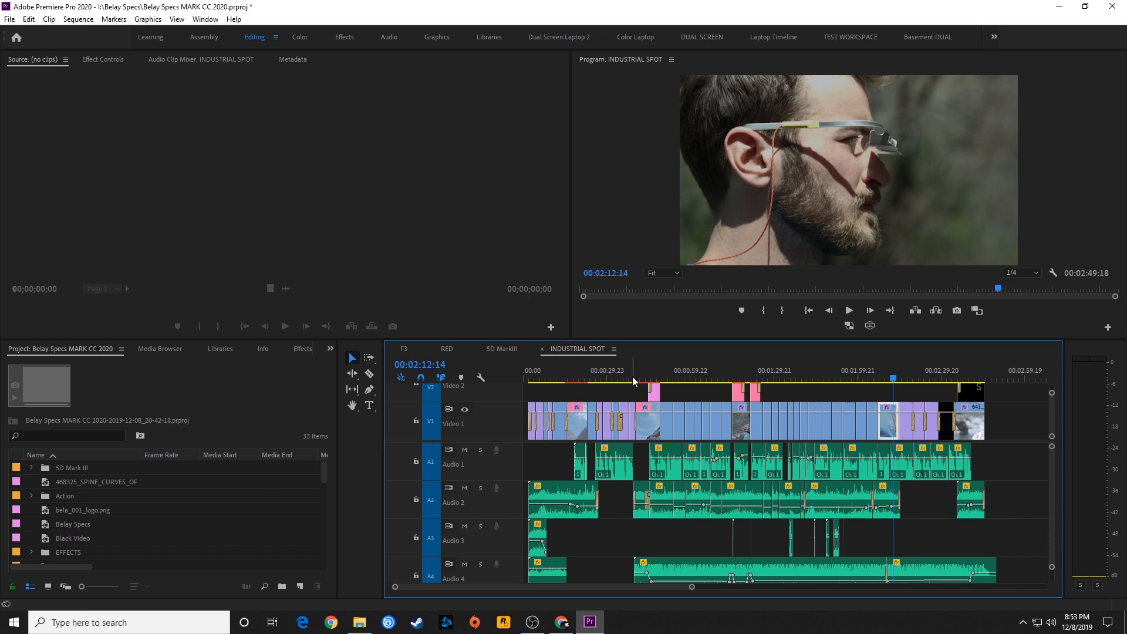
pyautogui.moveTo(565, 386)
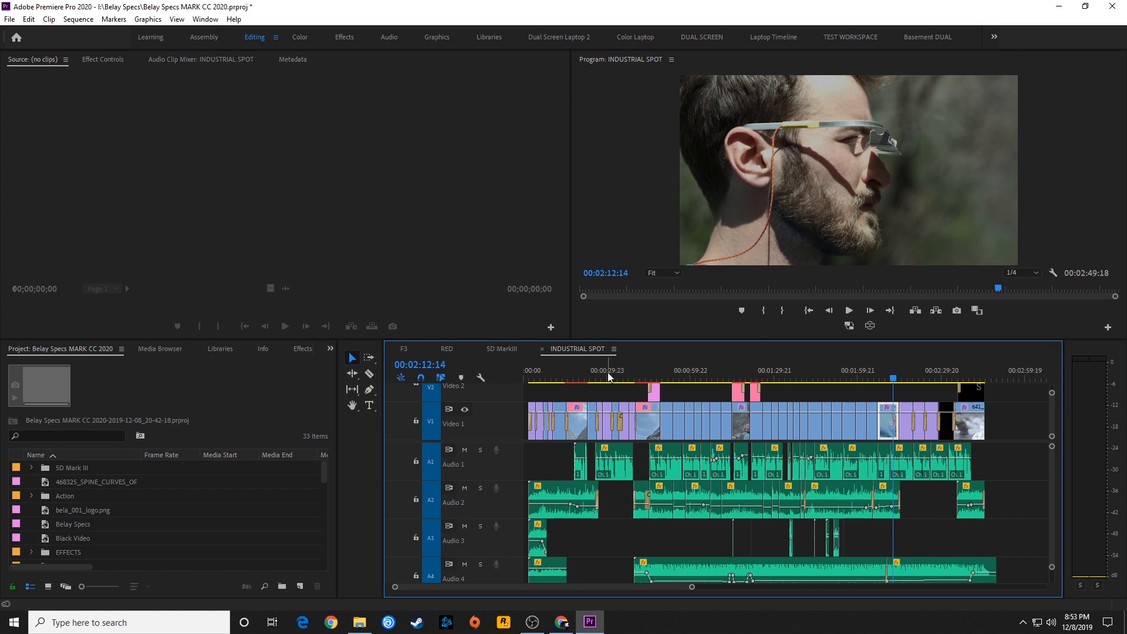
pyautogui.moveTo(613, 362)
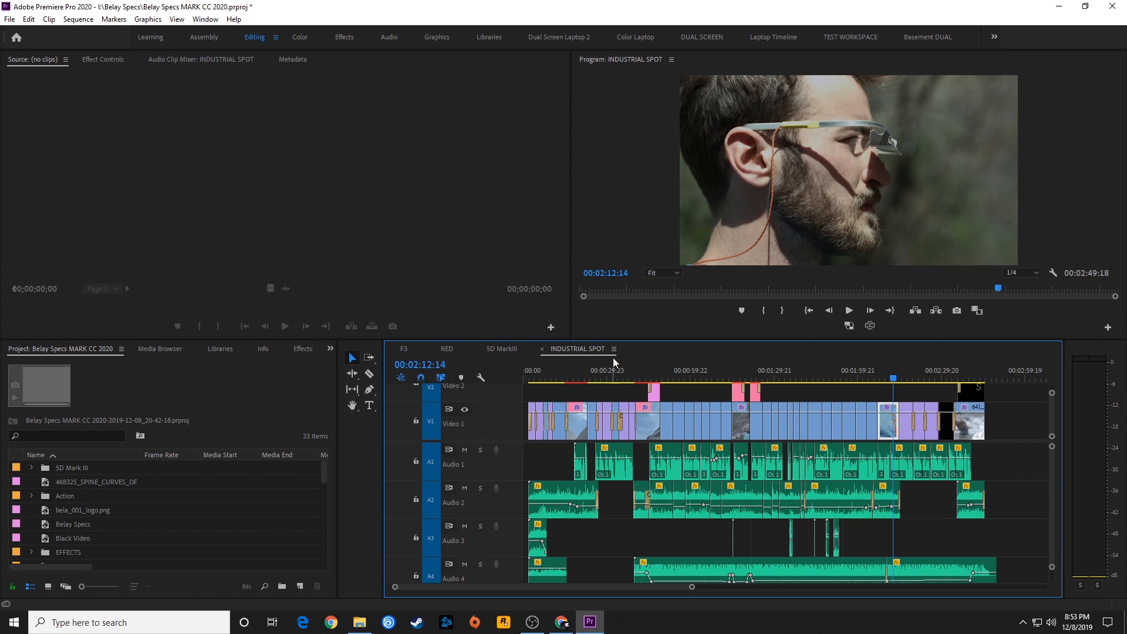
pyautogui.moveTo(615, 381)
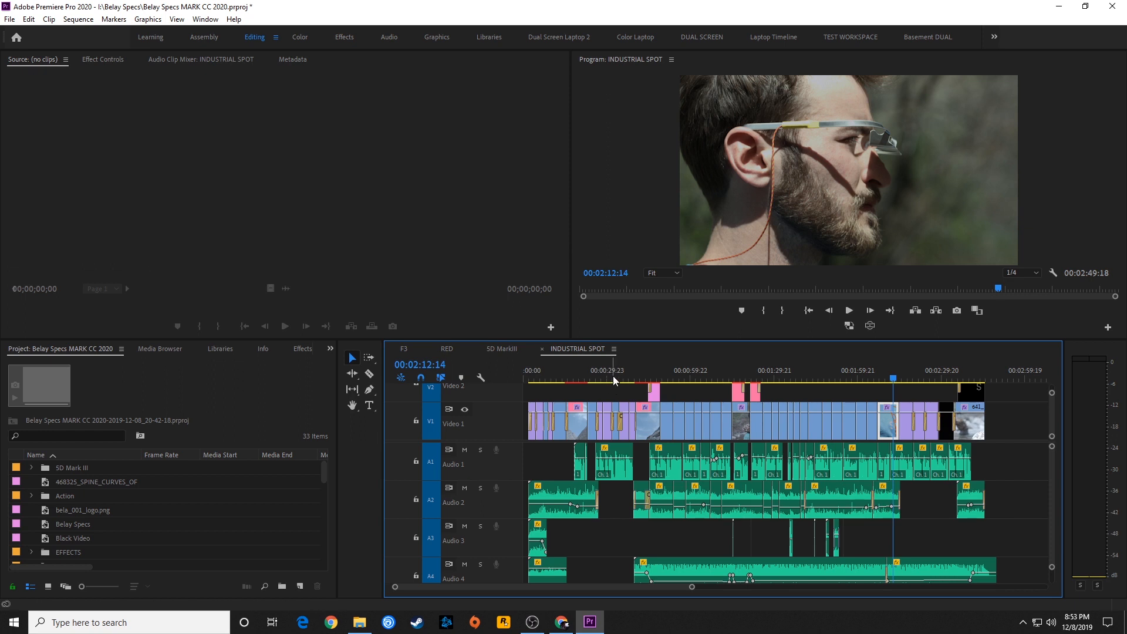
pyautogui.moveTo(615, 384)
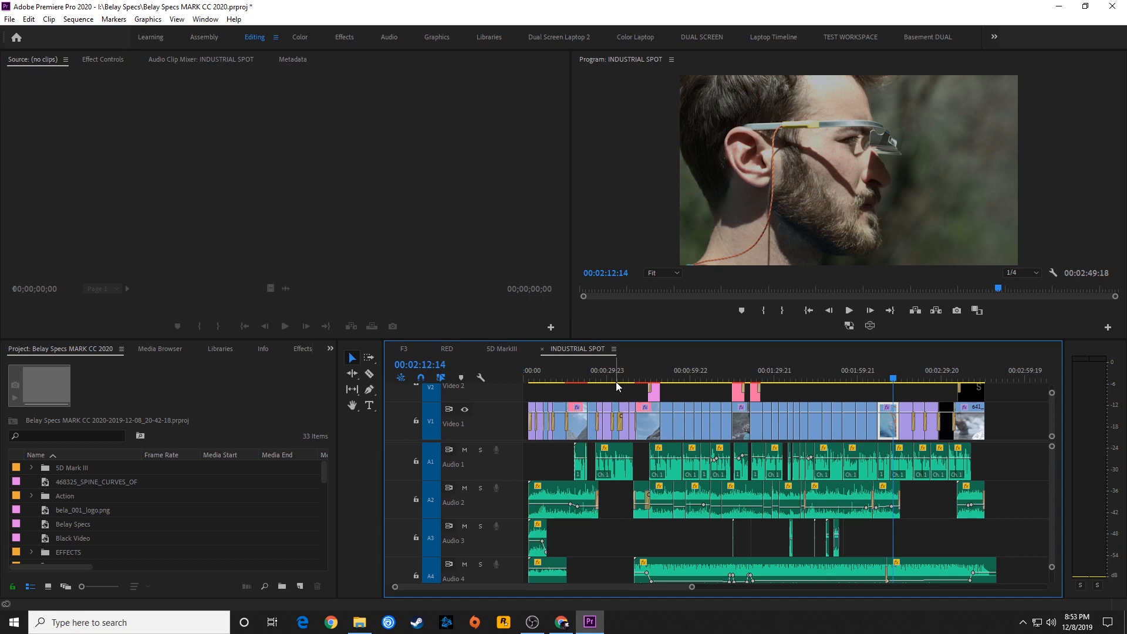
pyautogui.moveTo(1009, 122)
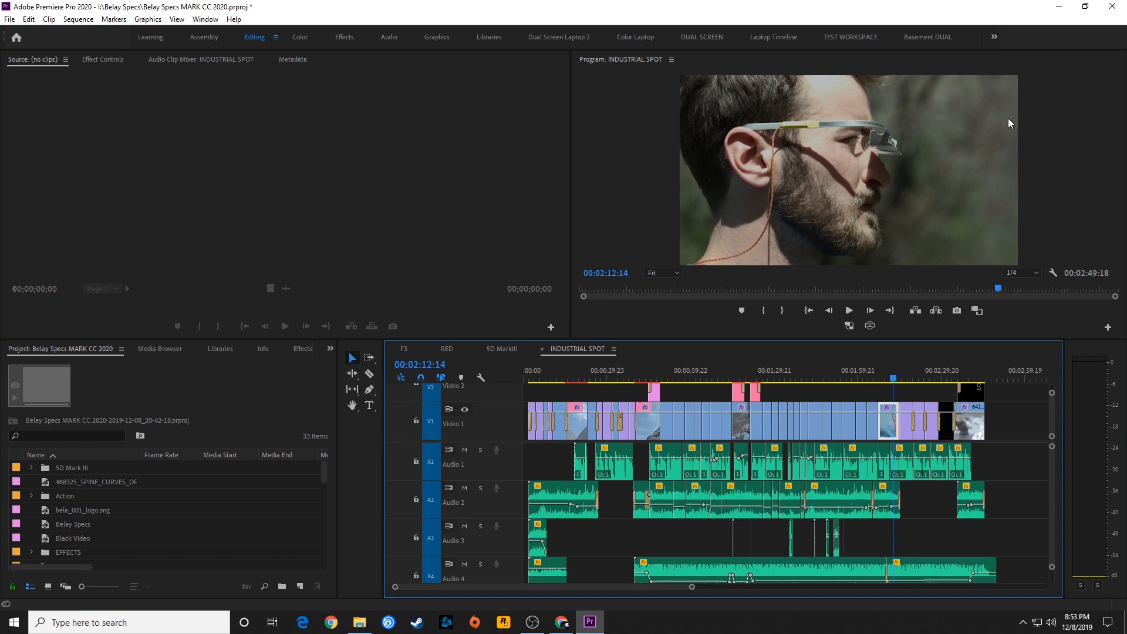